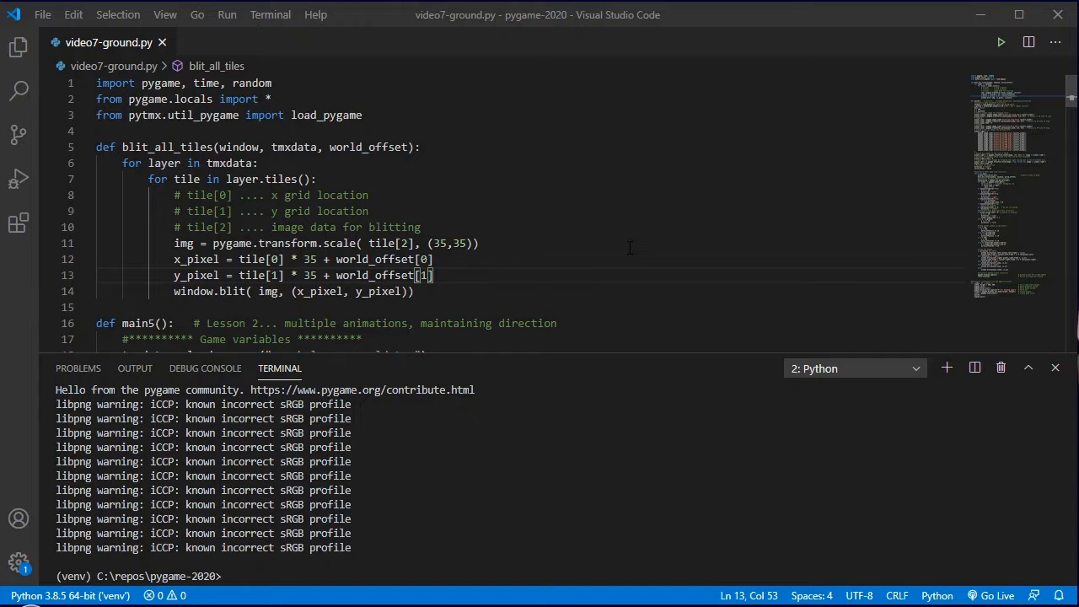
{"action": "mouse_move", "coordinate": [1001, 43]}
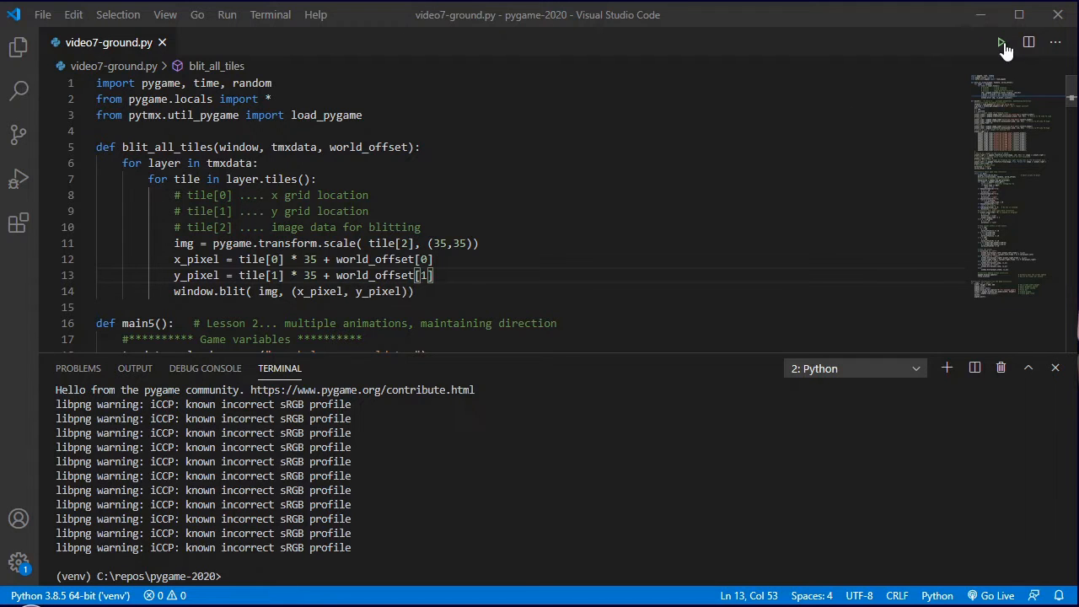
Step: Run the platformer game, reposition its window, then close it
{"action": "left_click", "coordinate": [1001, 42]}
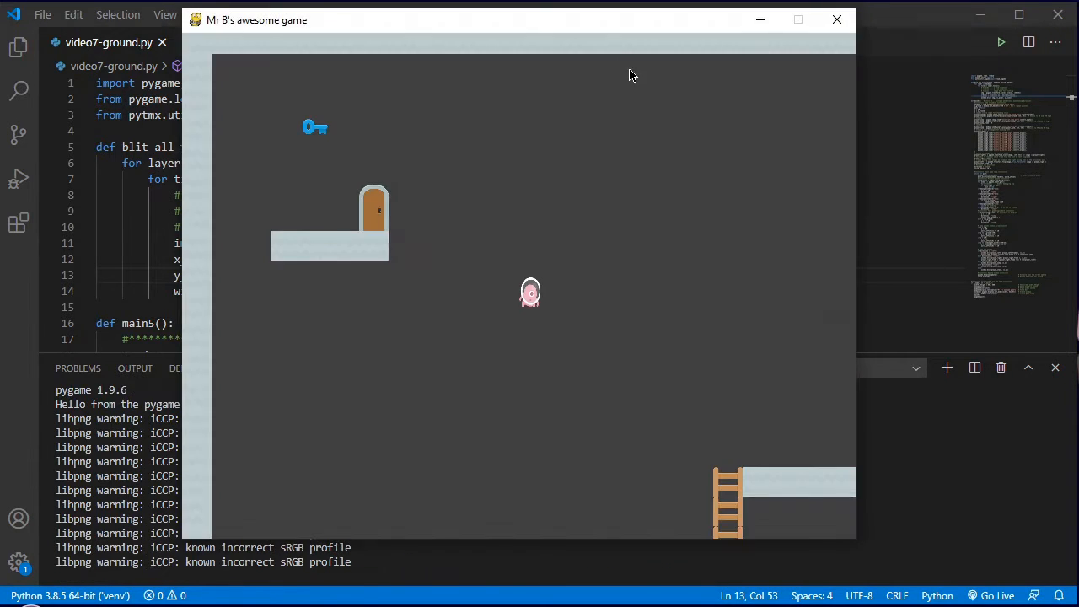
{"action": "left_click_drag", "start_coordinate": [257, 19], "coordinate": [264, 49]}
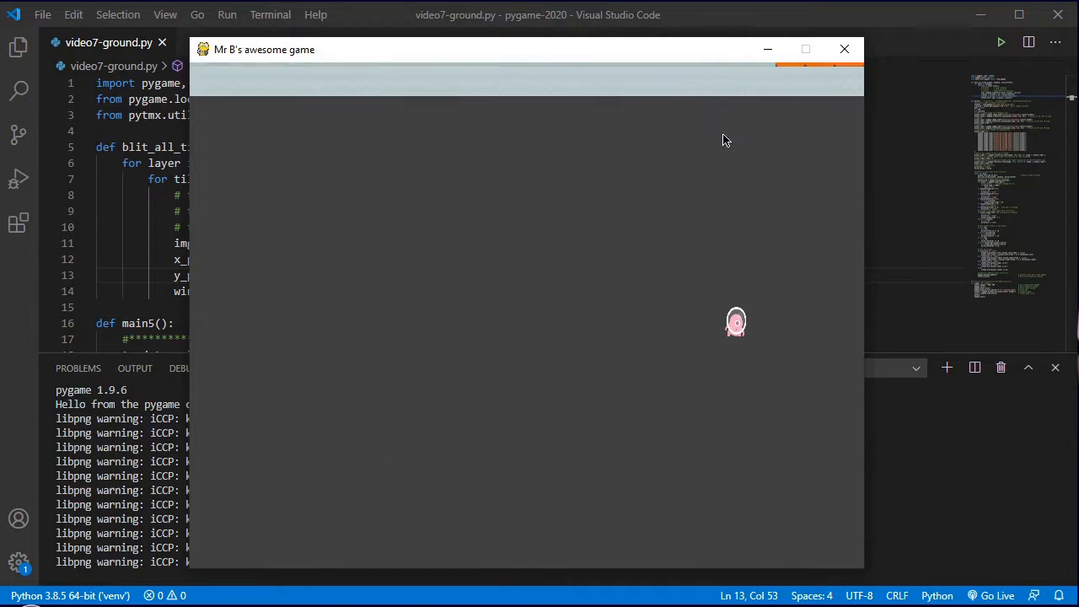
{"action": "left_click", "coordinate": [844, 49]}
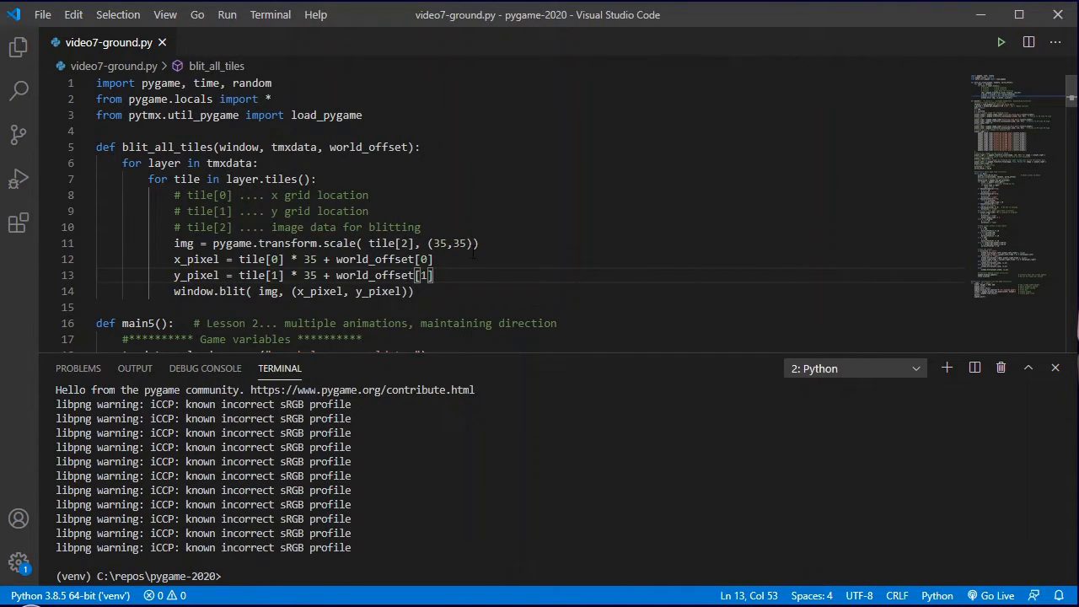
Step: Hide the terminal panel and scroll main5 down to the 'Keep player within screen limits' block
{"action": "scroll", "scroll_direction": "down", "scroll_amount": 3}
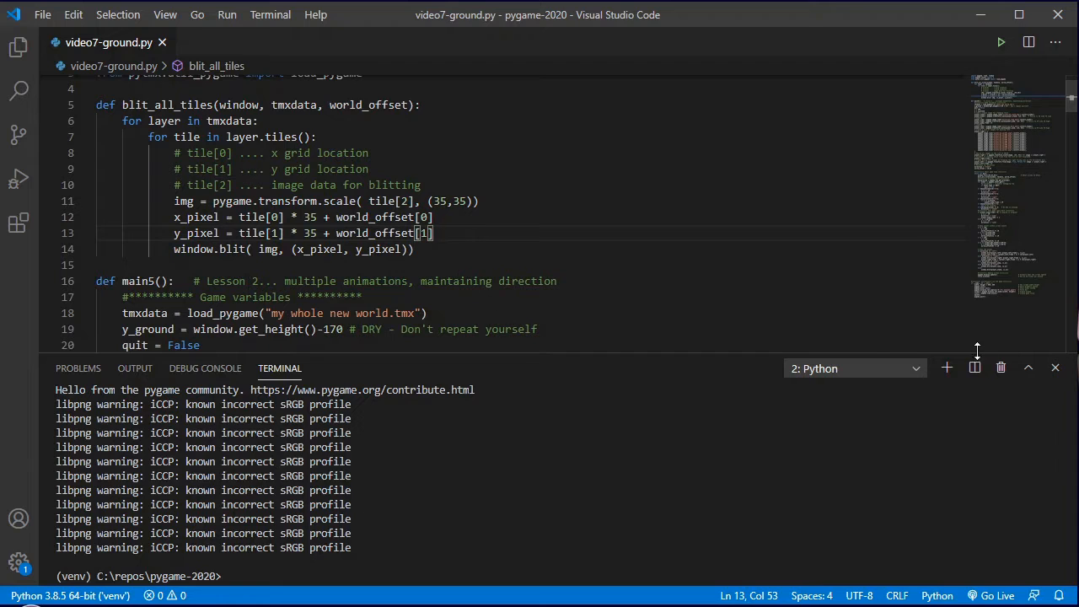
{"action": "left_click", "coordinate": [1054, 367]}
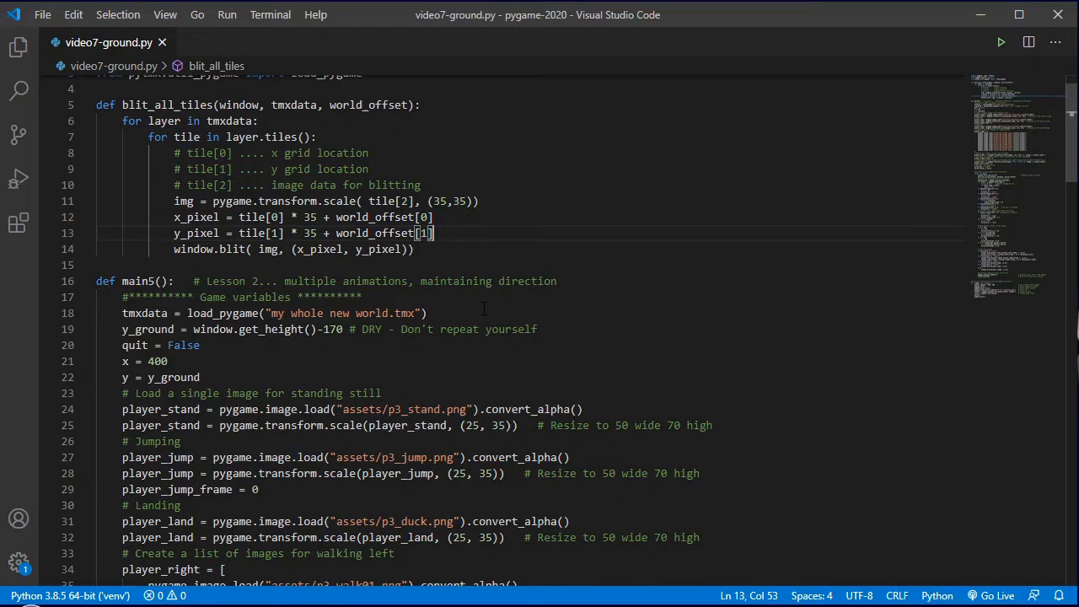
{"action": "scroll", "scroll_direction": "down", "scroll_amount": 3}
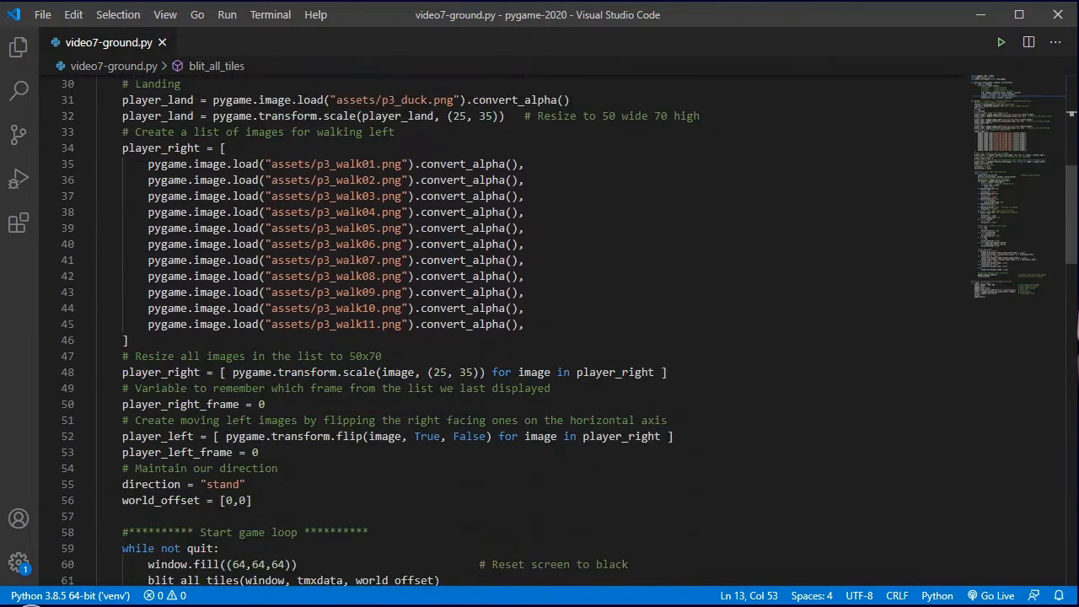
{"action": "scroll", "scroll_direction": "down", "scroll_amount": 3}
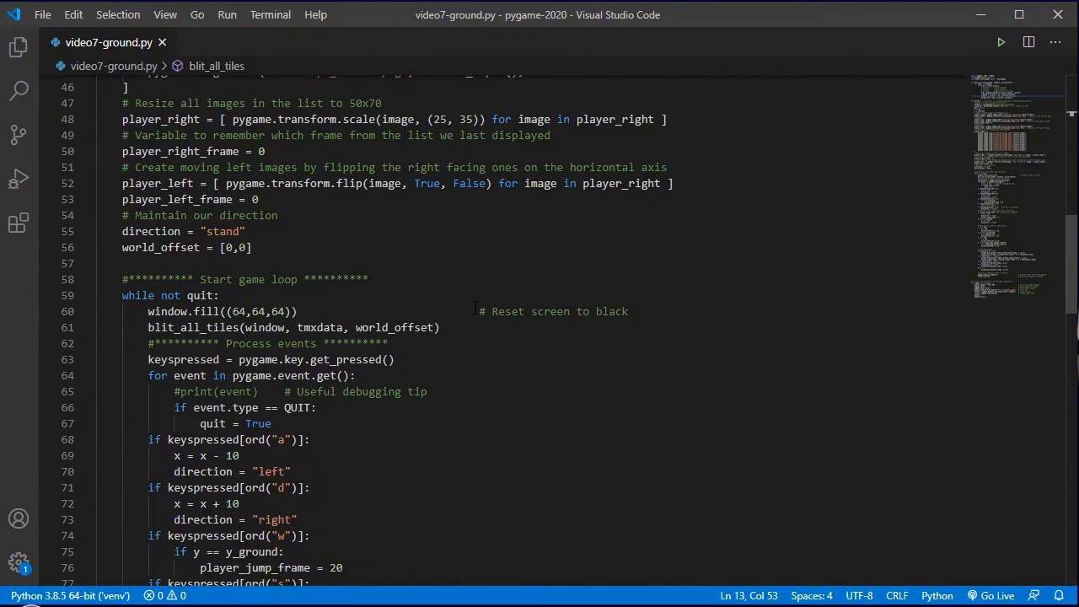
{"action": "scroll", "scroll_direction": "down", "scroll_amount": 3}
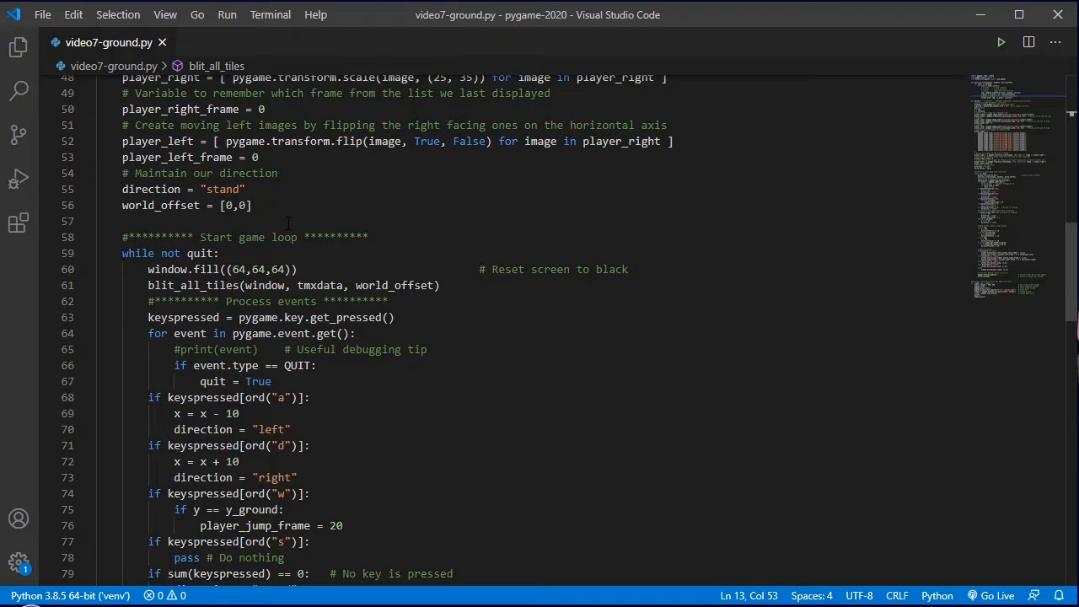
{"action": "scroll", "scroll_direction": "down", "scroll_amount": 3}
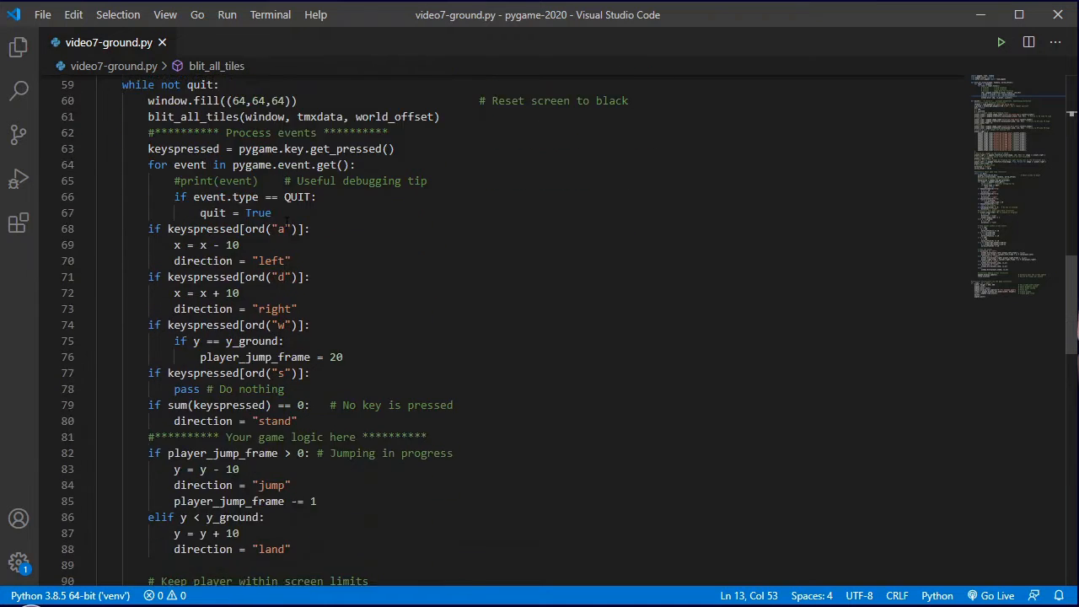
{"action": "scroll", "scroll_direction": "down", "scroll_amount": 3}
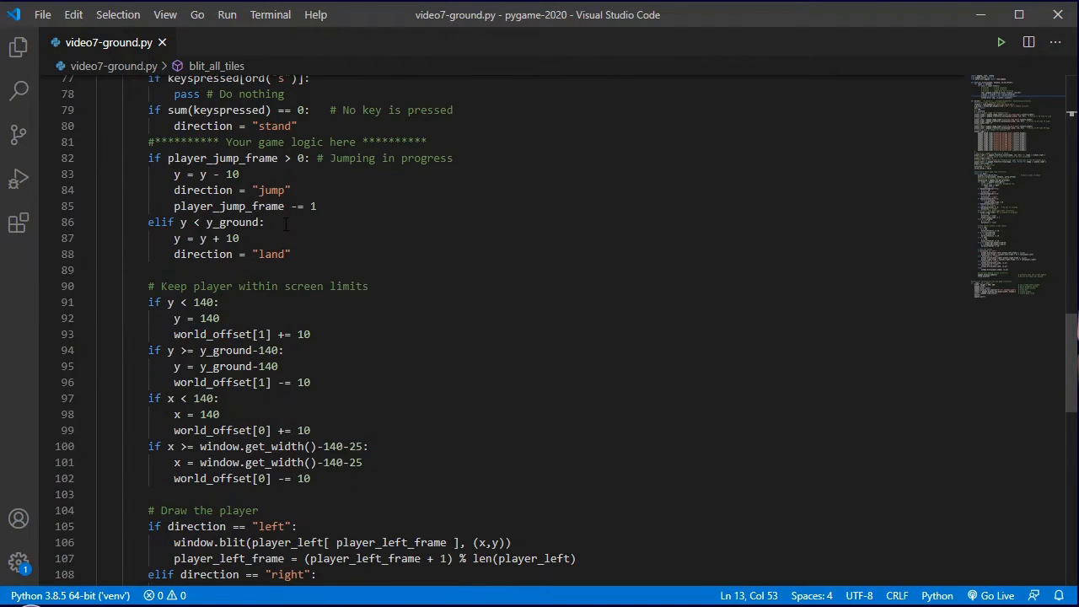
{"action": "scroll", "scroll_direction": "down", "scroll_amount": 3}
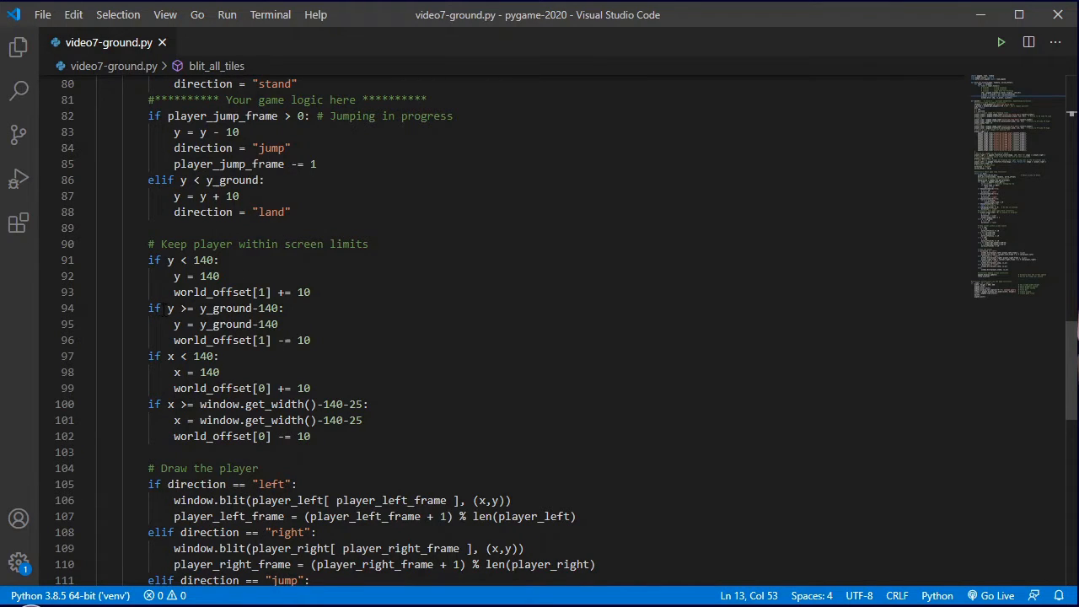
Step: Change the limit checks on lines 94 and 100 from >= to >, save, and rerun the game
{"action": "left_click", "coordinate": [151, 260]}
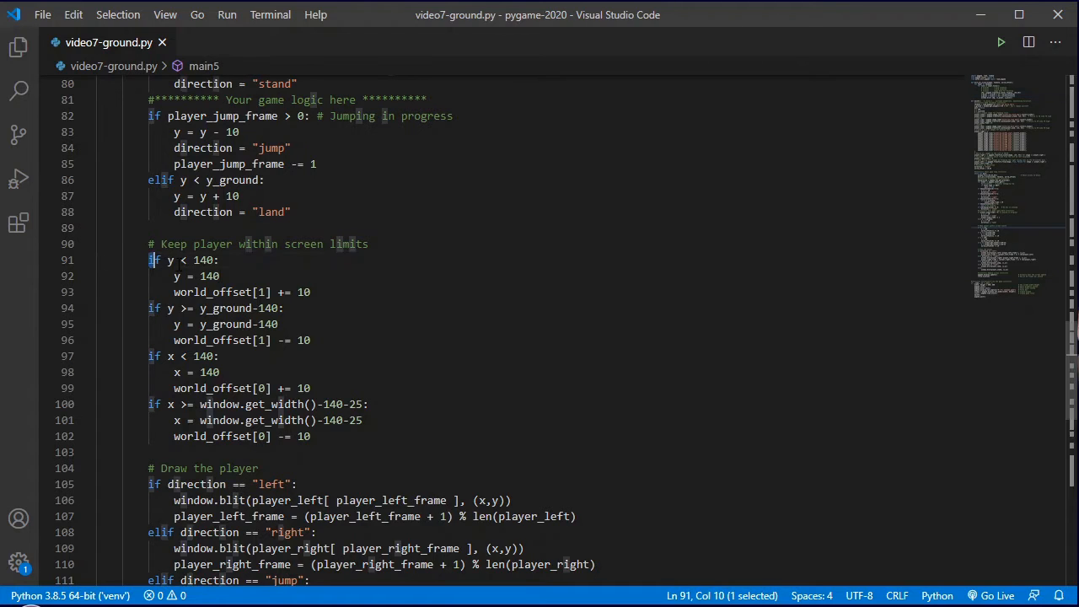
{"action": "left_click_drag", "start_coordinate": [154, 259], "coordinate": [310, 436]}
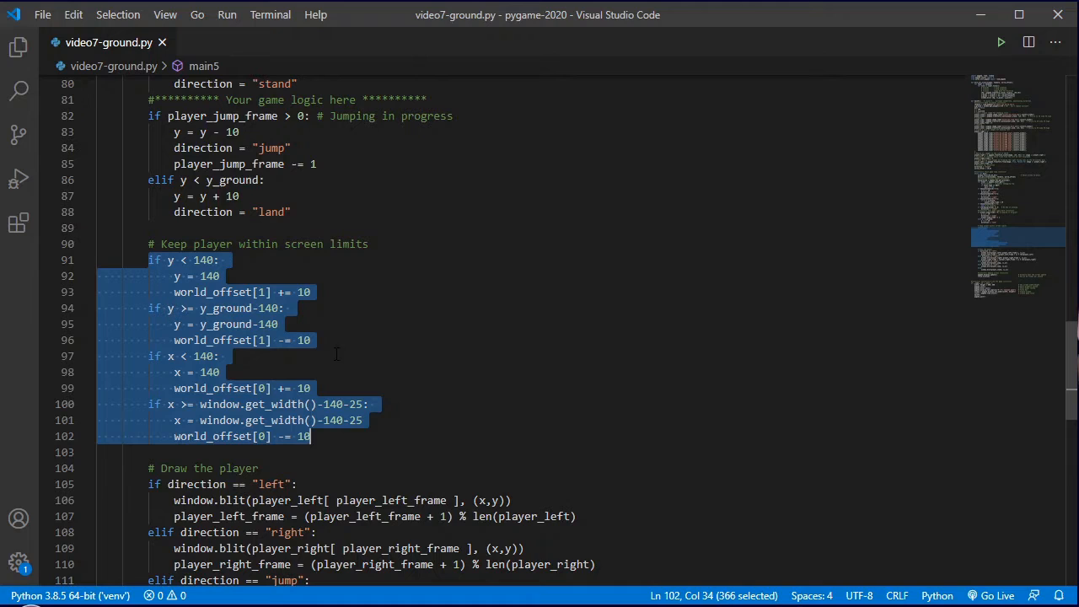
{"action": "left_click", "coordinate": [225, 356]}
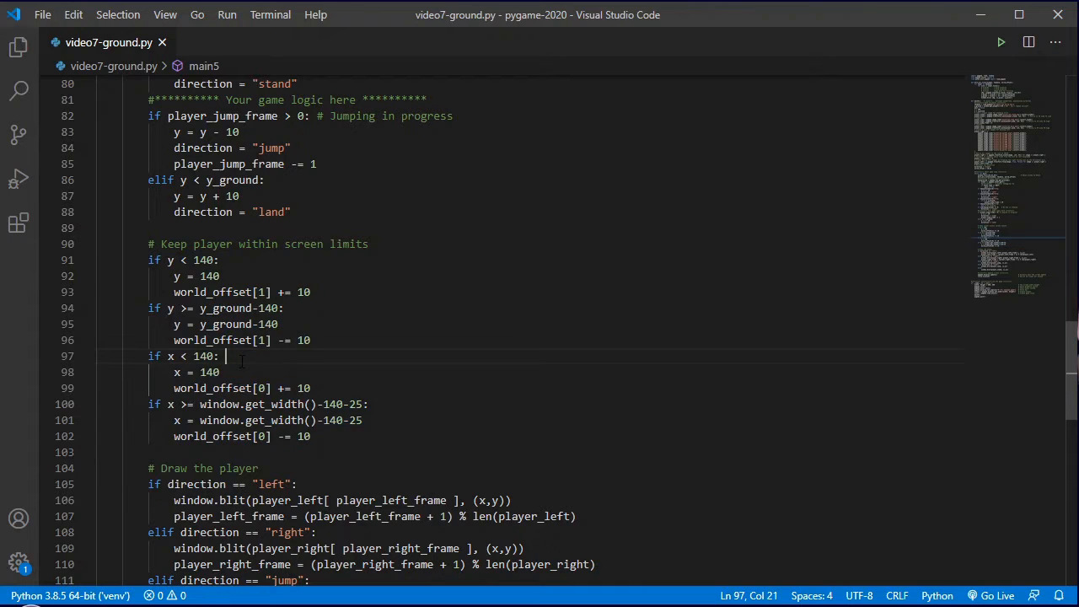
{"action": "left_click", "coordinate": [278, 404]}
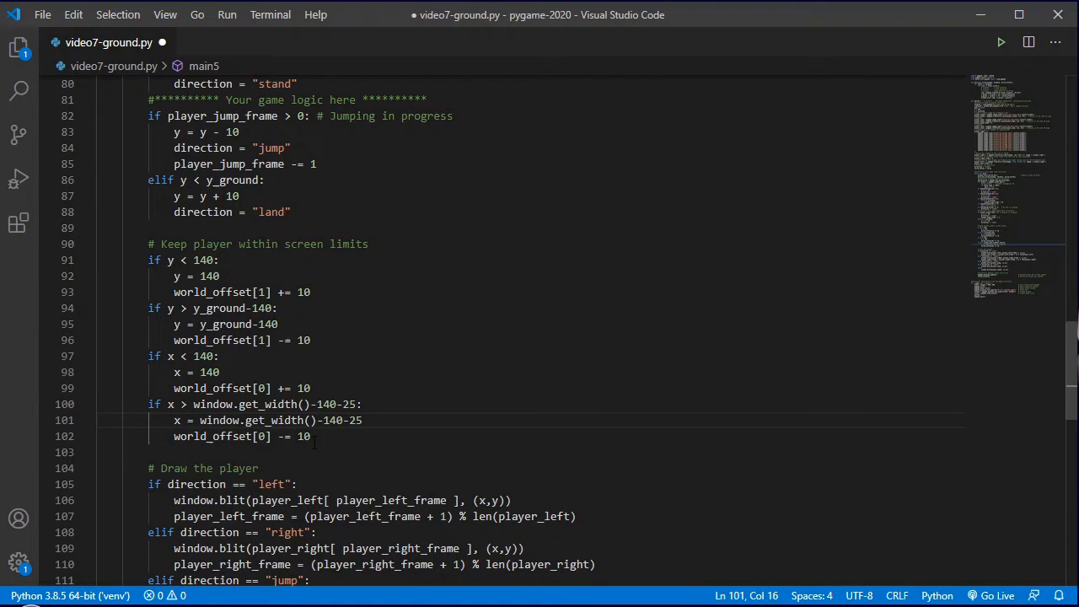
{"action": "left_click", "coordinate": [310, 340]}
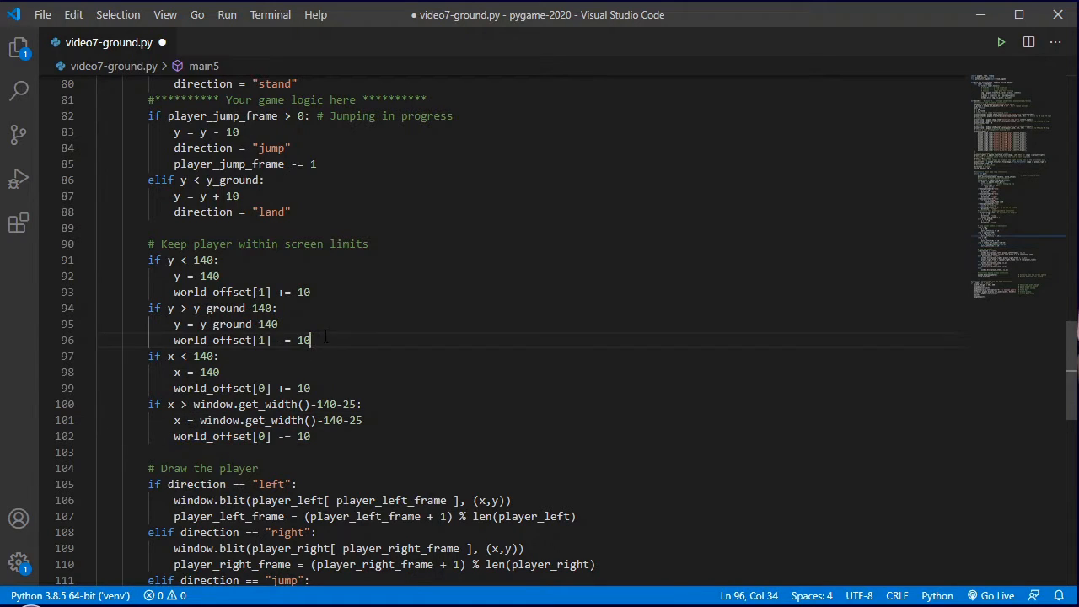
{"action": "key", "text": "ctrl+s"}
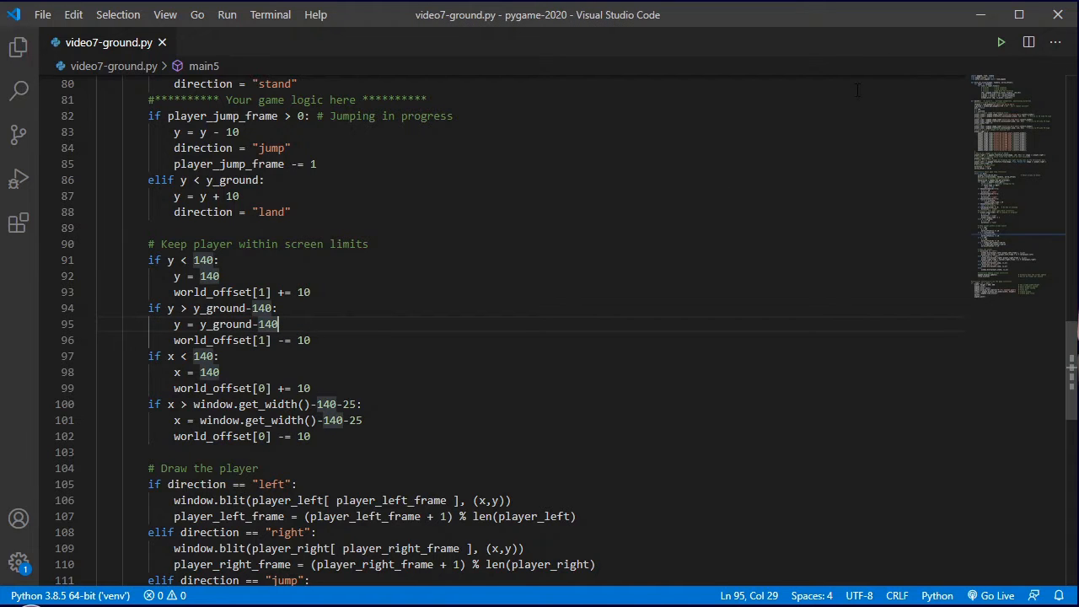
{"action": "left_click", "coordinate": [1001, 41]}
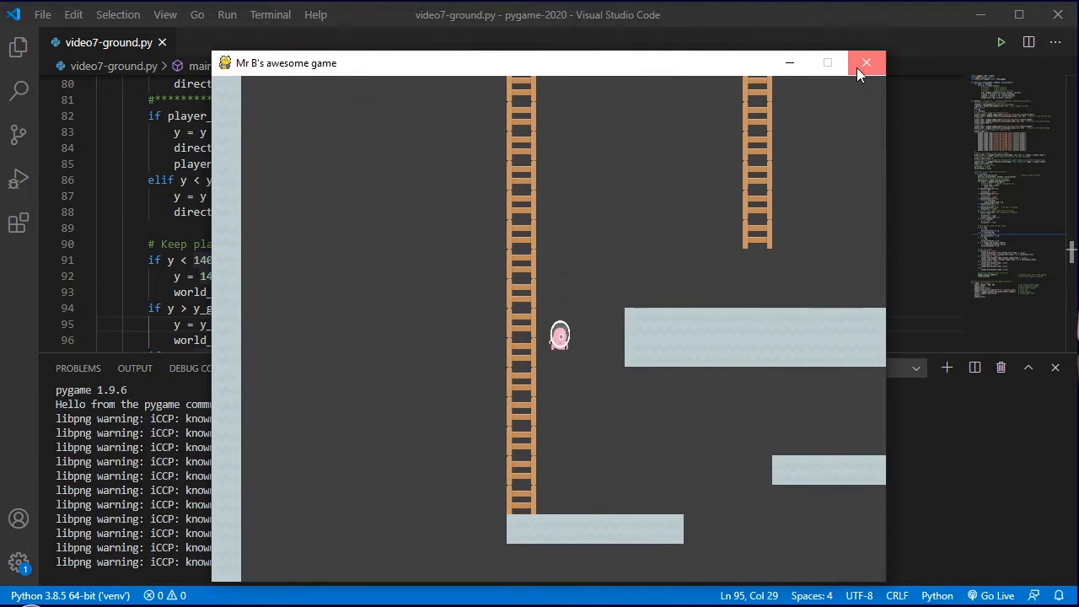
Step: Clamp the lower limit to y_ground without the 140 offset, retest the game, and close the terminal
{"action": "left_click", "coordinate": [865, 62]}
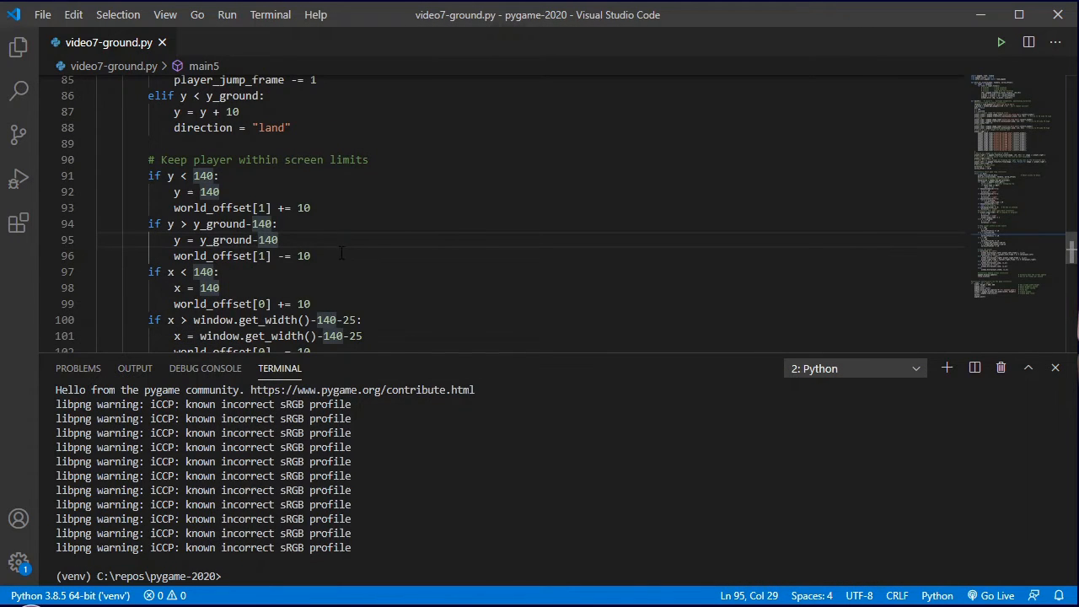
{"action": "key", "text": "Backspace"}
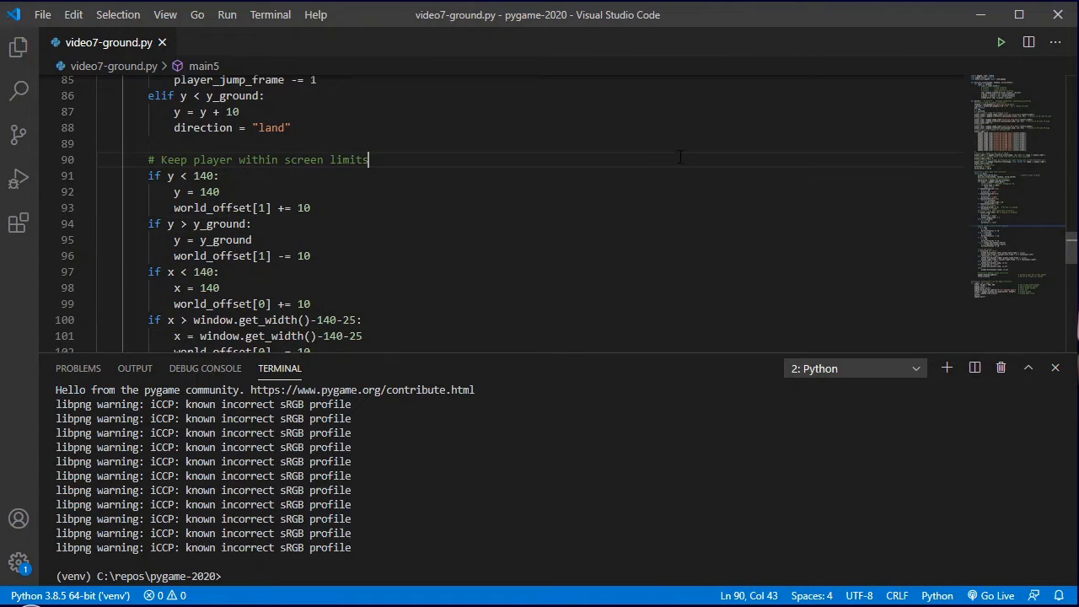
{"action": "left_click", "coordinate": [1000, 42]}
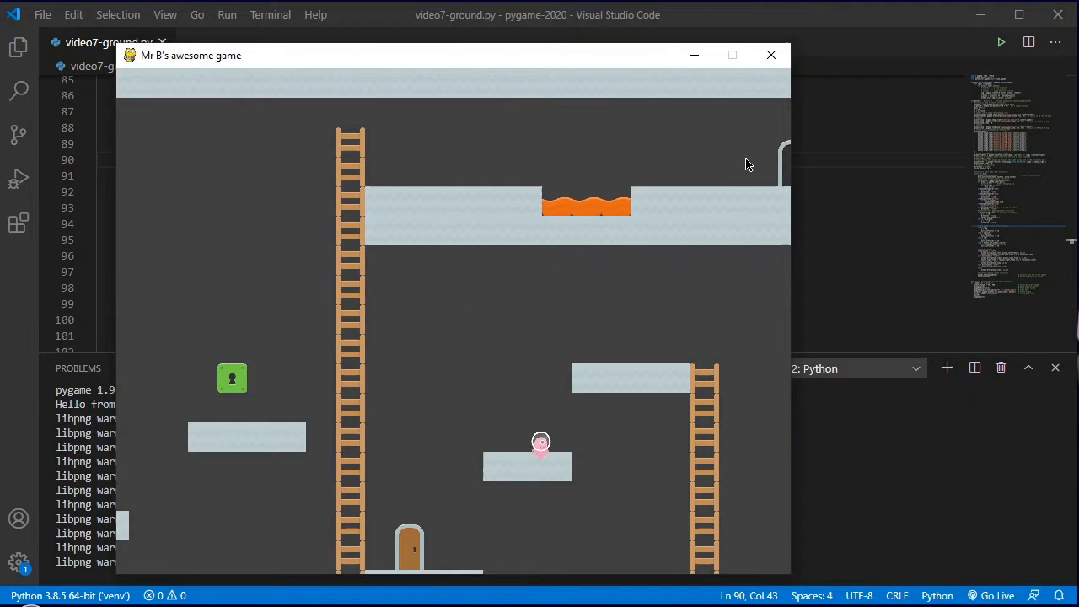
{"action": "left_click", "coordinate": [770, 55]}
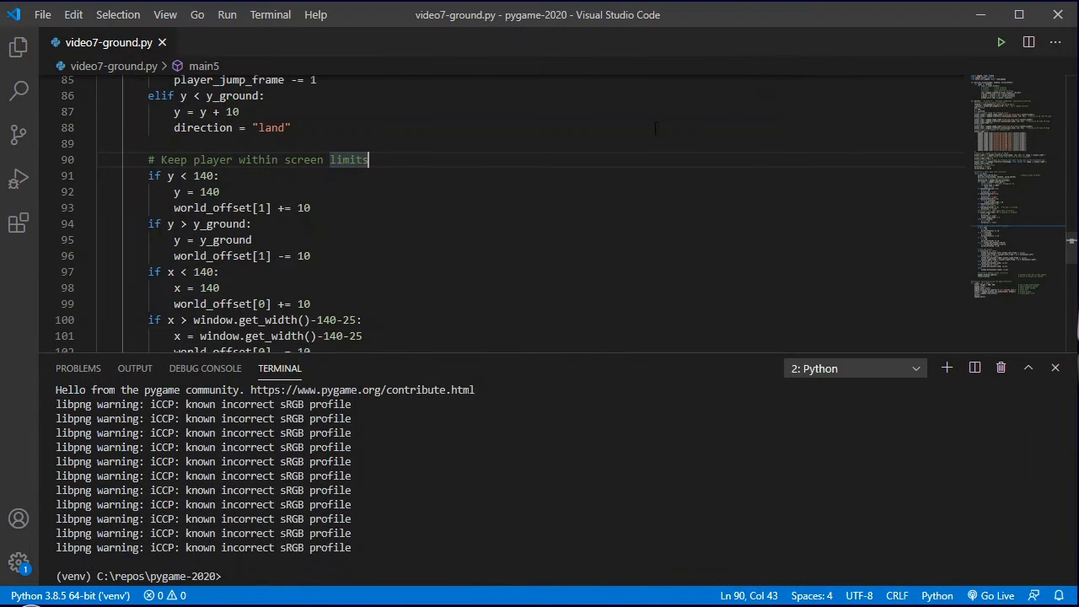
{"action": "mouse_move", "coordinate": [896, 421]}
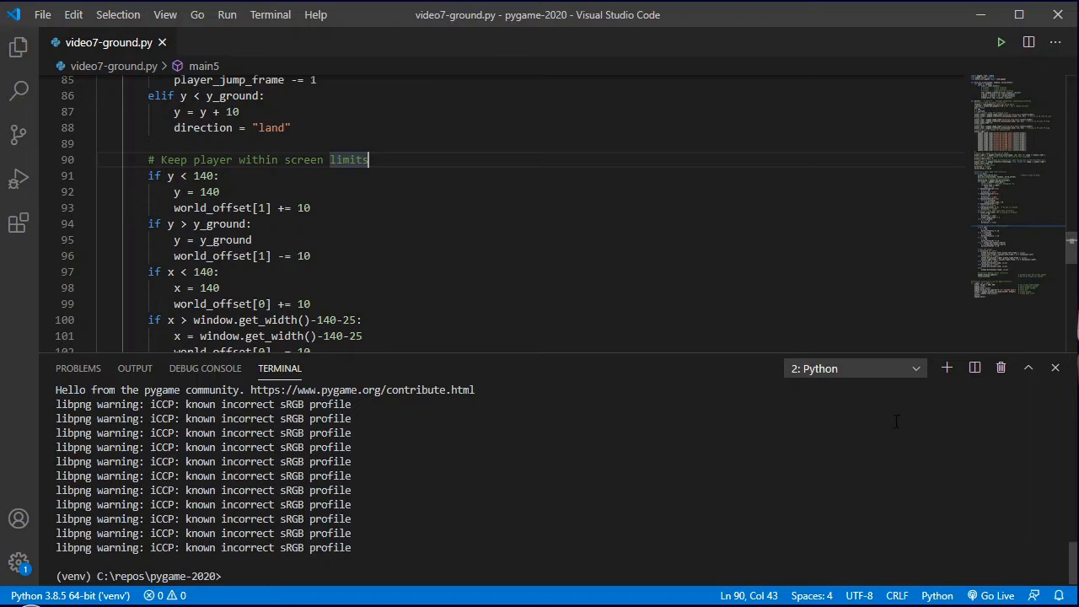
{"action": "left_click", "coordinate": [1054, 368]}
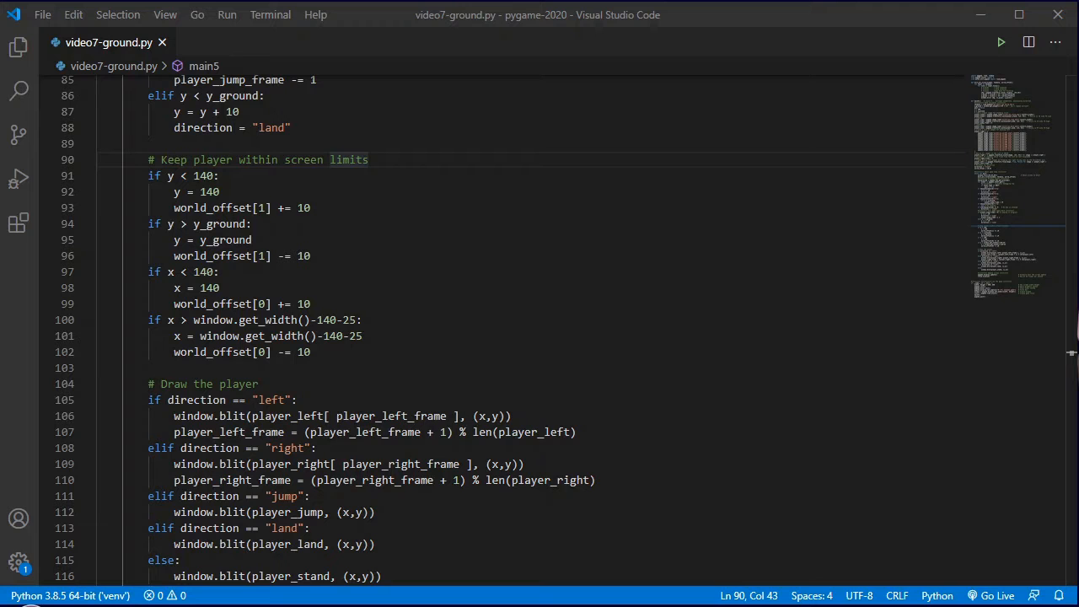
{"action": "scroll", "scroll_direction": "up", "scroll_amount": 3}
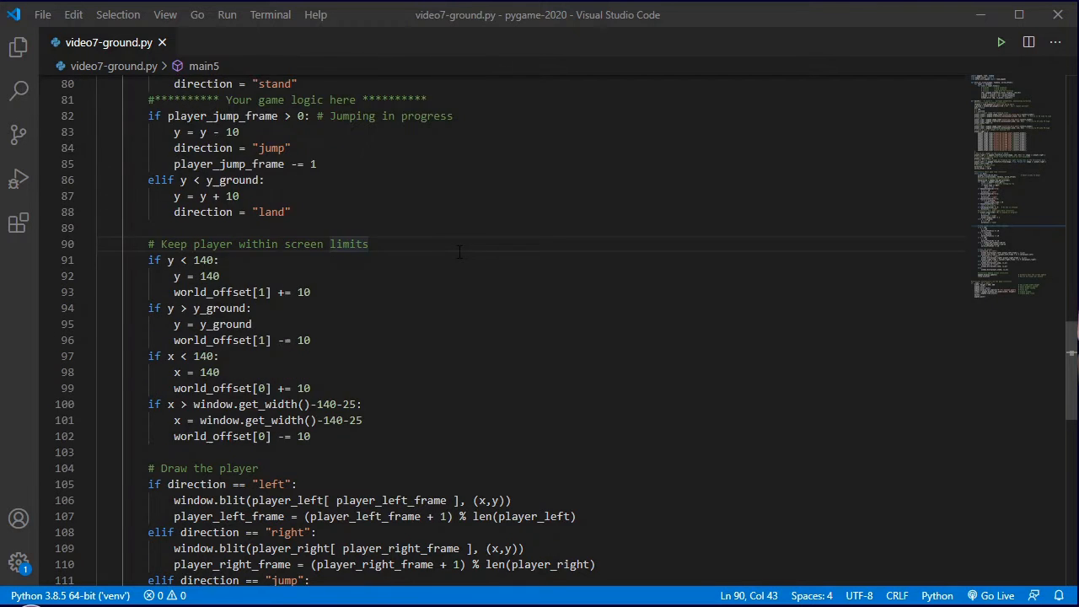
{"action": "scroll", "scroll_direction": "up", "scroll_amount": 3}
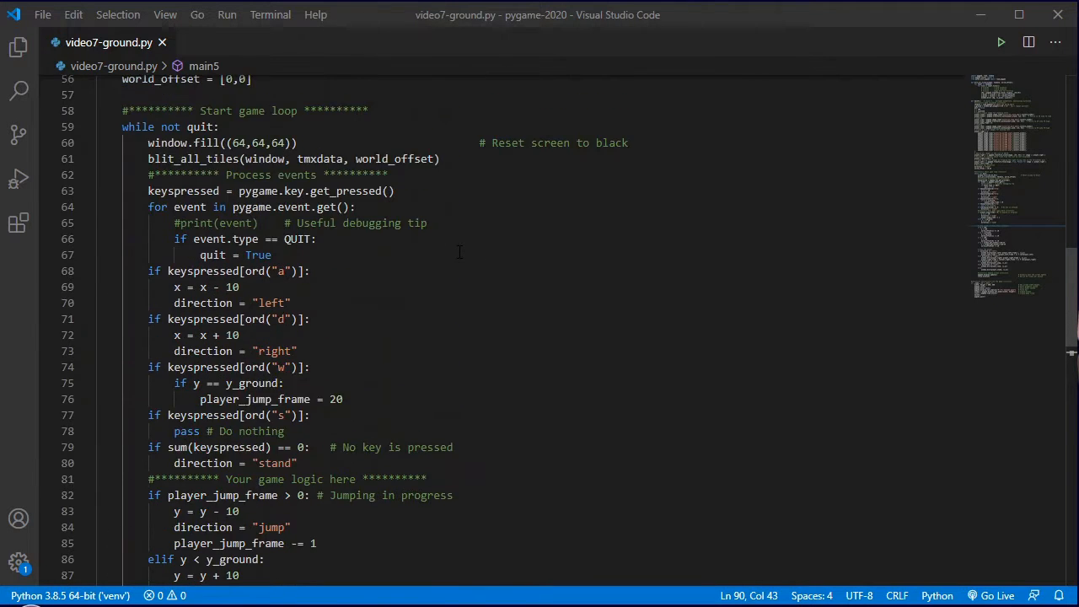
{"action": "scroll", "scroll_direction": "up", "scroll_amount": 3}
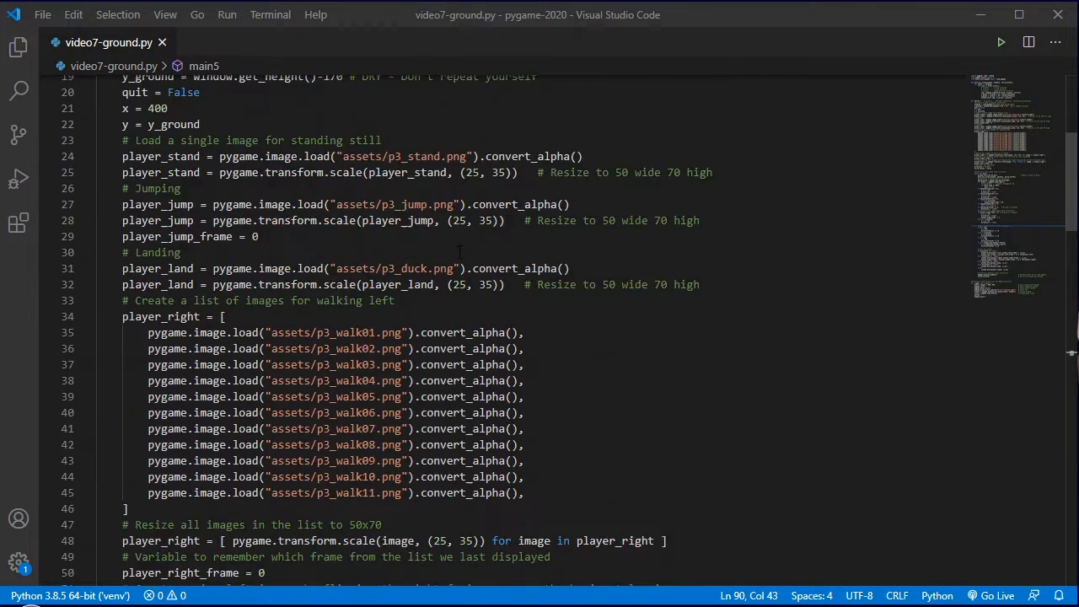
{"action": "scroll", "scroll_direction": "up", "scroll_amount": 3}
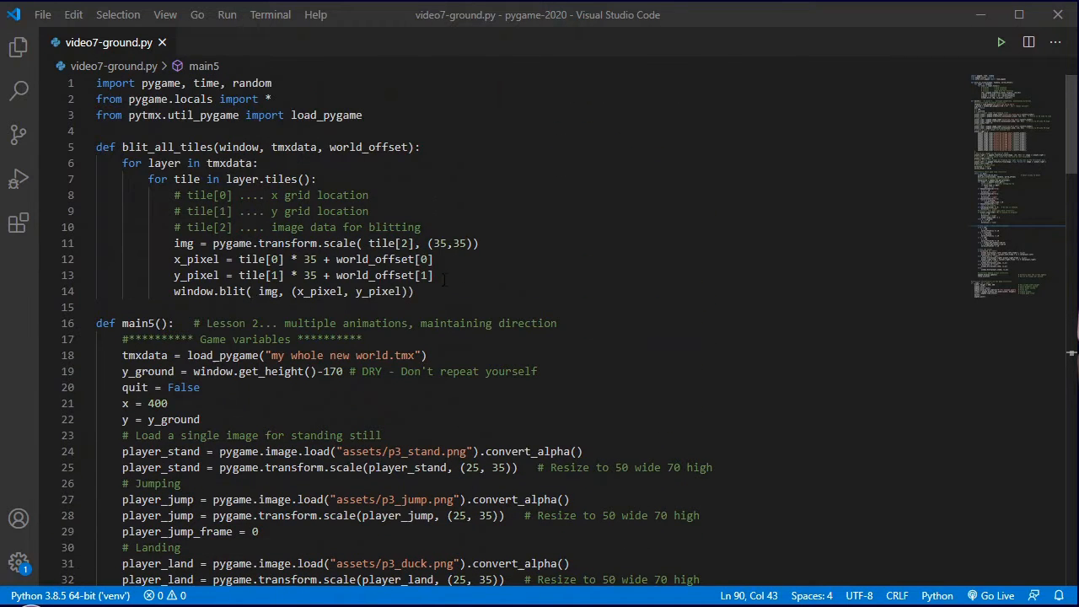
{"action": "left_click", "coordinate": [412, 290]}
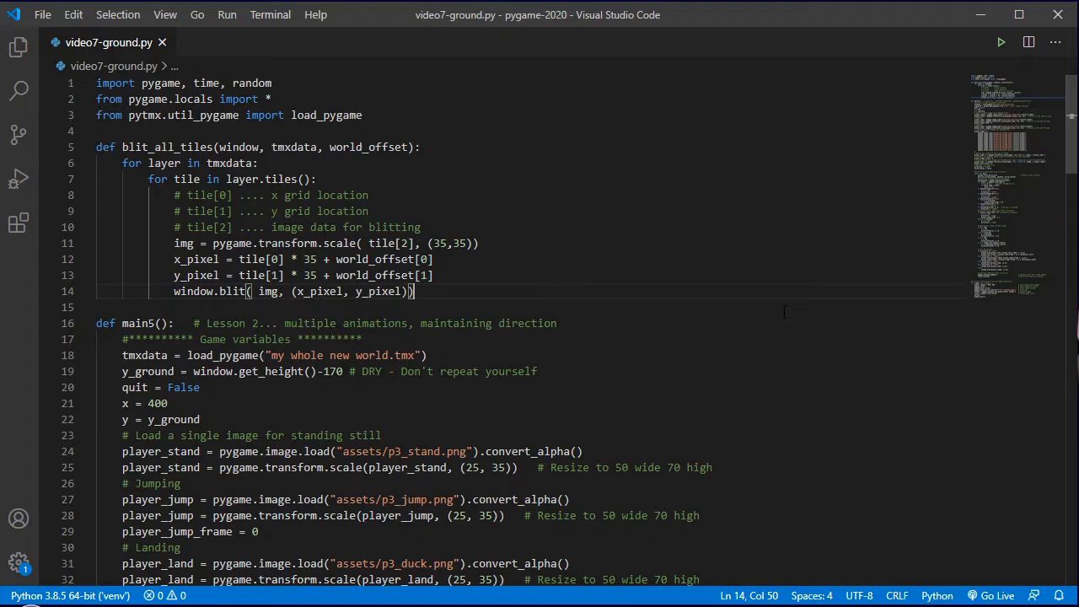
Step: Type 'def get_tile_properties(tmxdata, x, y, world_offset):' on a new line below blit_all_tiles
{"action": "key", "text": "Enter"}
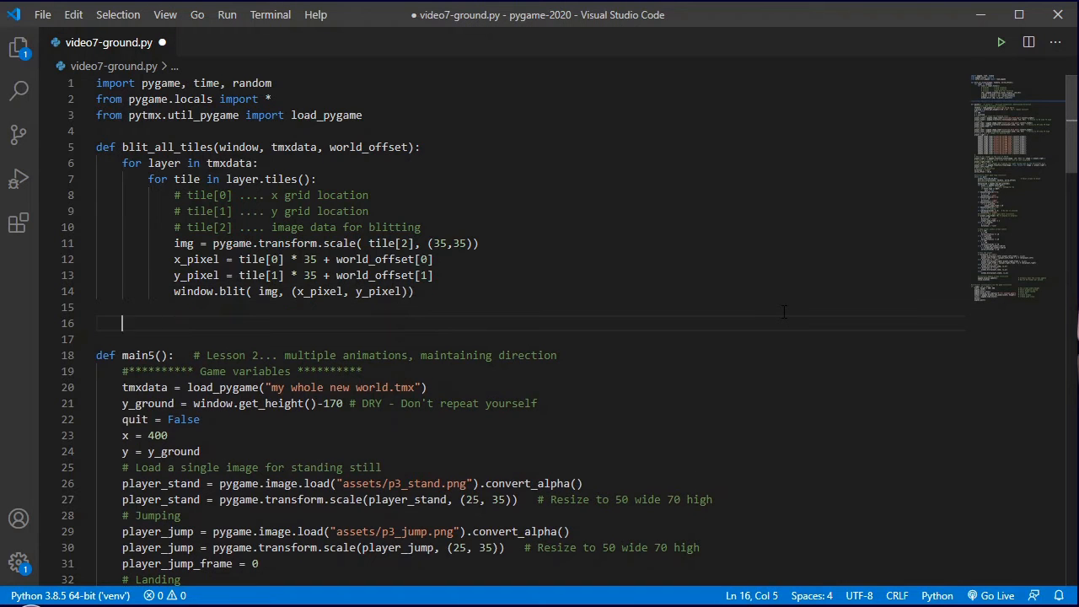
{"action": "type", "text": "def get_tile_prope"}
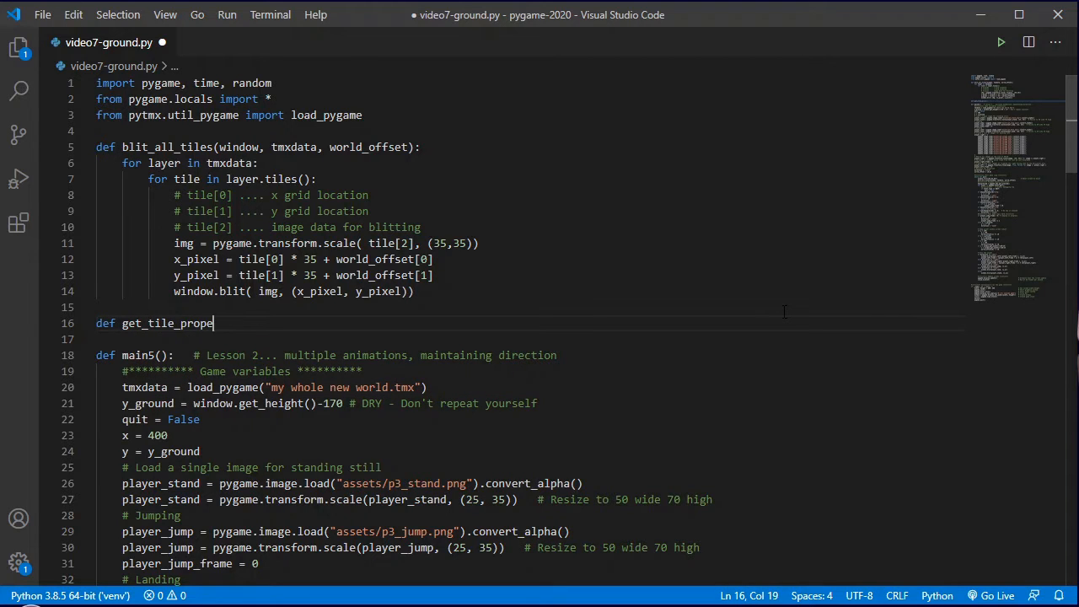
{"action": "type", "text": "rties()"}
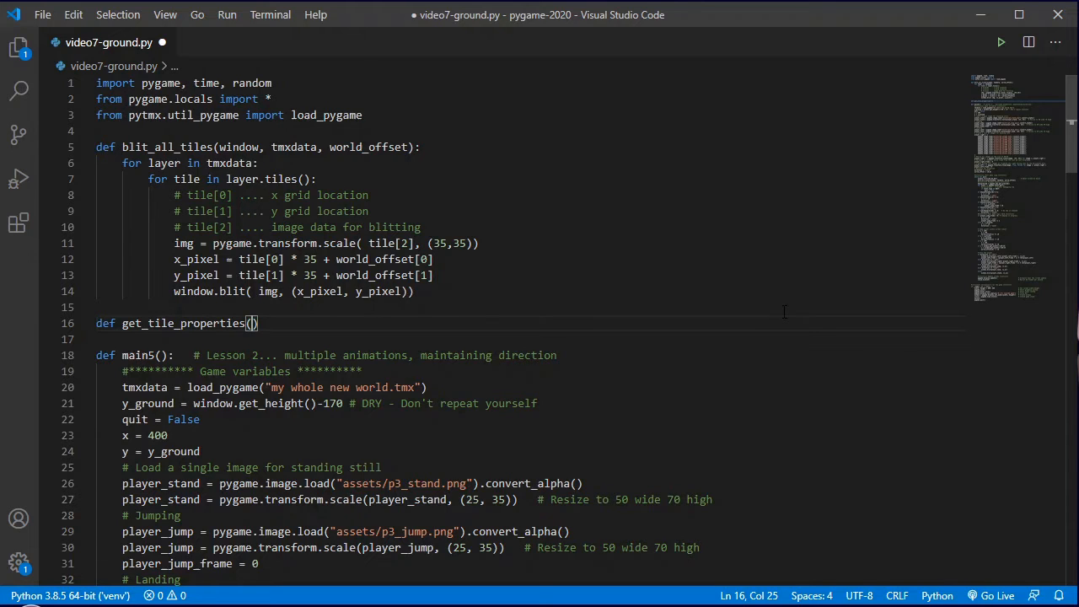
{"action": "type", "text": "tmxdata,"}
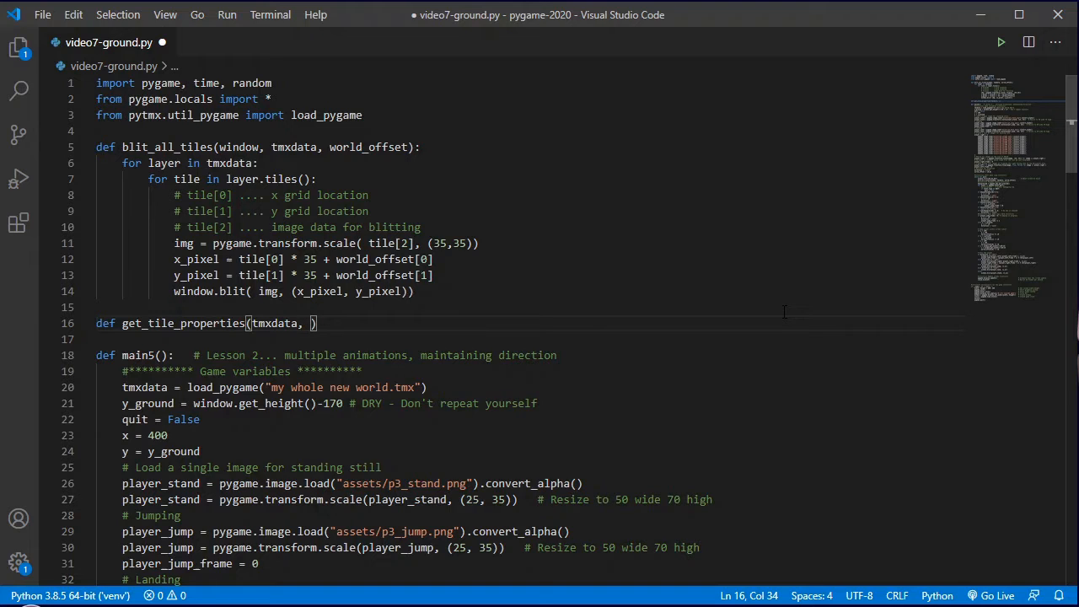
{"action": "type", "text": "x, y,"}
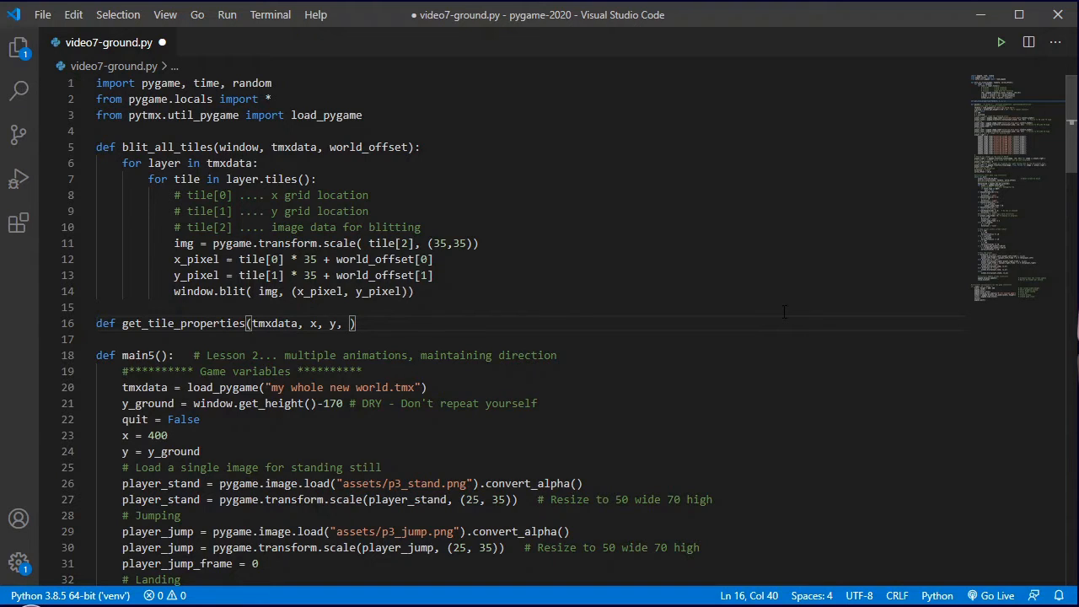
{"action": "type", "text": "world_offset"}
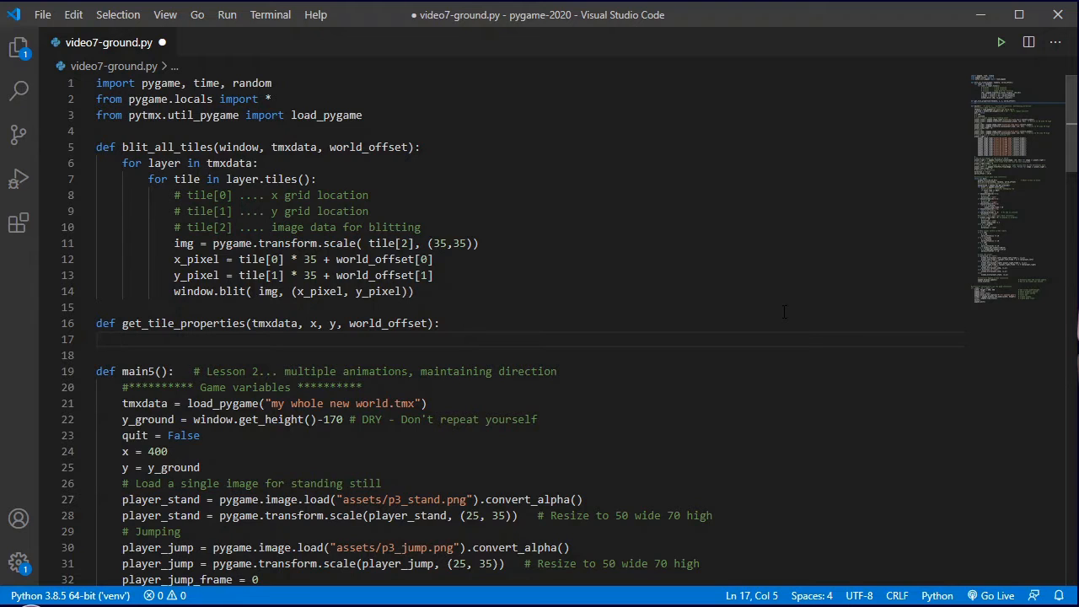
Step: Compute world_x = x - world_offset[0] and world_y = y - world_offset[1]
{"action": "type", "text": "world_x"}
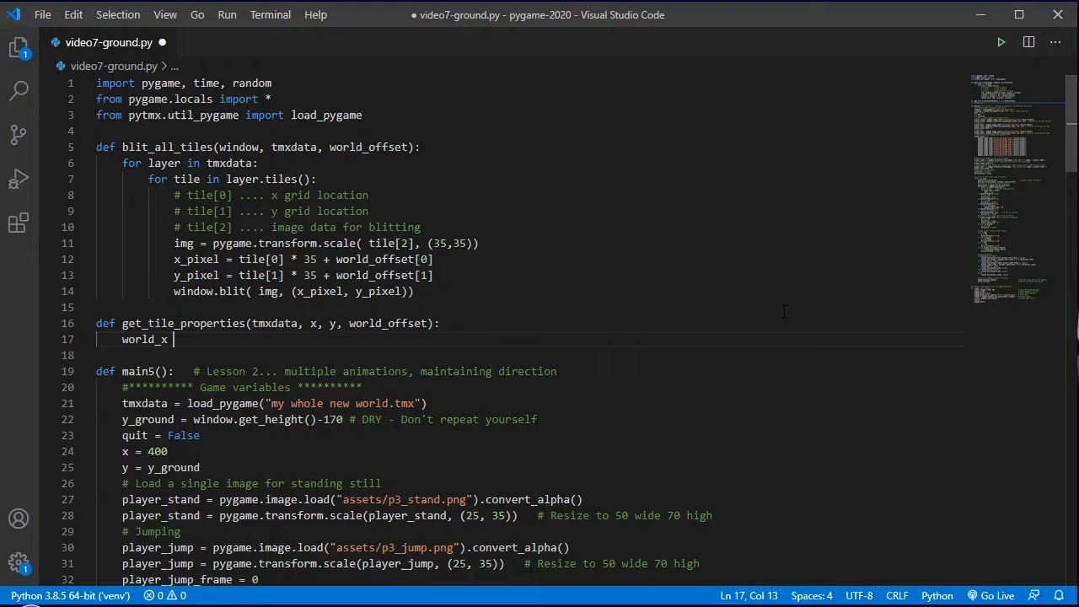
{"action": "type", "text": "= x"}
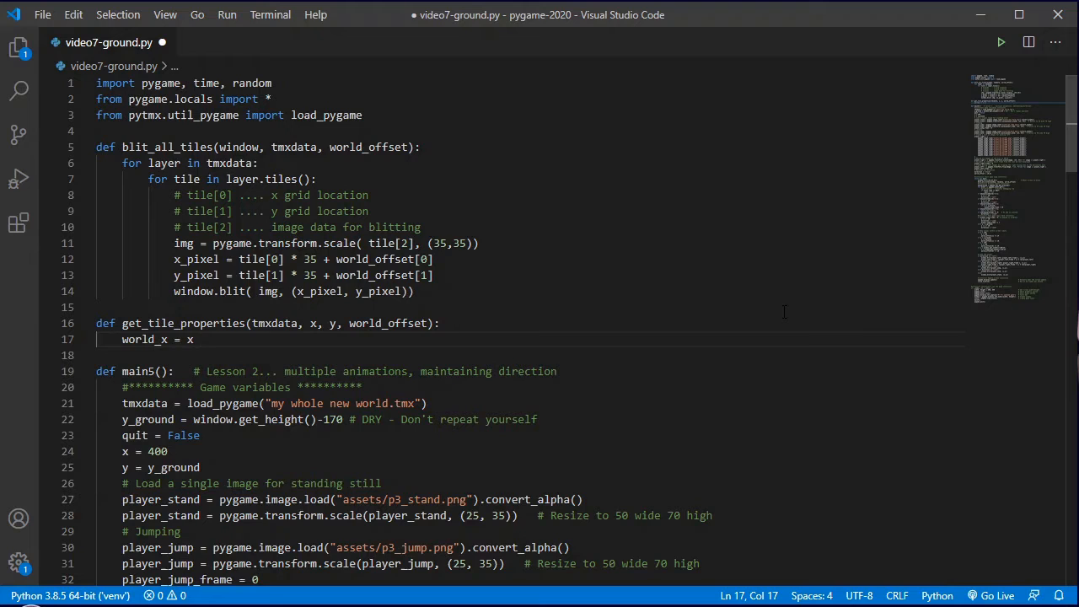
{"action": "type", "text": "- world_offset[0"}
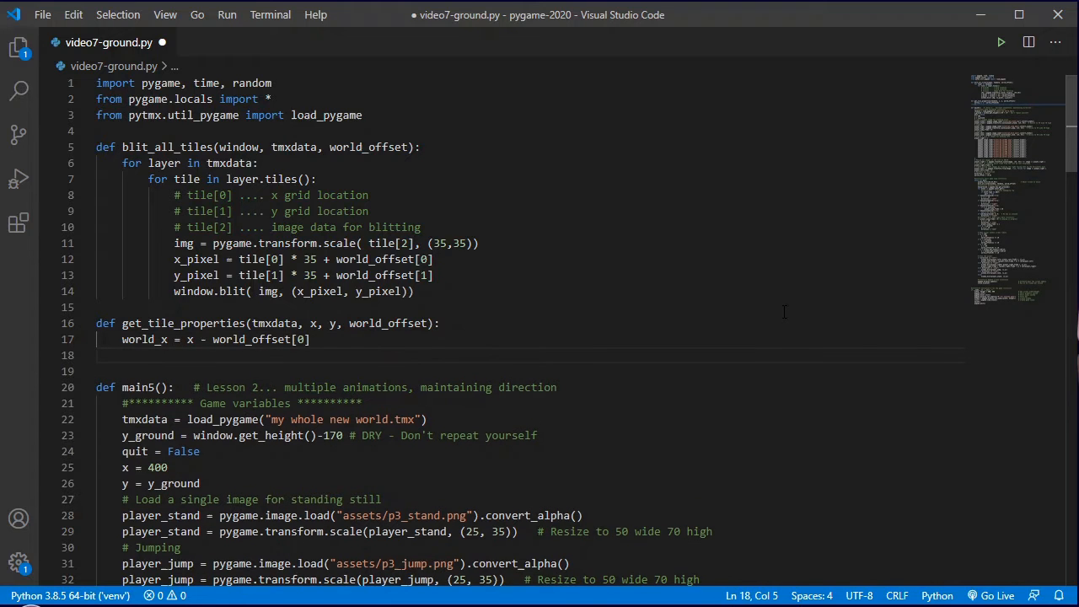
{"action": "type", "text": "world_y ="}
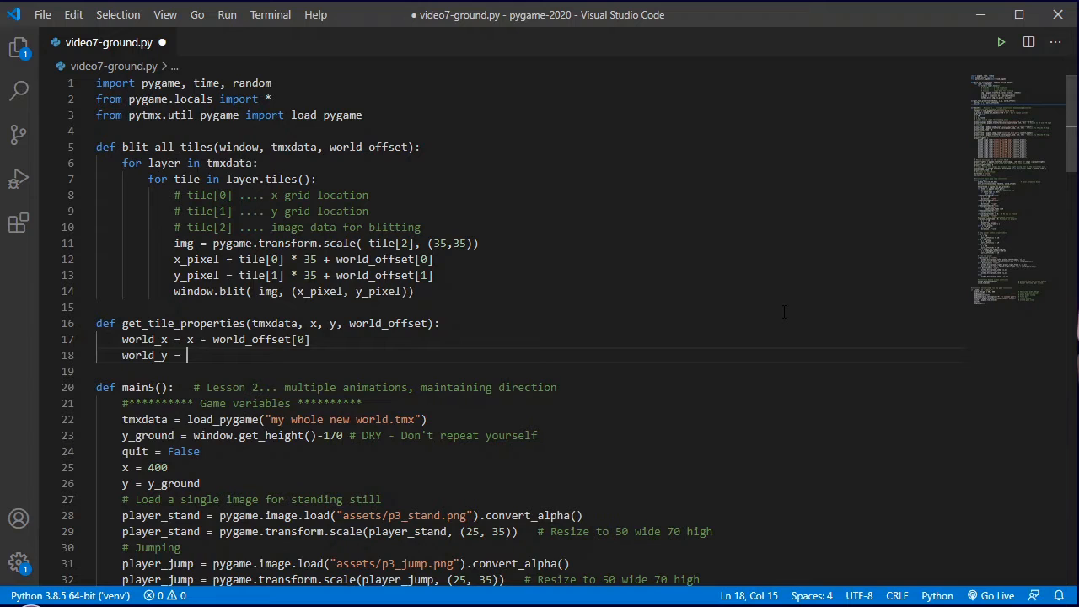
{"action": "type", "text": "y -"}
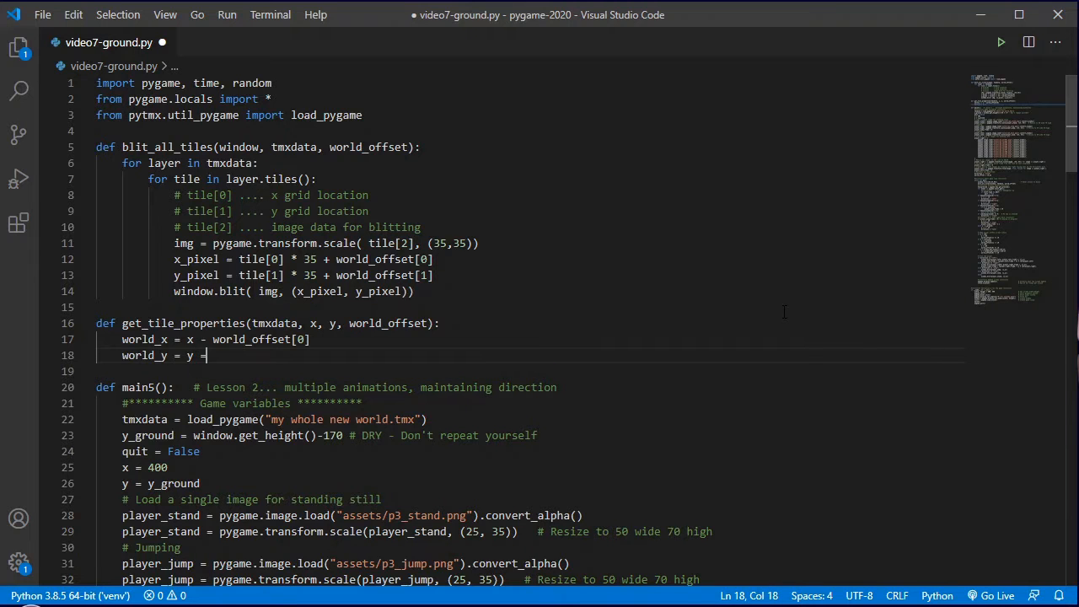
{"action": "type", "text": "world"}
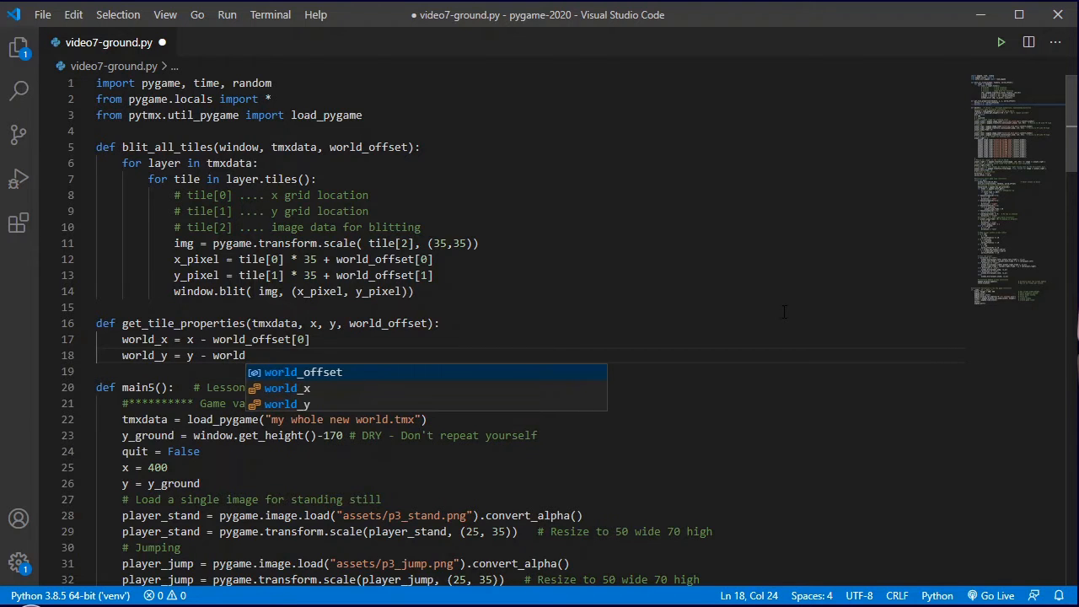
{"action": "type", "text": "_f"}
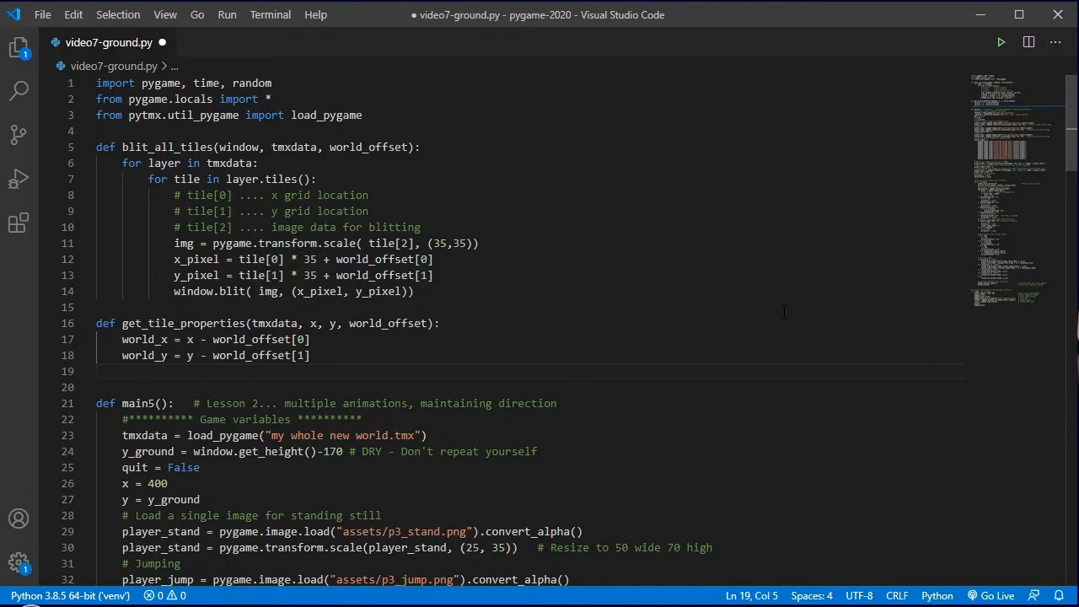
Step: Compute tile_x = world_x // 35 and tile_y = world_y // 35, and begin a properties line
{"action": "type", "text": "tile_x"}
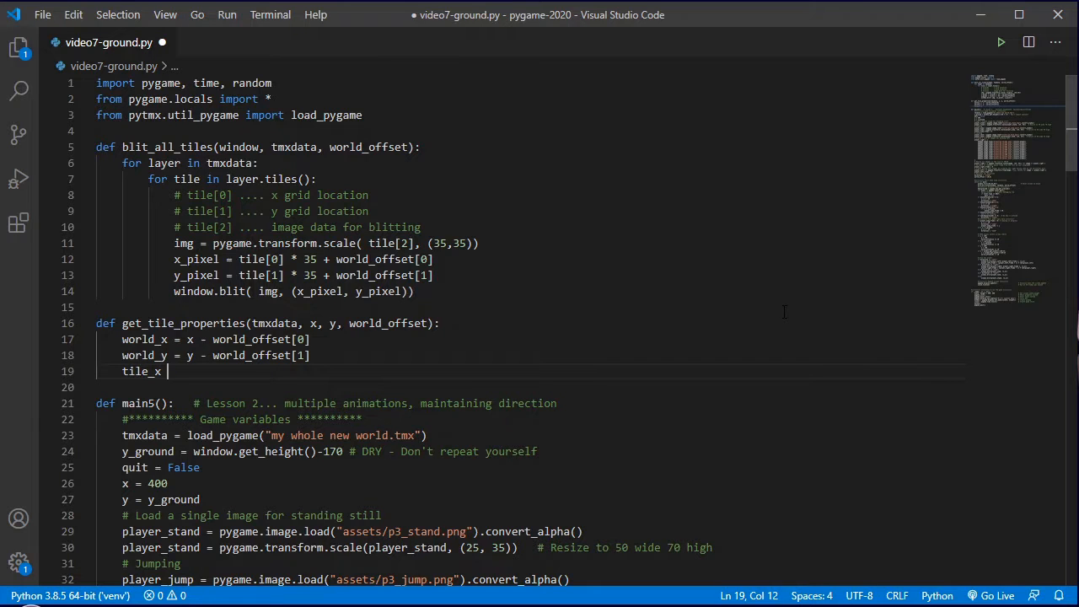
{"action": "type", "text": "= world_x"}
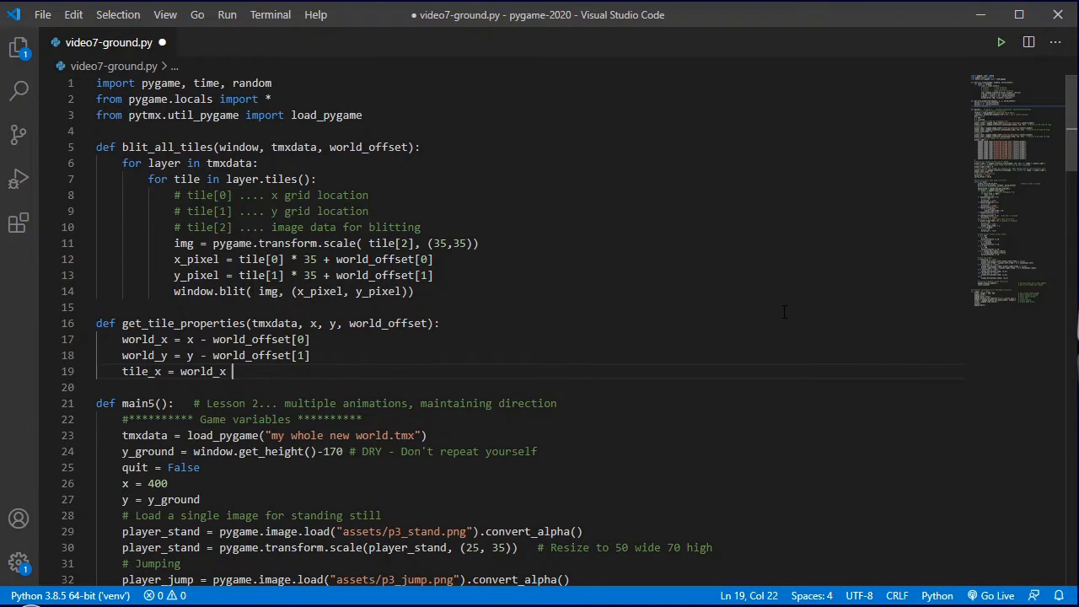
{"action": "type", "text": "//"}
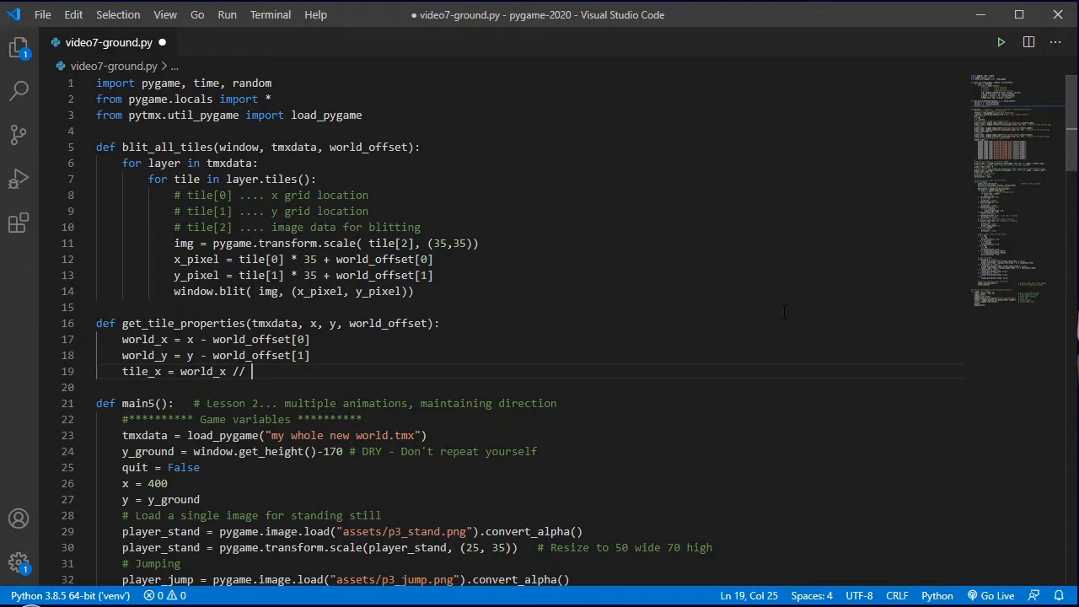
{"action": "type", "text": "35"}
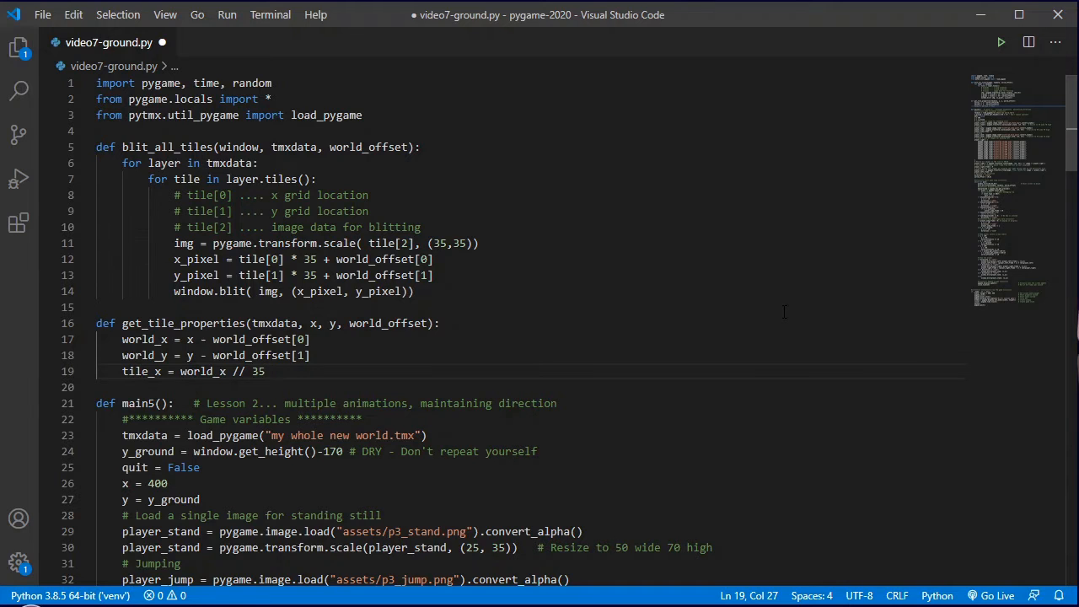
{"action": "type", "text": "tile_y = world_y"}
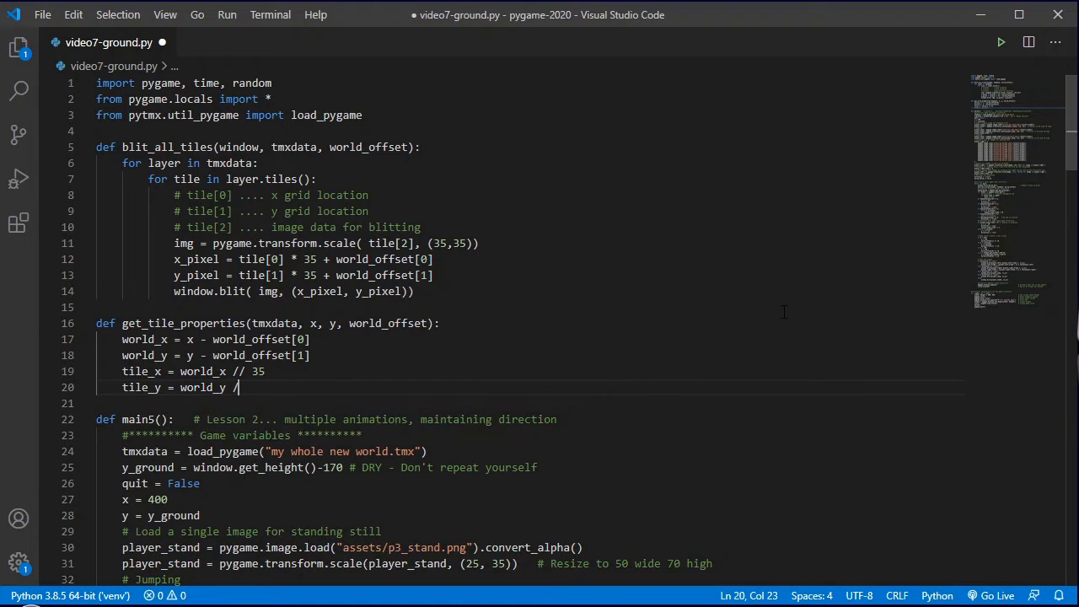
{"action": "type", "text": "/ 35"}
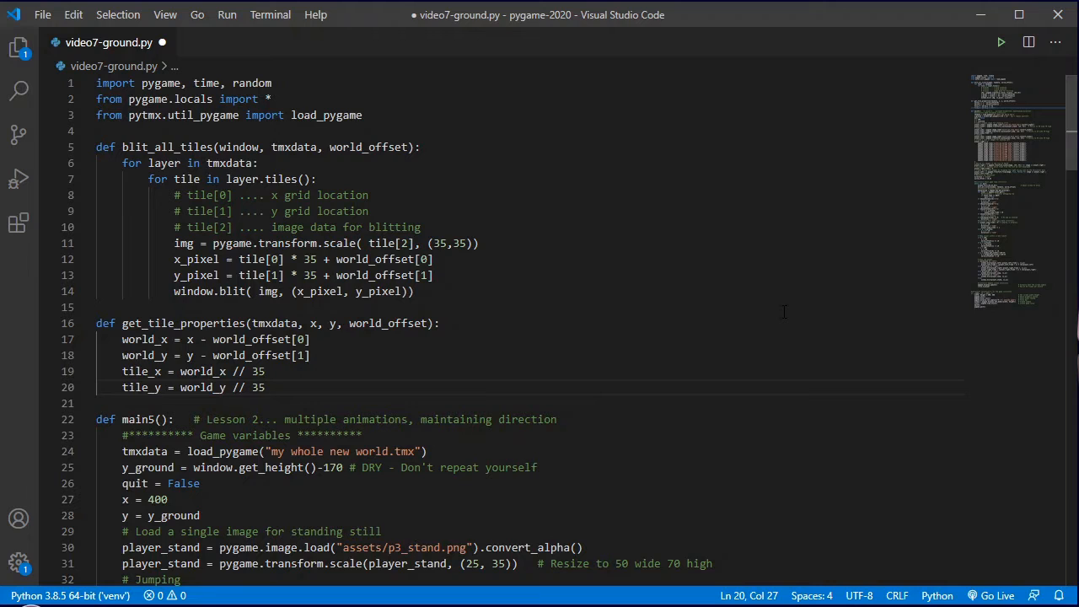
{"action": "type", "text": "l"}
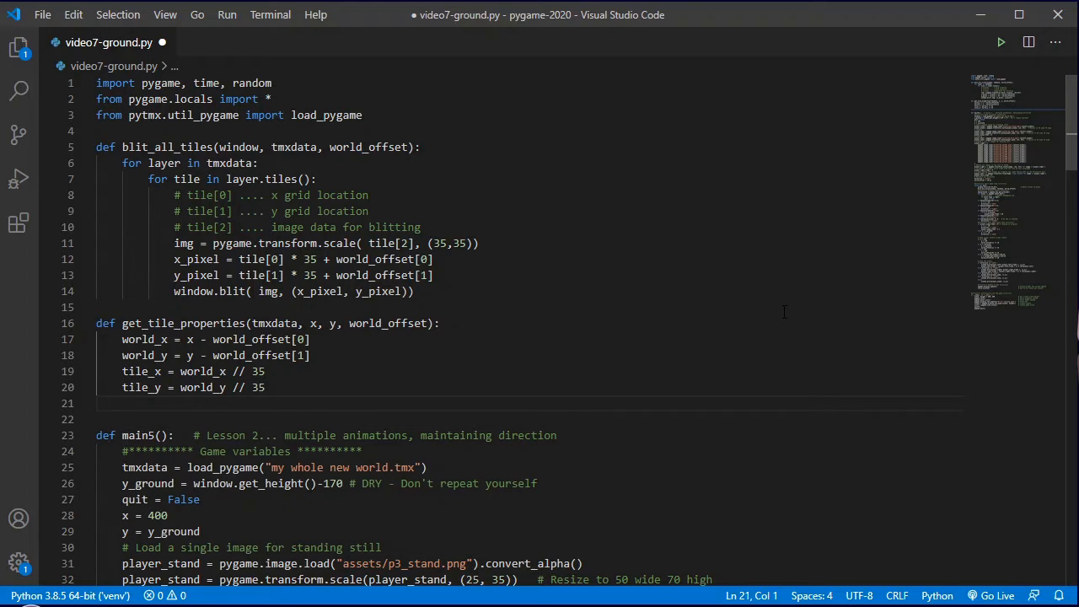
{"action": "type", "text": "properties = tmxdata."}
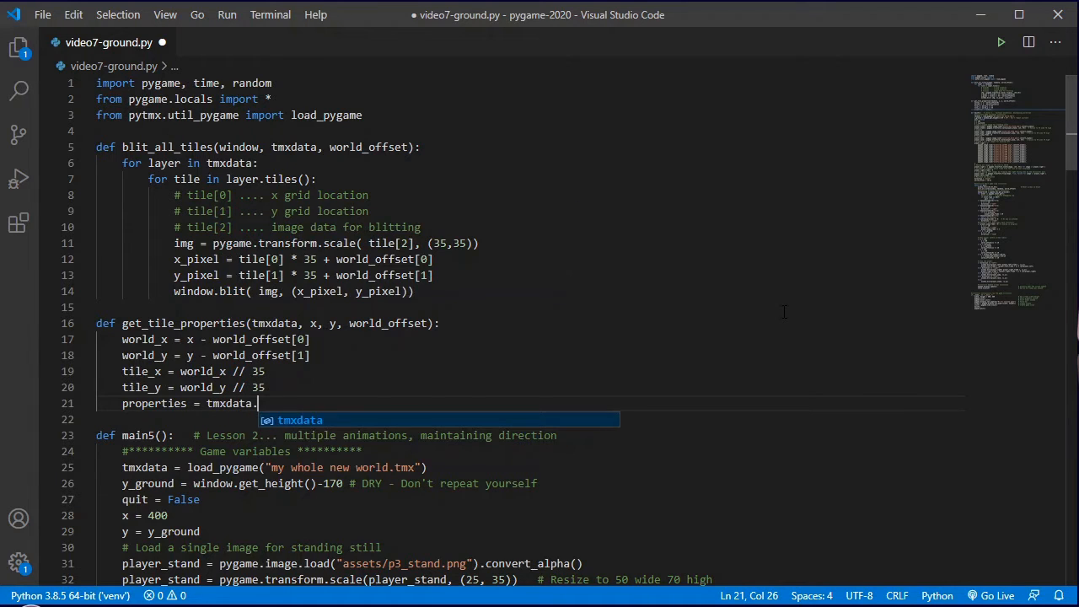
Step: Set properties = tmxdata.get_tile_properties(tile_x, tile_y, 0) on line 21
{"action": "key", "text": "Escape"}
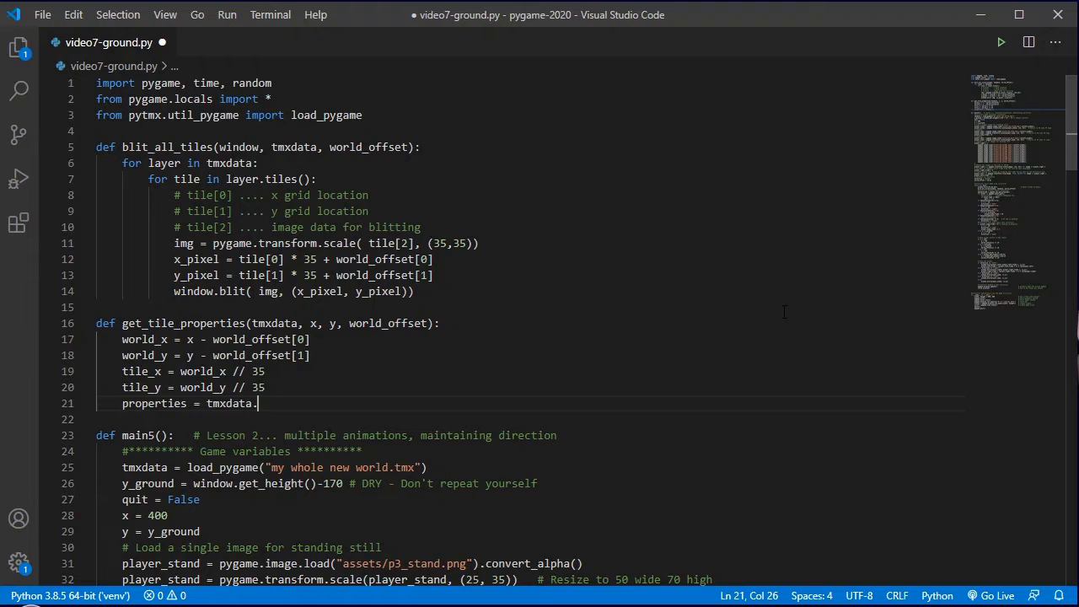
{"action": "type", "text": "get_tile_pr"}
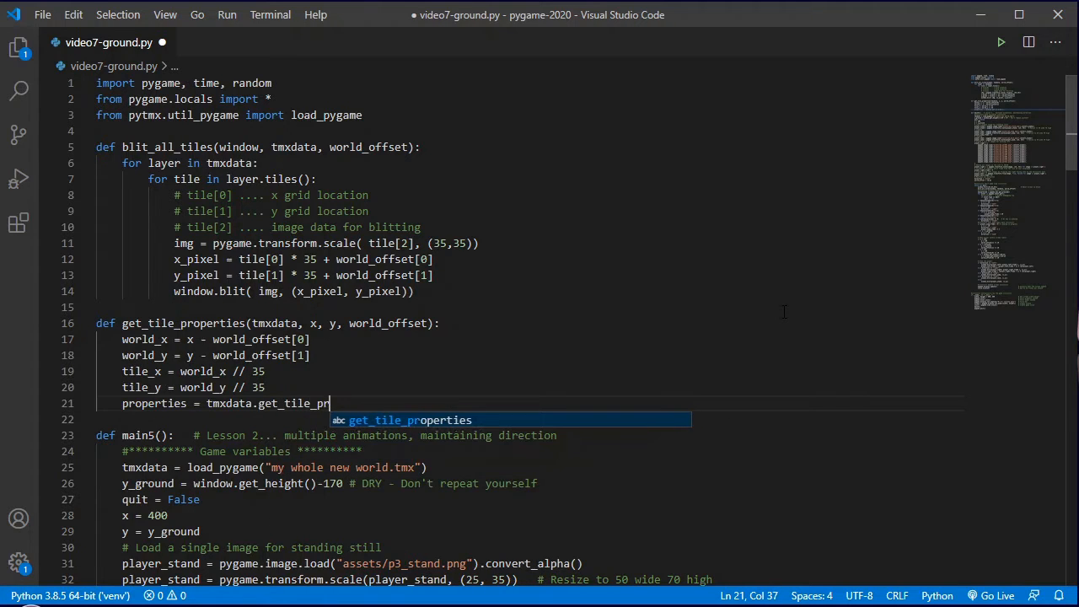
{"action": "type", "text": "operties"}
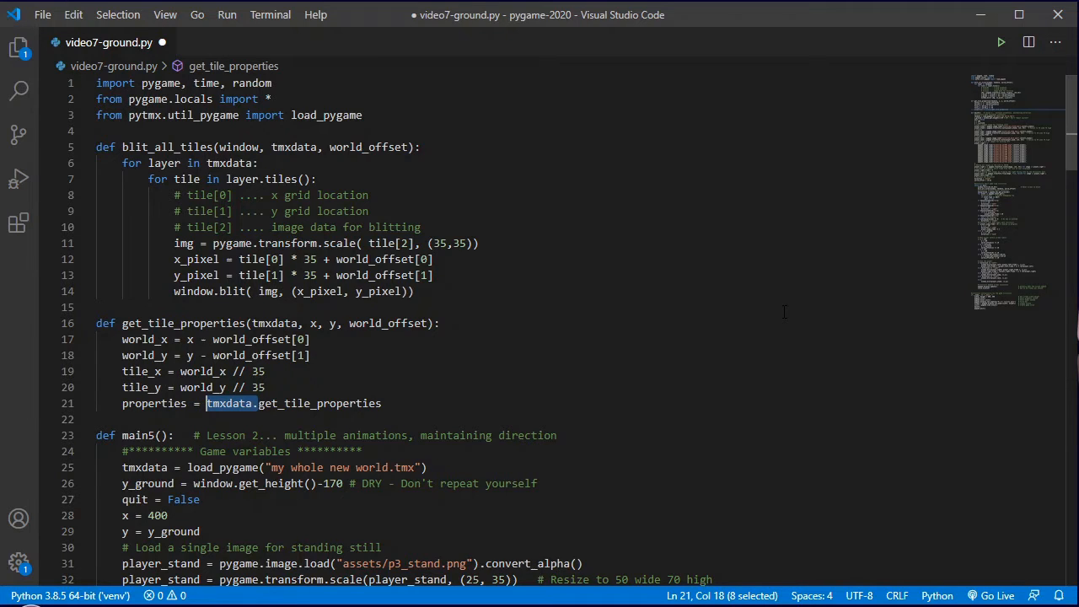
{"action": "left_click", "coordinate": [258, 402]}
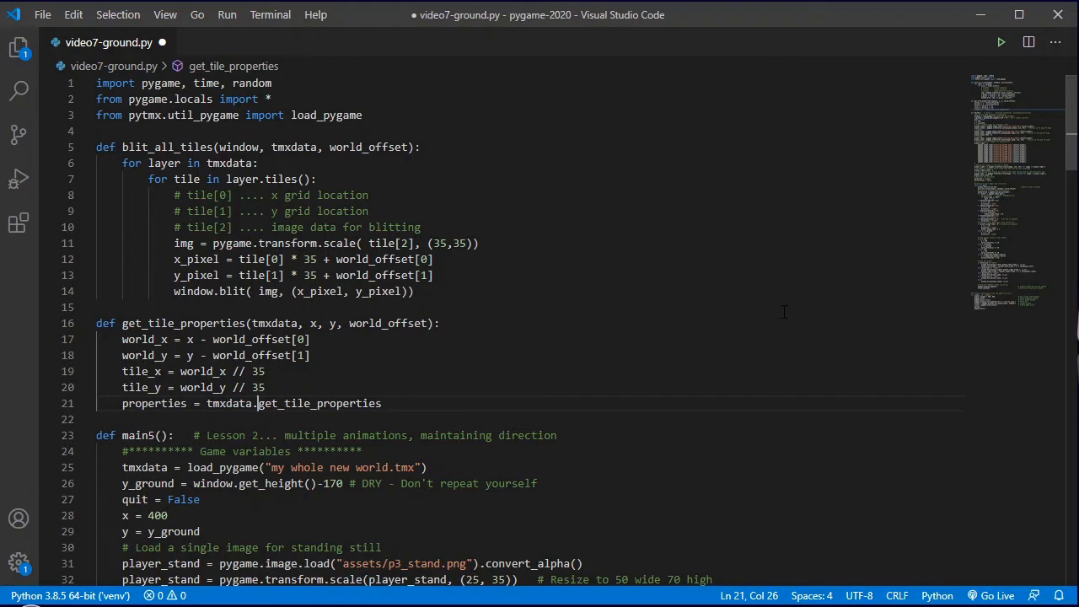
{"action": "type", "text": "()"}
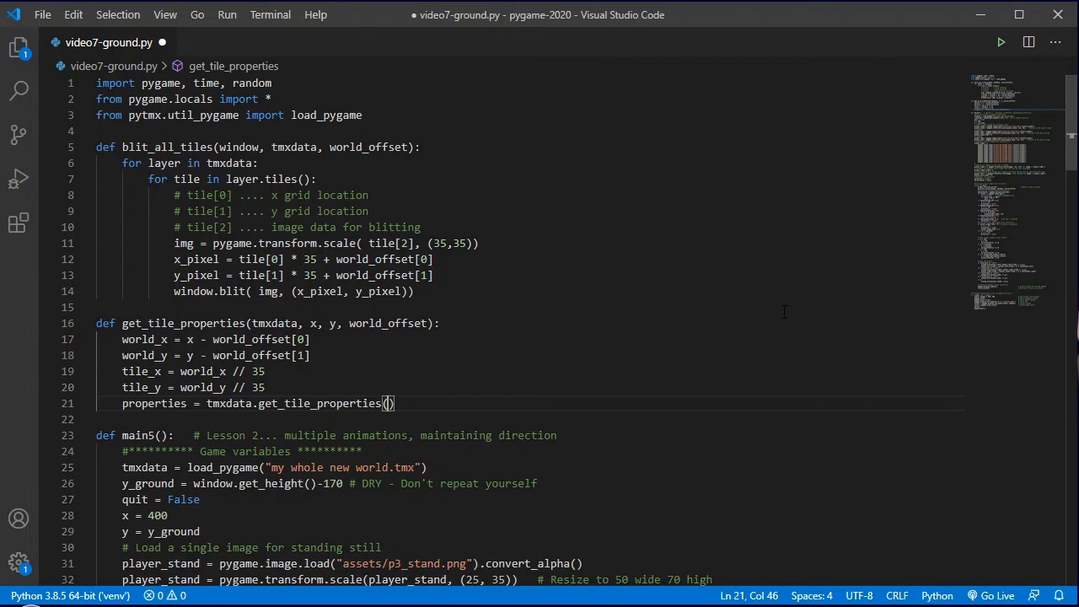
{"action": "type", "text": "tile_x,"}
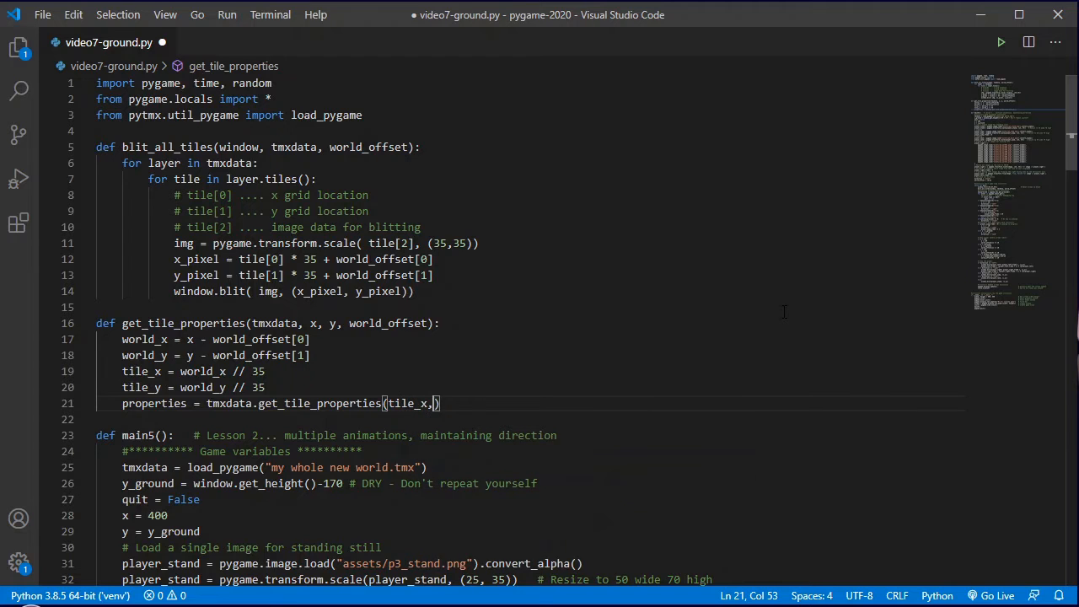
{"action": "type", "text": "tile_y,"}
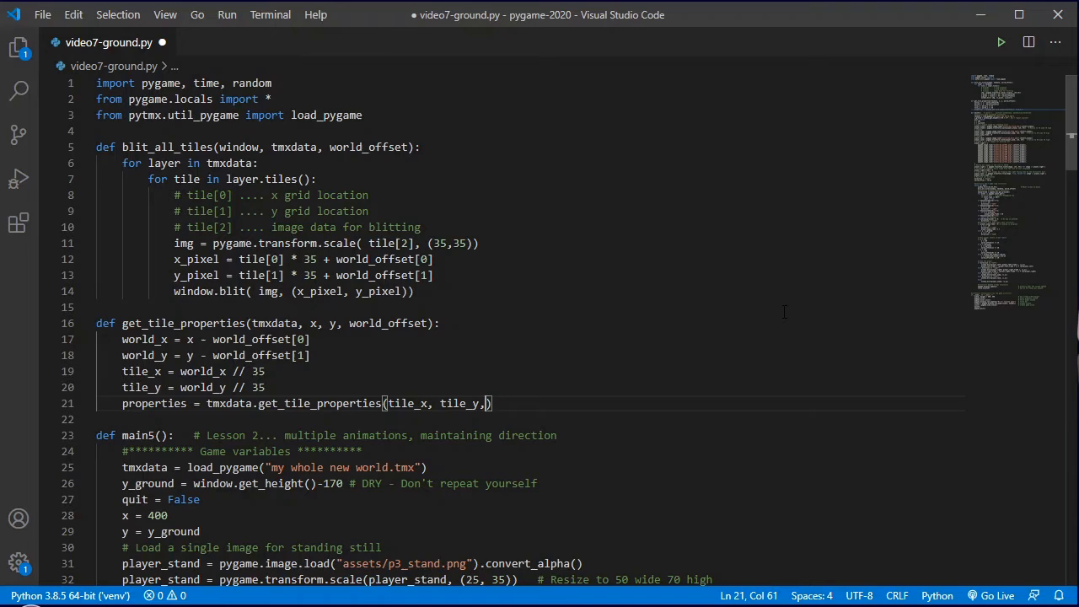
{"action": "type", "text": "0"}
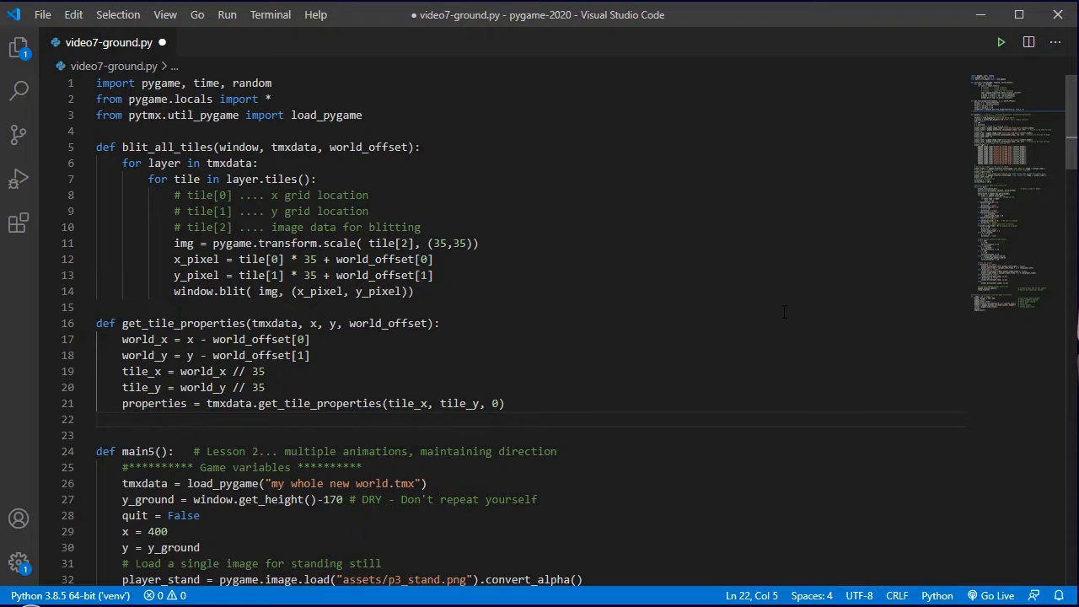
Step: Add 'if properties is None:' assigning a dictionary that starts with climbable: 0
{"action": "type", "text": "if properties is"}
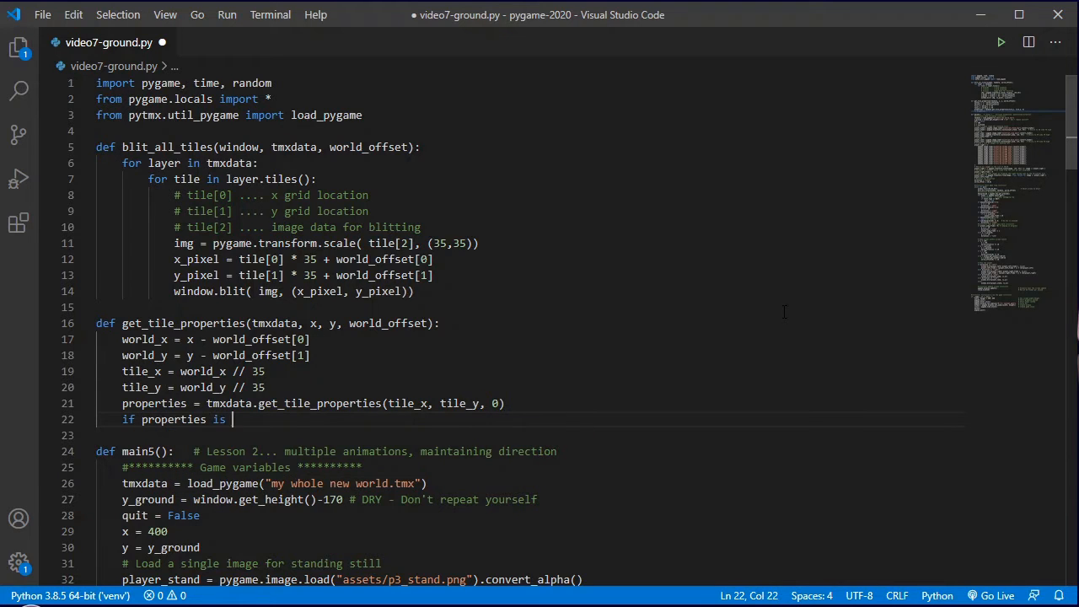
{"action": "type", "text": "None:"}
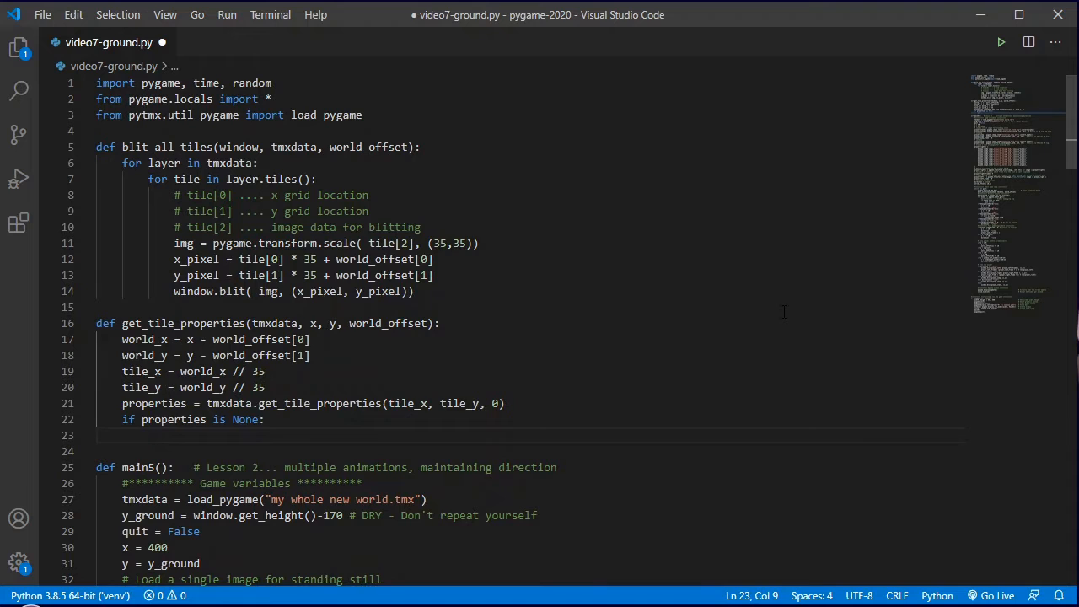
{"action": "type", "text": "properties ="}
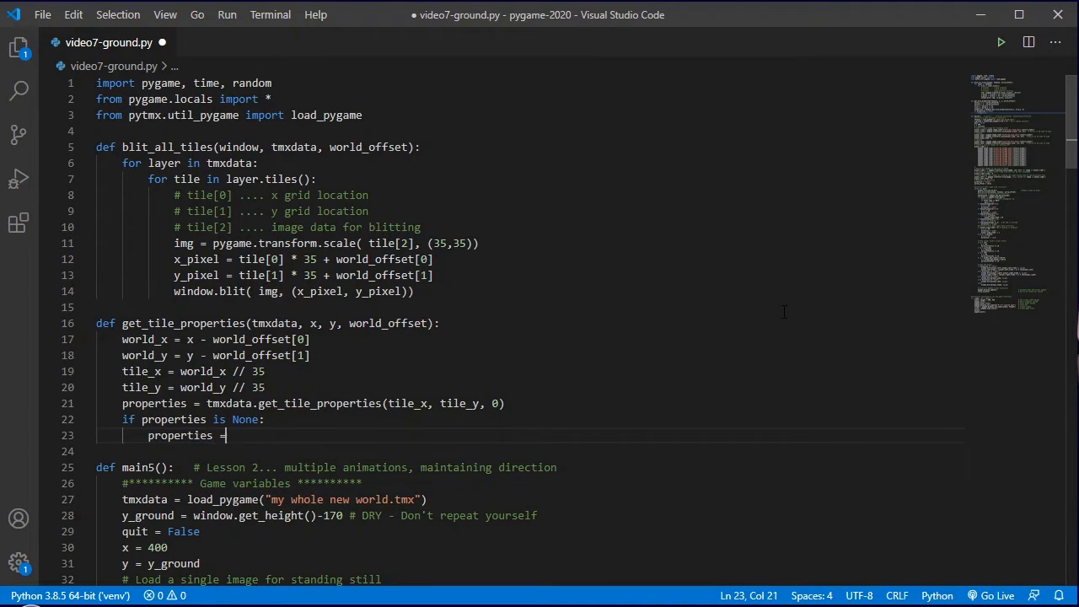
{"action": "type", "text": "{}"}
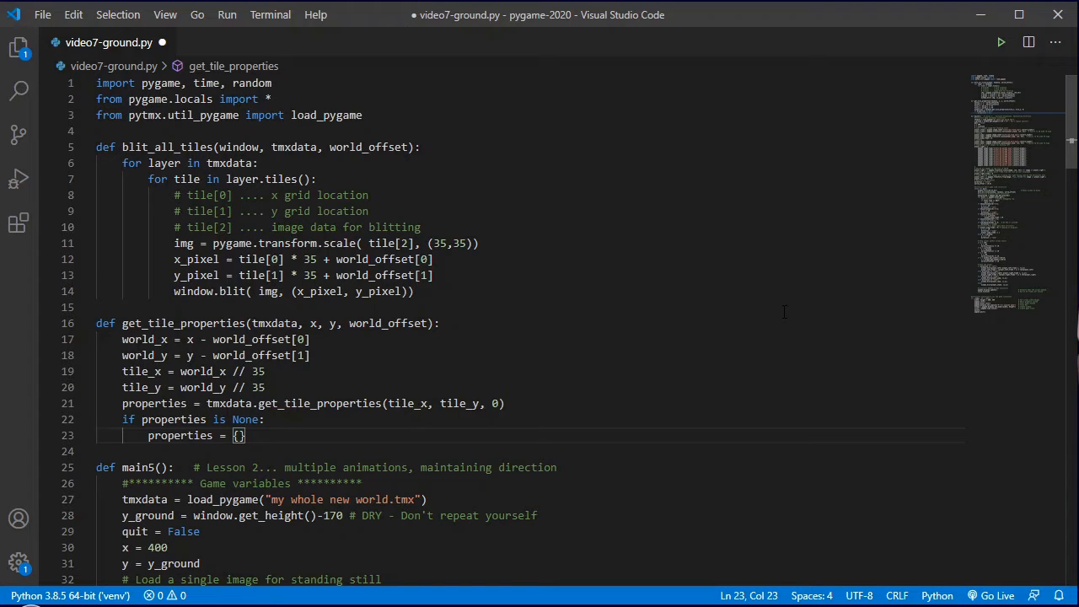
{"action": "type", "text": "\""}
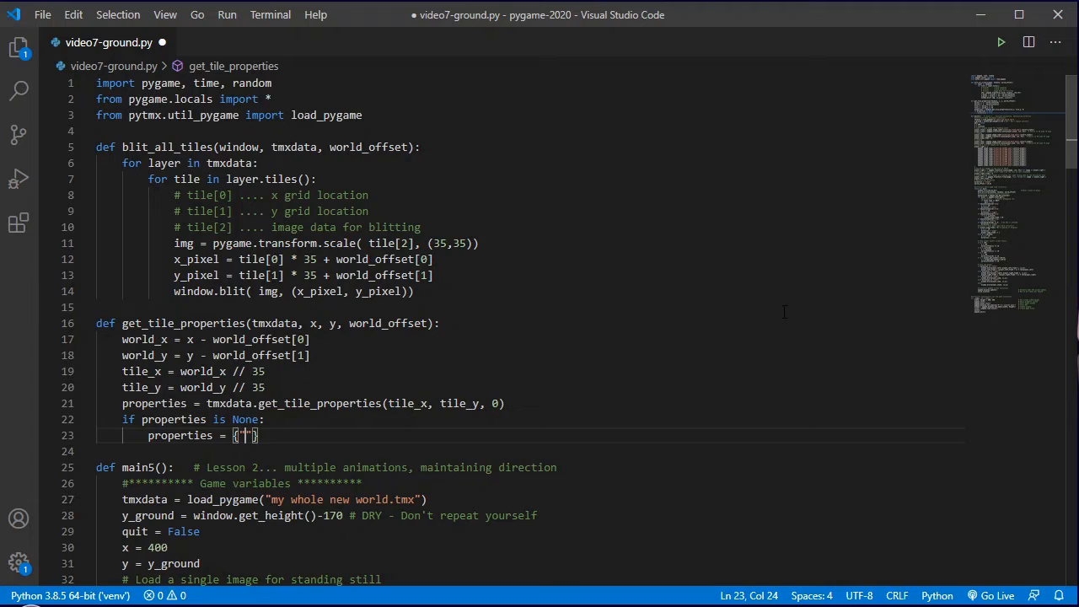
{"action": "type", "text": "climb"}
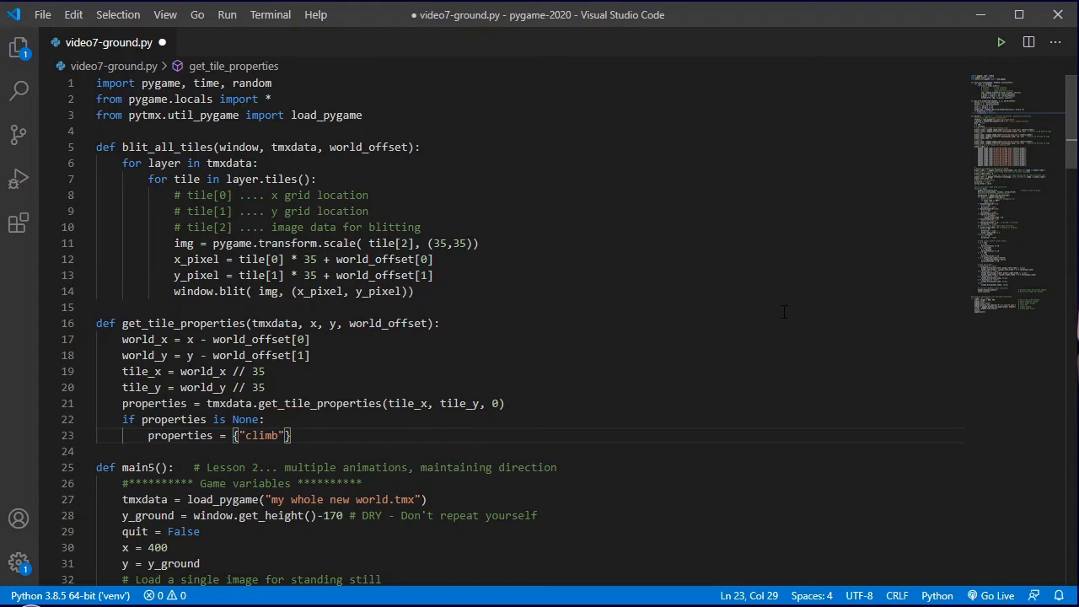
{"action": "type", "text": "able"}
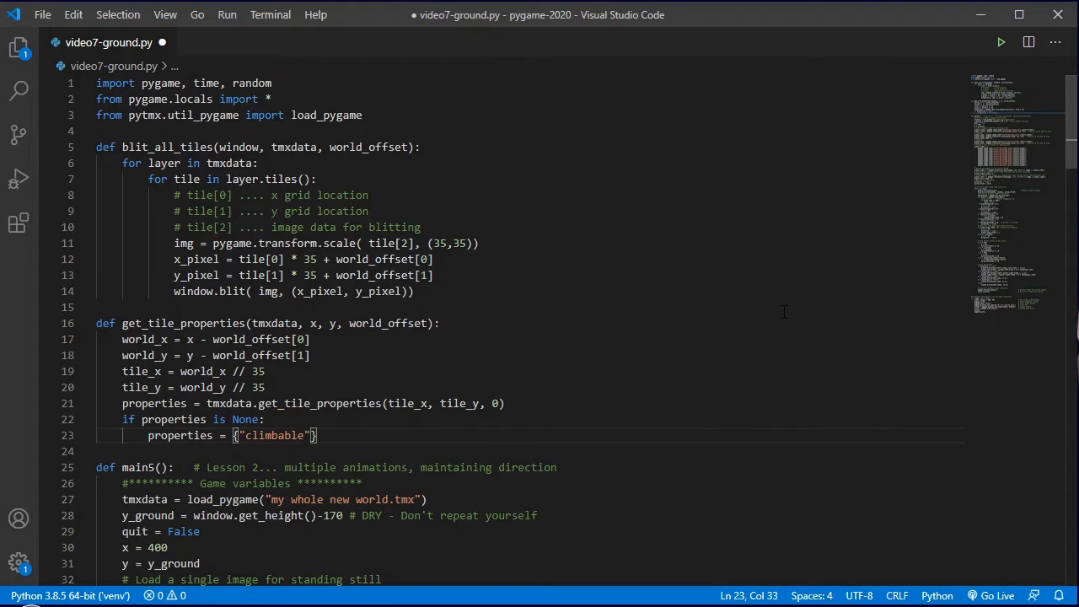
{"action": "type", "text": ":0,"}
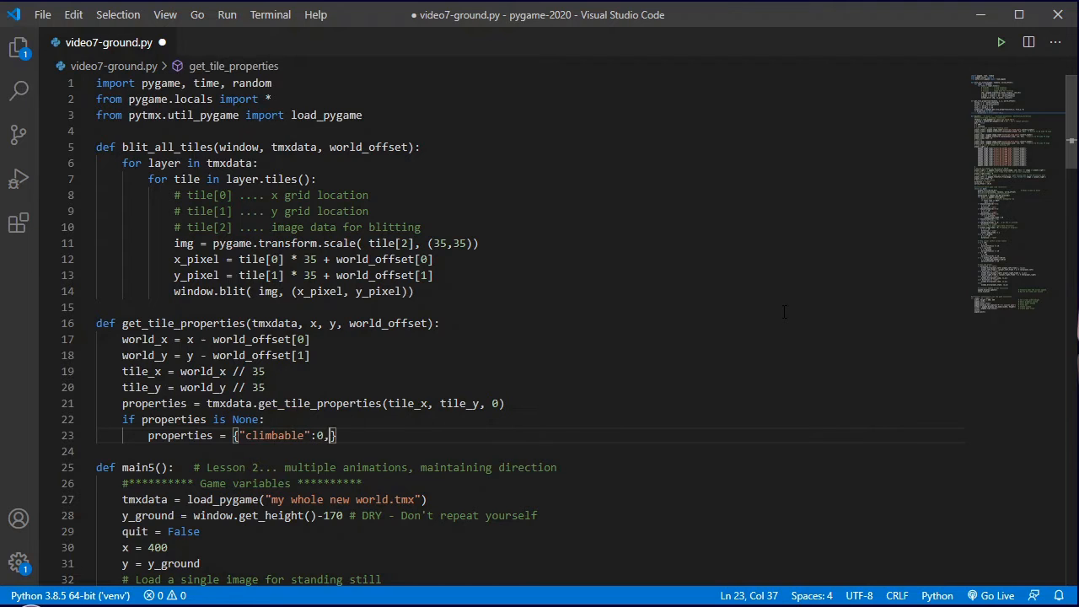
Step: Fill the default dictionary with ground, health, points, provides, requires and solid entries
{"action": "type", "text": "\"\""}
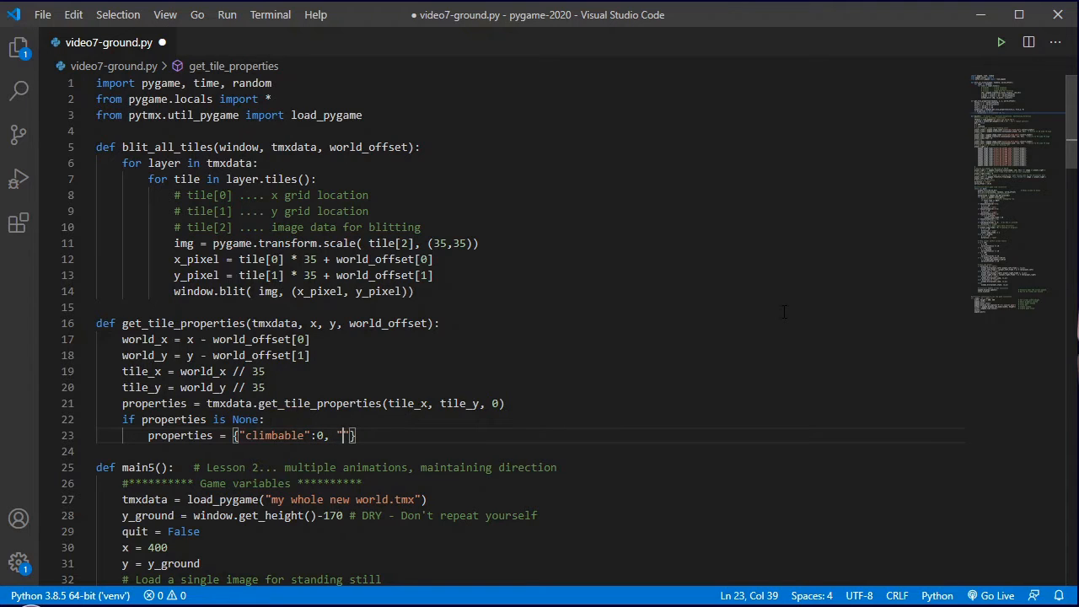
{"action": "type", "text": "ground\":"}
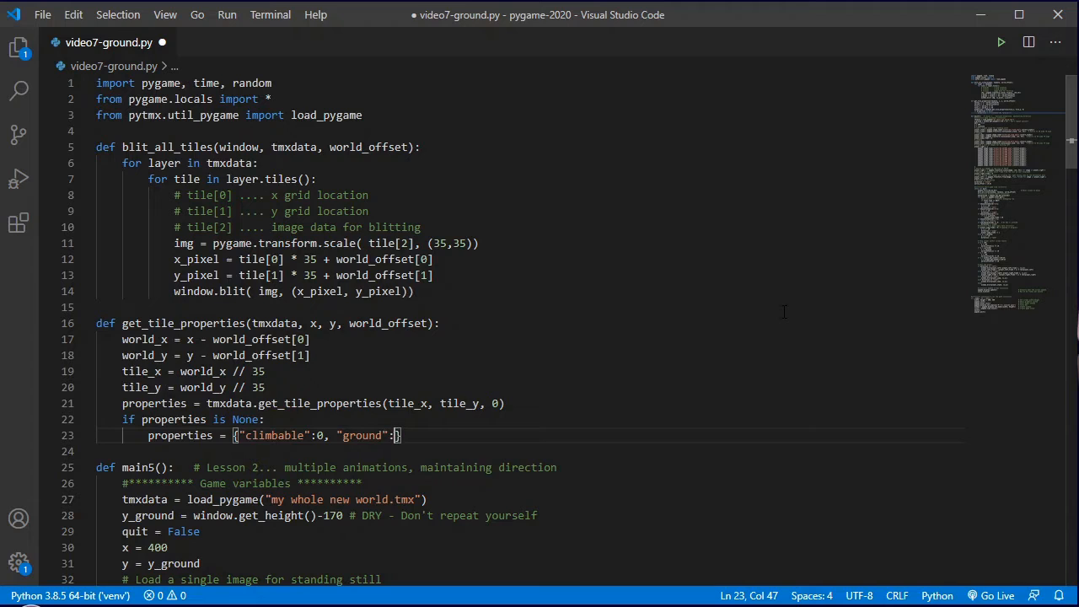
{"action": "type", "text": ", \"\""}
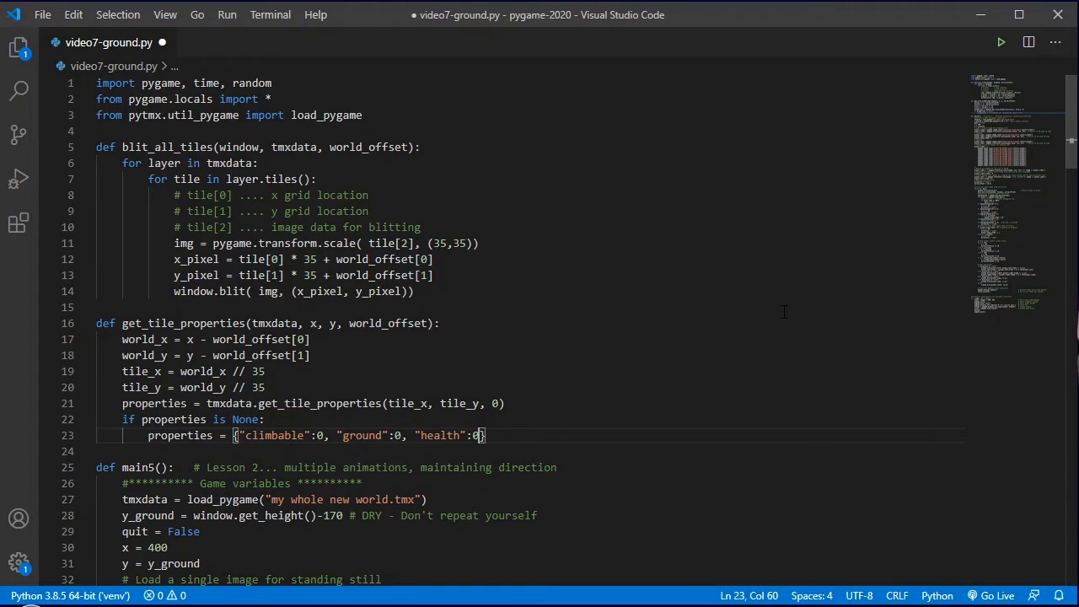
{"action": "type", "text": ", \"p\""}
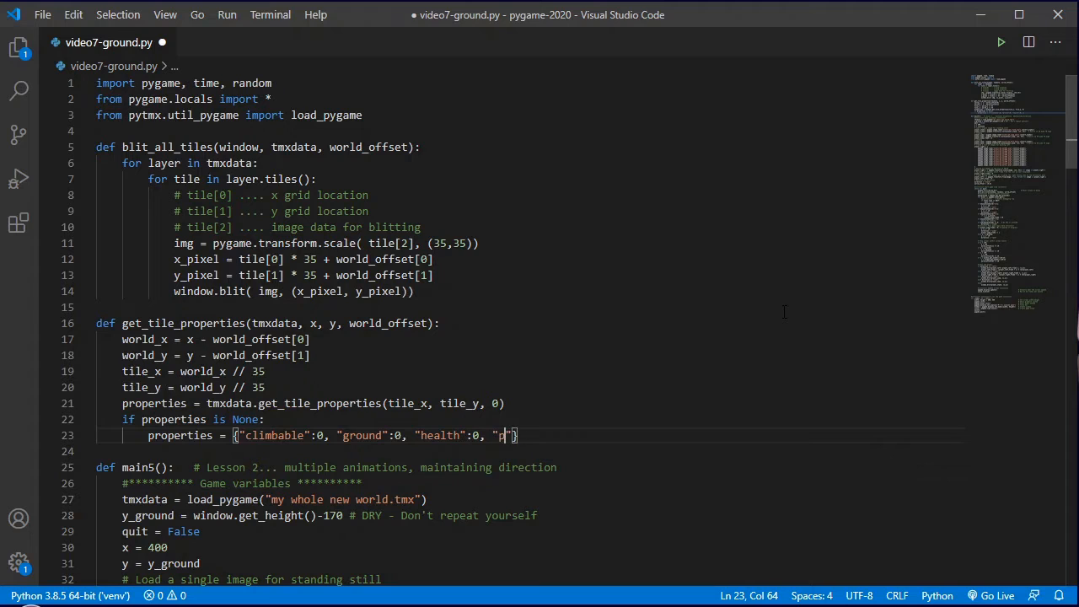
{"action": "type", "text": "oints\":0, \"provid"}
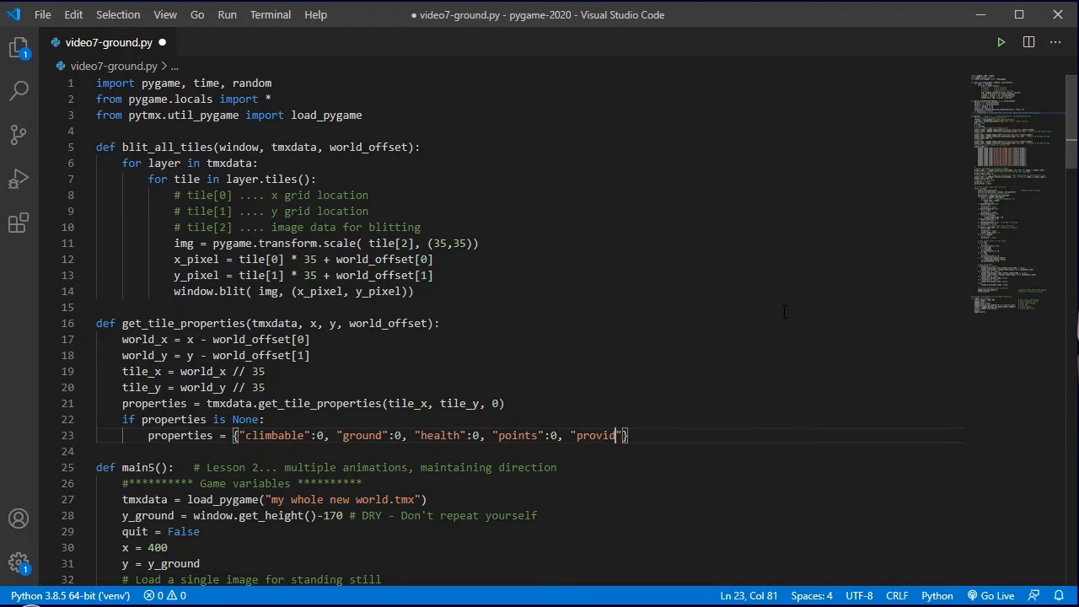
{"action": "type", "text": "es\":\"\""}
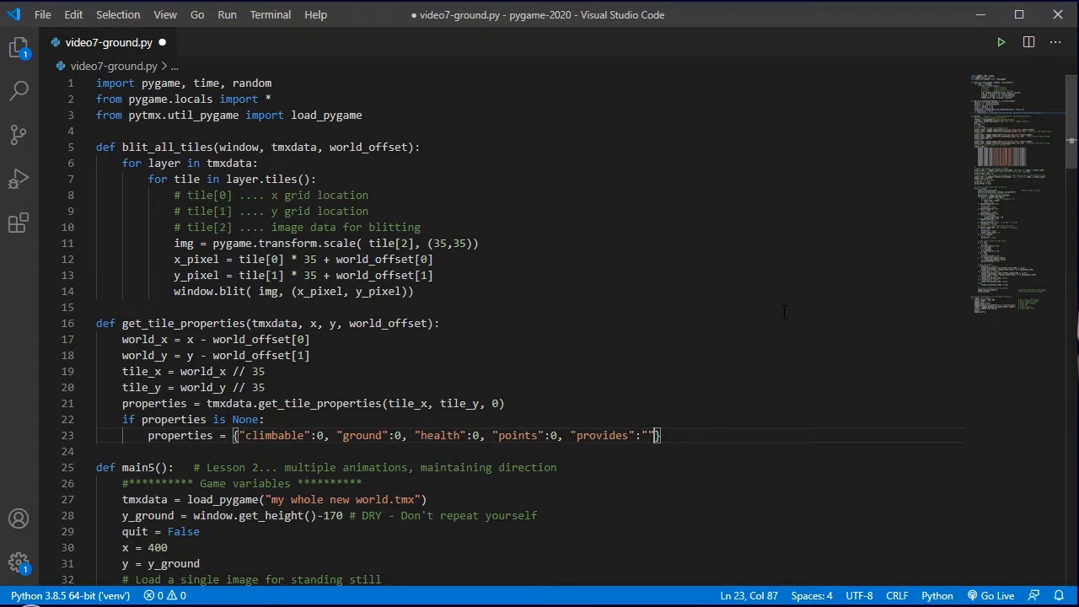
{"action": "type", "text": ", \"re"}
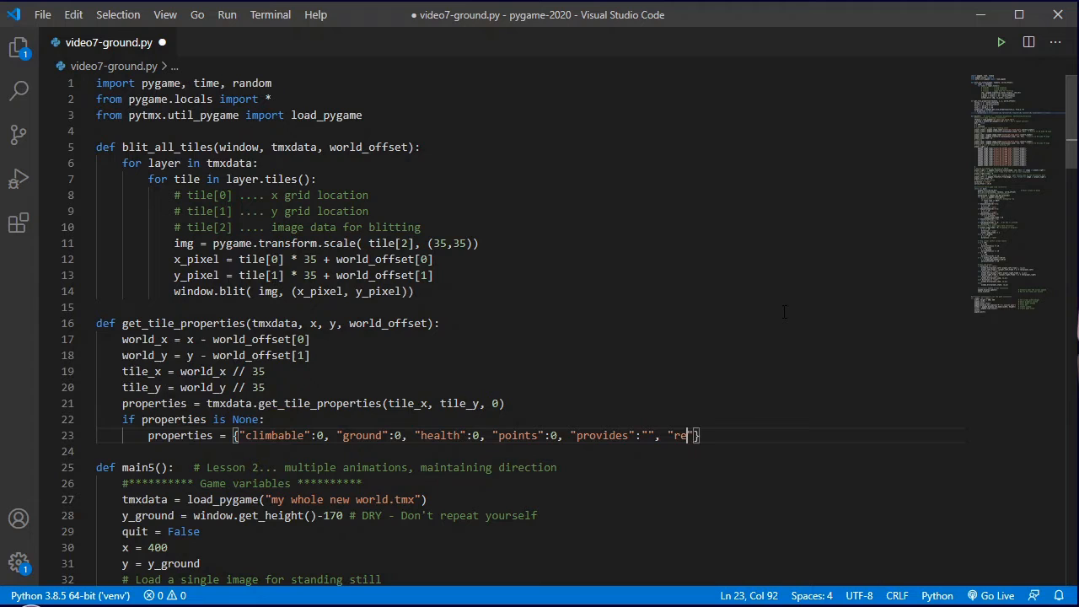
{"action": "type", "text": "quires\":\"\","}
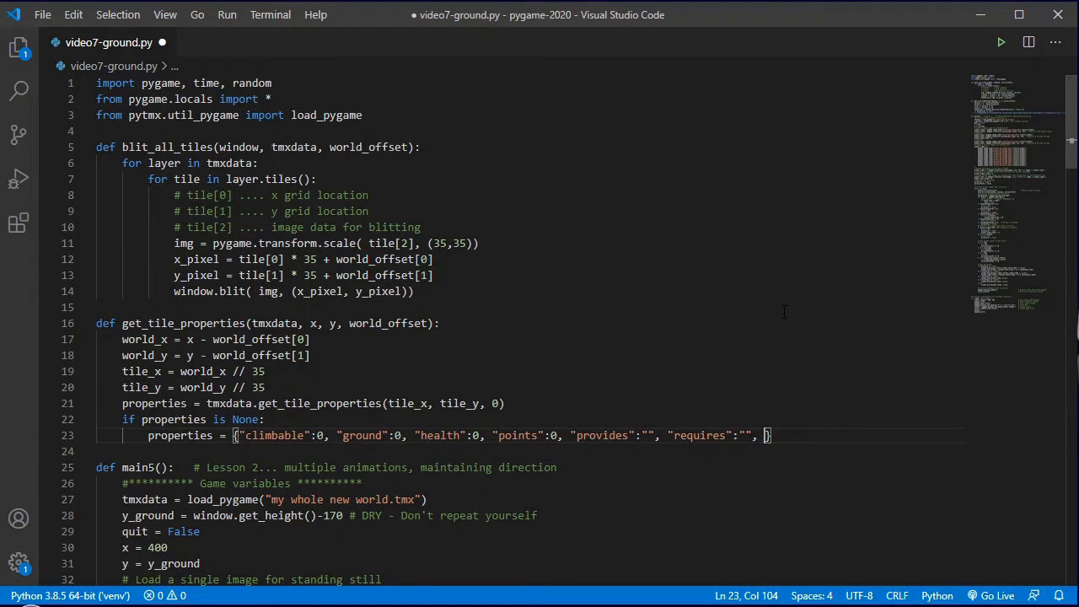
{"action": "type", "text": "solid\":"}
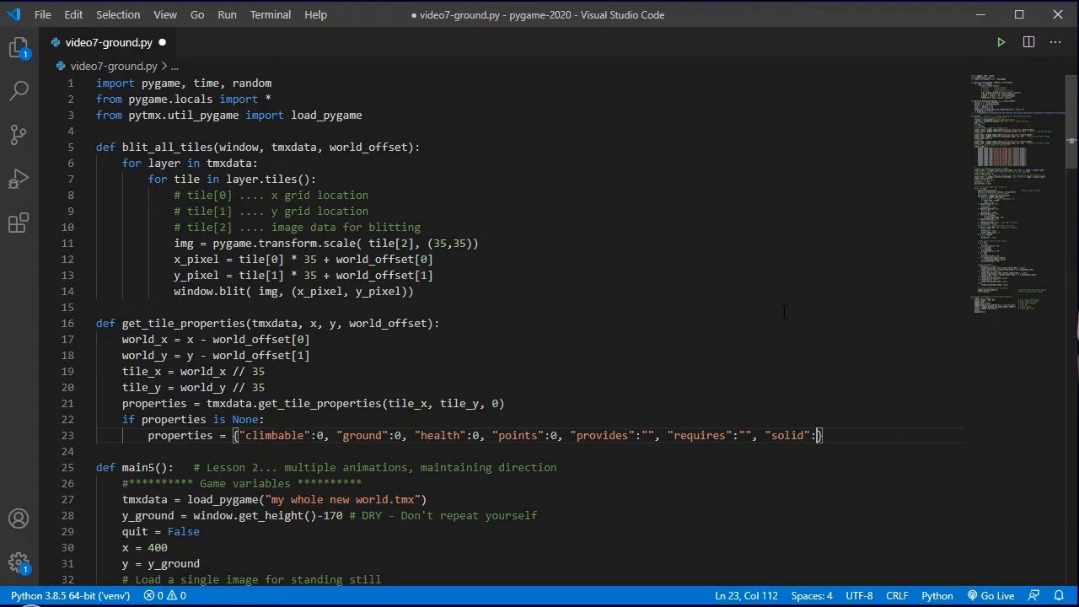
{"action": "type", "text": "0"}
{"action": "type", "text": "r"}
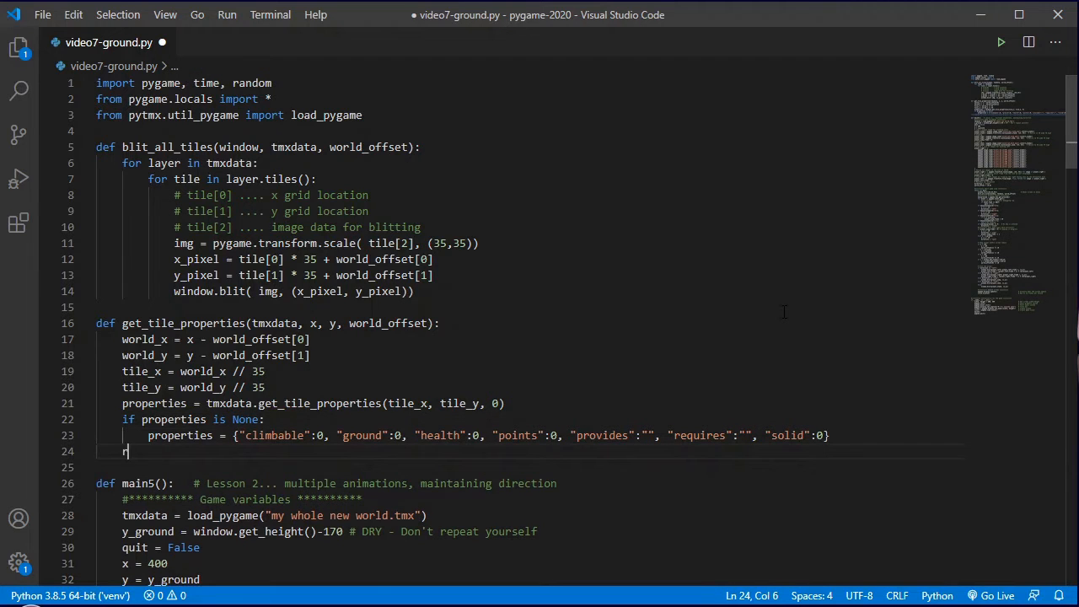
Step: Type 'return properties' on line 24 at function indentation
{"action": "type", "text": "eturn properties"}
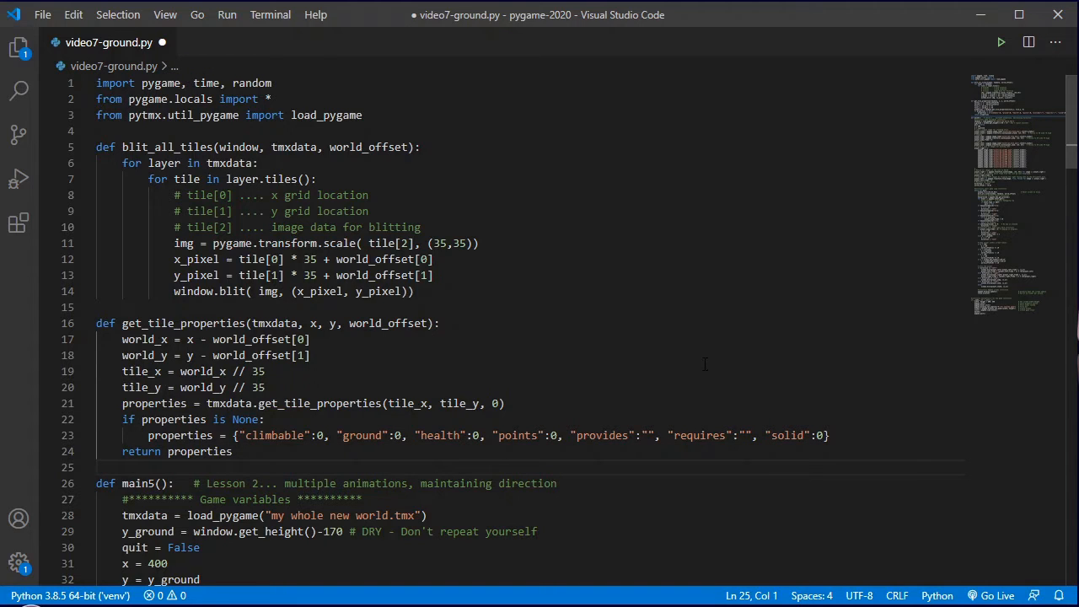
{"action": "mouse_move", "coordinate": [644, 355]}
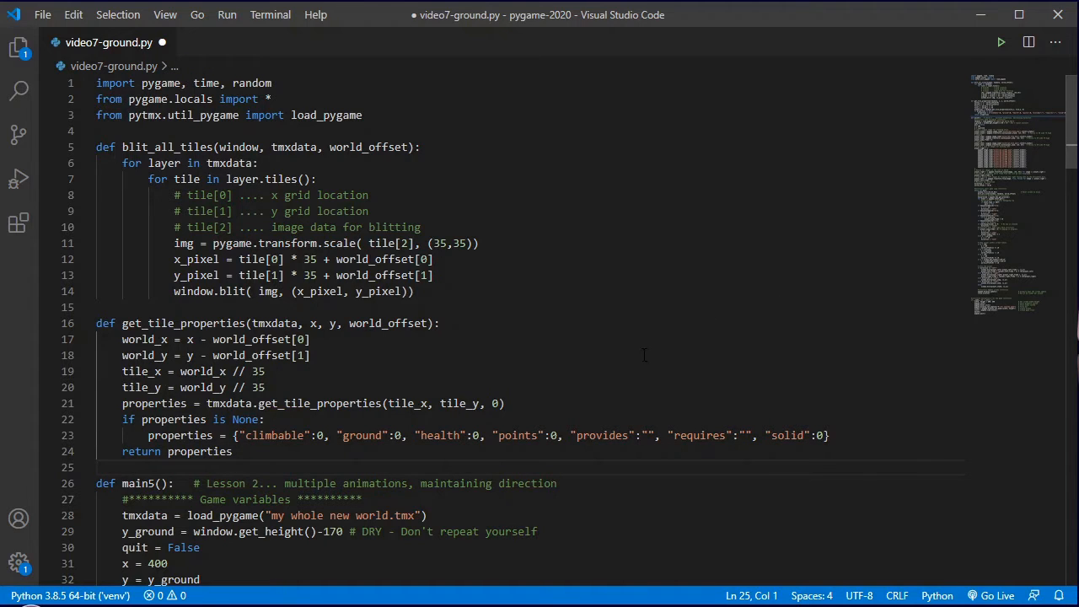
Step: Scroll to main5's game loop and select the left/right movement code on lines 78–83
{"action": "scroll", "scroll_direction": "down", "scroll_amount": 3}
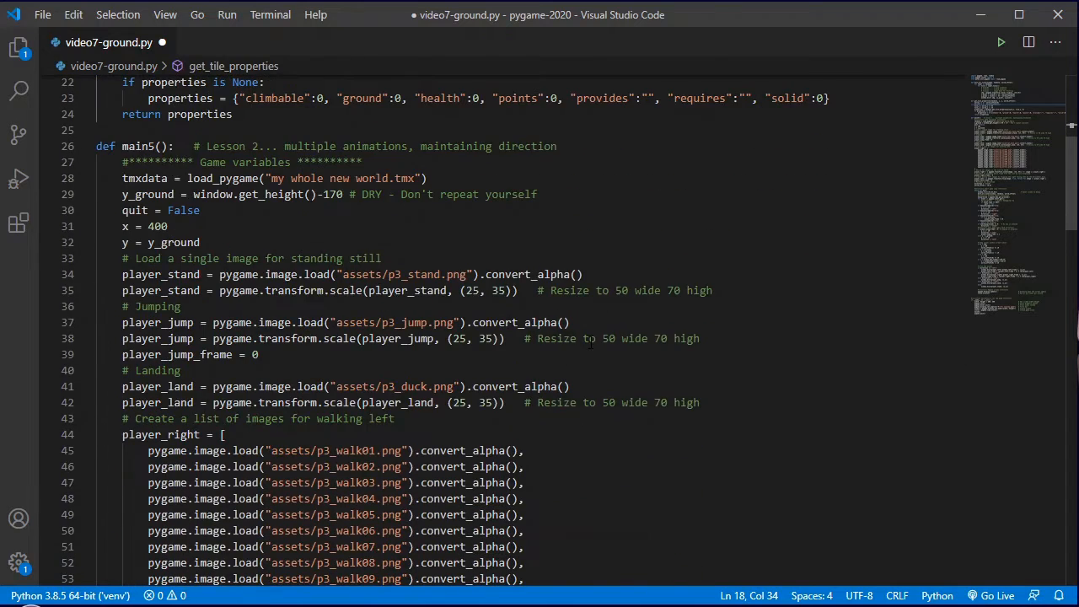
{"action": "scroll", "scroll_direction": "down", "scroll_amount": 3}
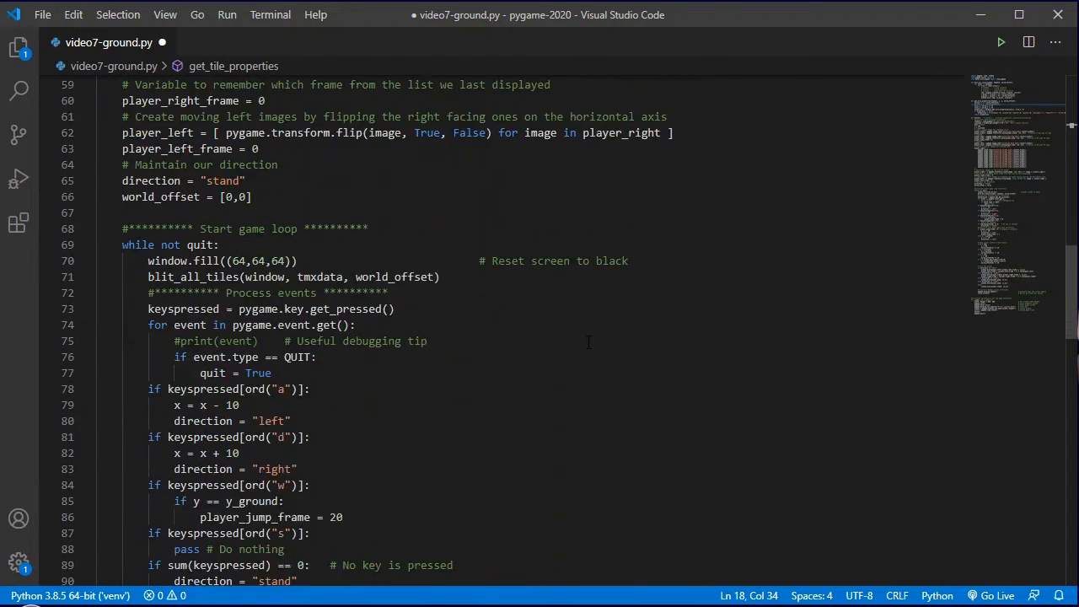
{"action": "scroll", "scroll_direction": "down", "scroll_amount": 3}
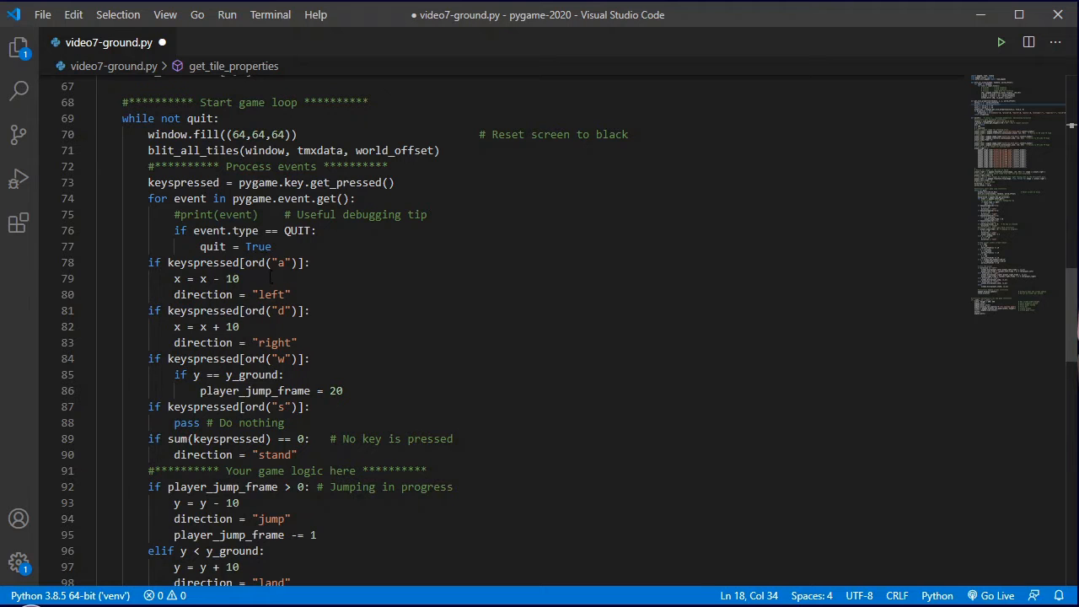
{"action": "scroll", "scroll_direction": "down", "scroll_amount": 3}
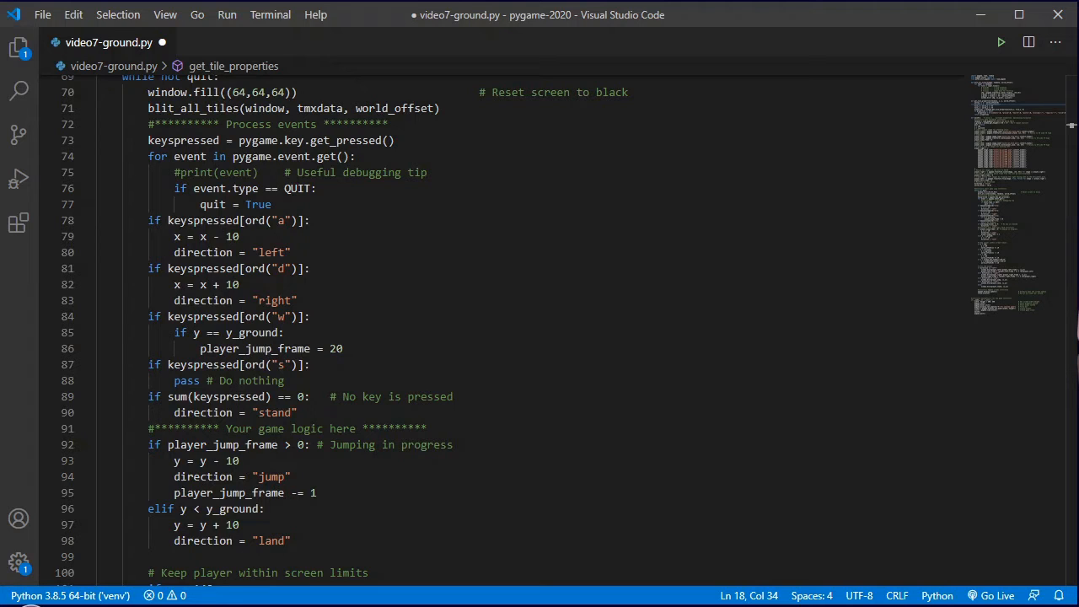
{"action": "mouse_move", "coordinate": [724, 385]}
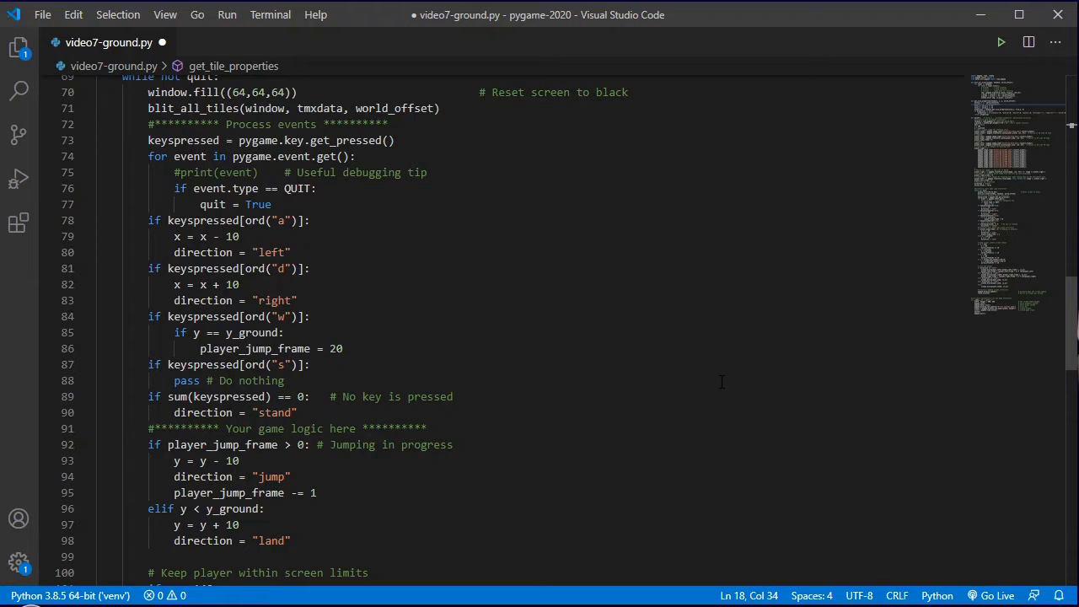
{"action": "mouse_move", "coordinate": [721, 381]}
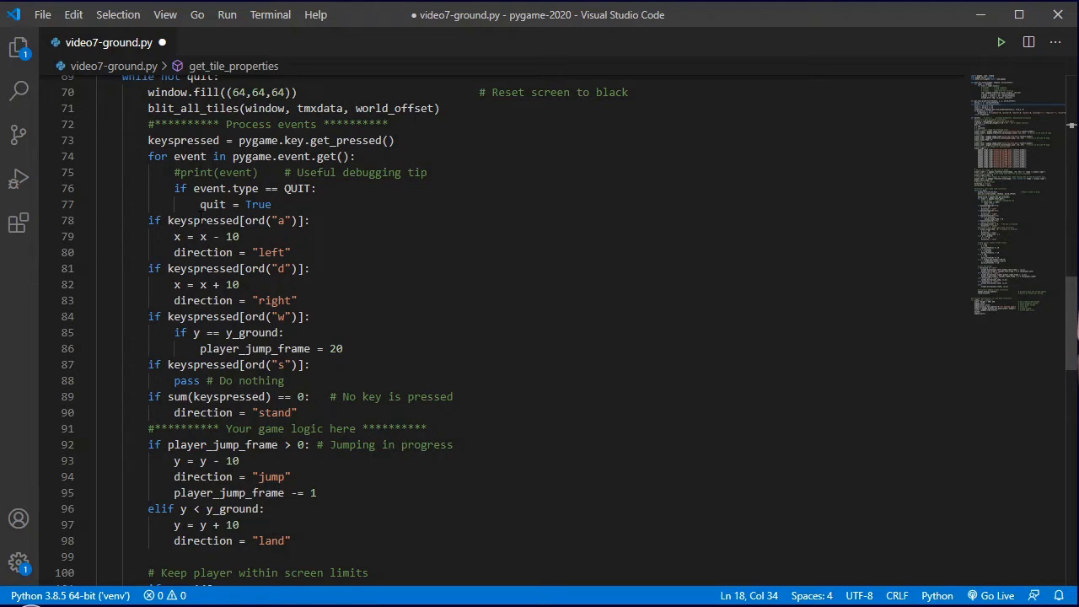
{"action": "left_click_drag", "start_coordinate": [148, 220], "coordinate": [296, 316]}
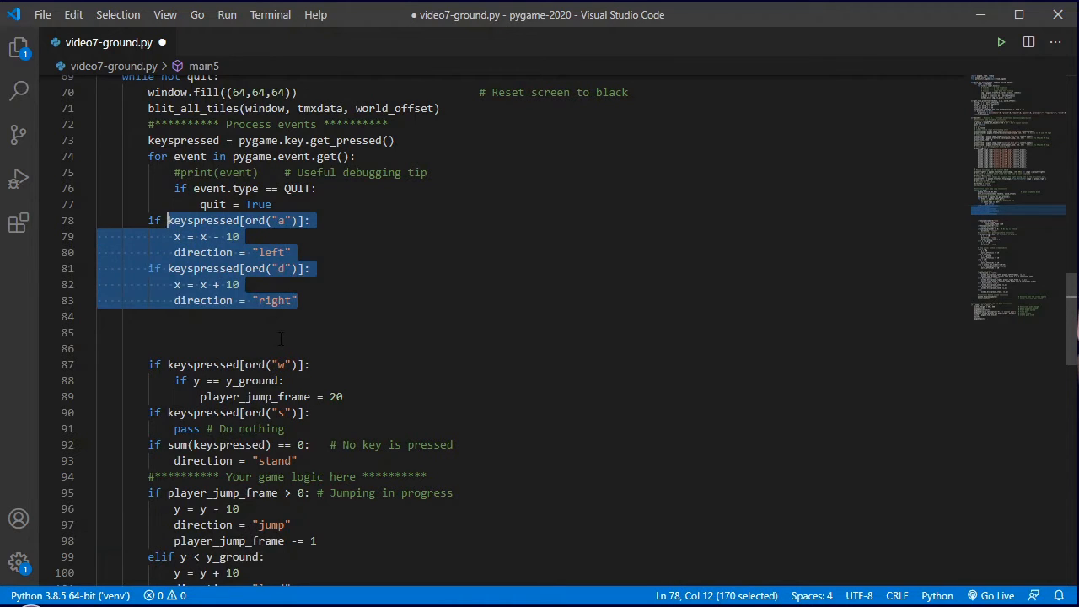
Step: Add standing_on = get_tile_properties(tmxdata, x+12, y+35, world_offset) and print(standing_on) to the loop
{"action": "left_click", "coordinate": [401, 332]}
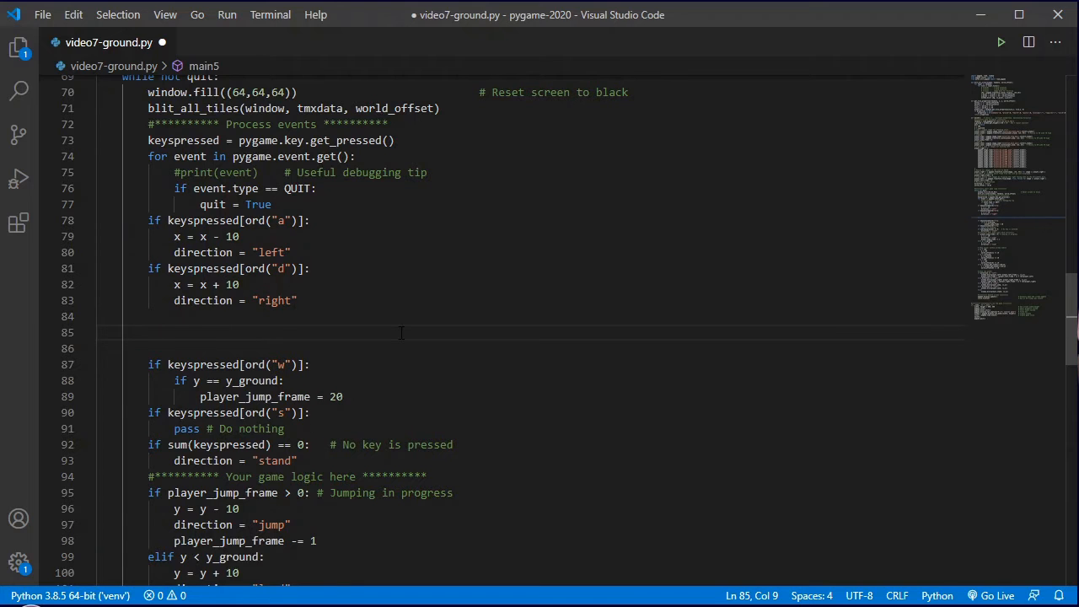
{"action": "type", "text": "stand"}
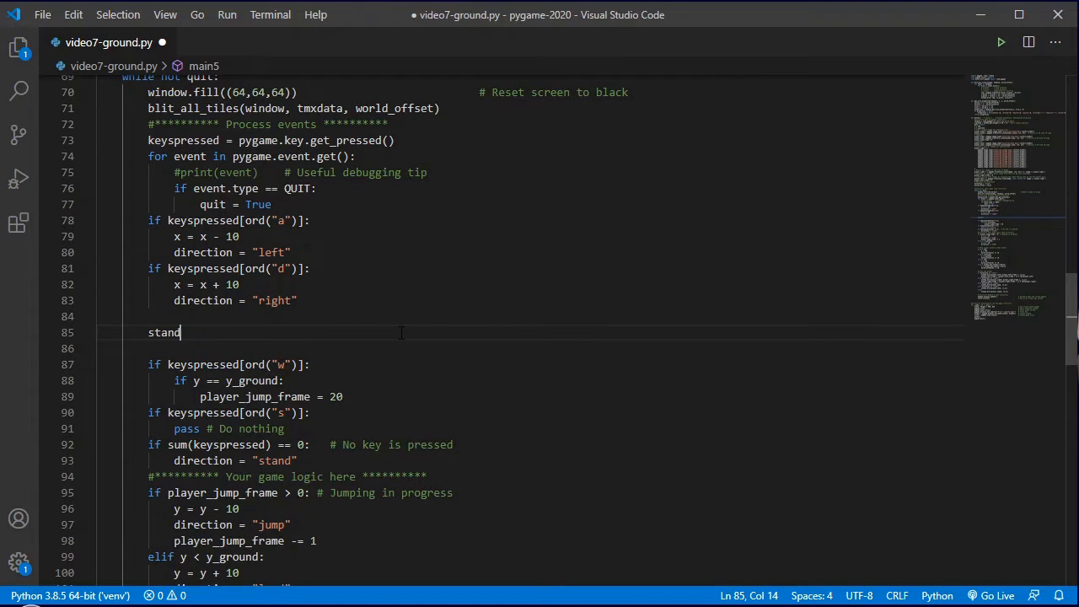
{"action": "type", "text": "ing_on ="}
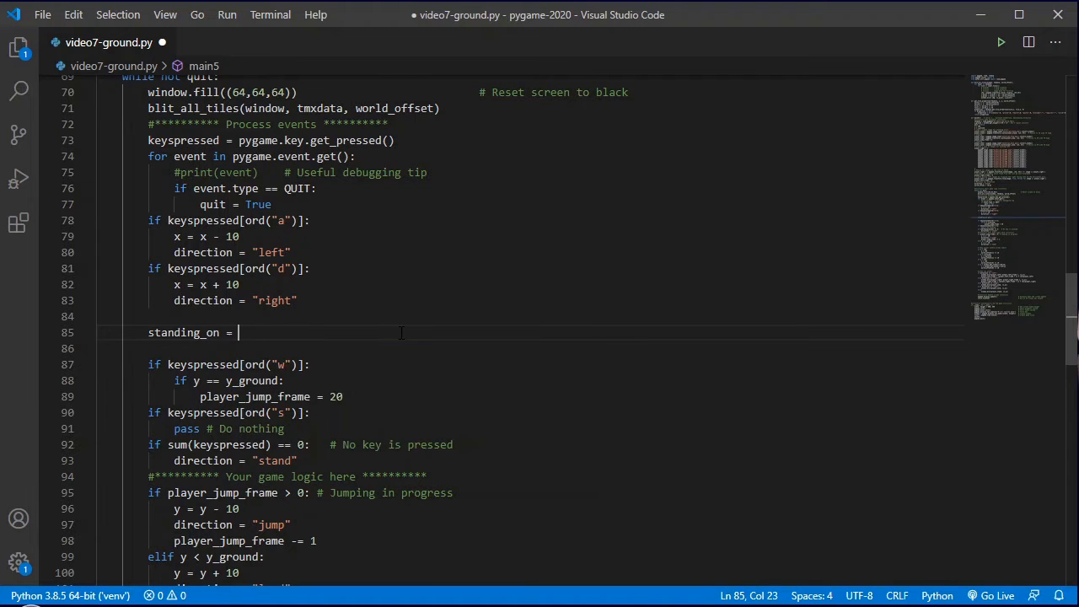
{"action": "type", "text": "get_tile_properties()"}
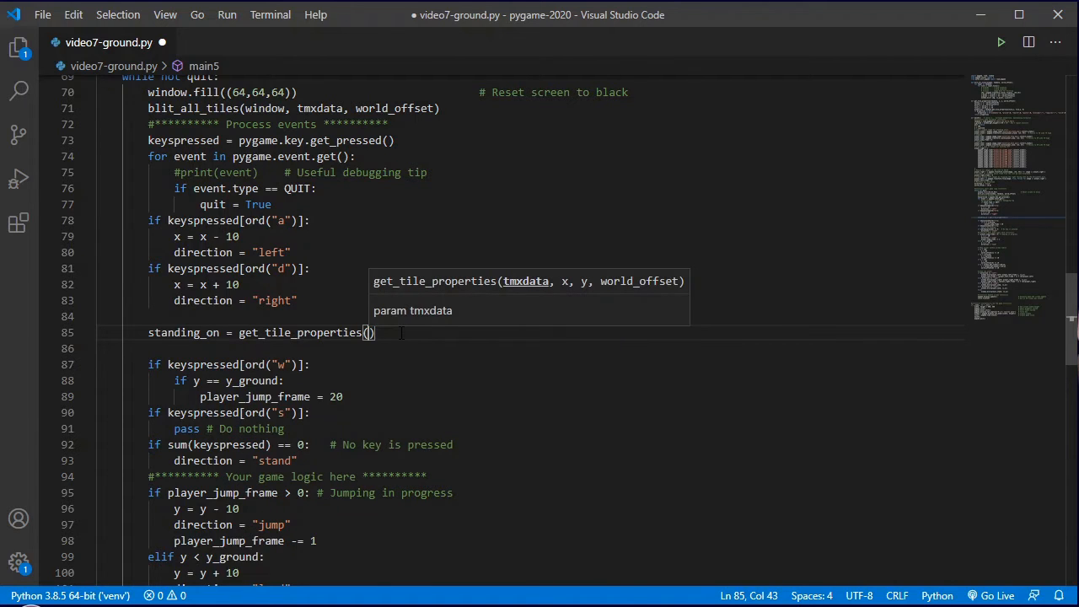
{"action": "type", "text": "tmxdata,"}
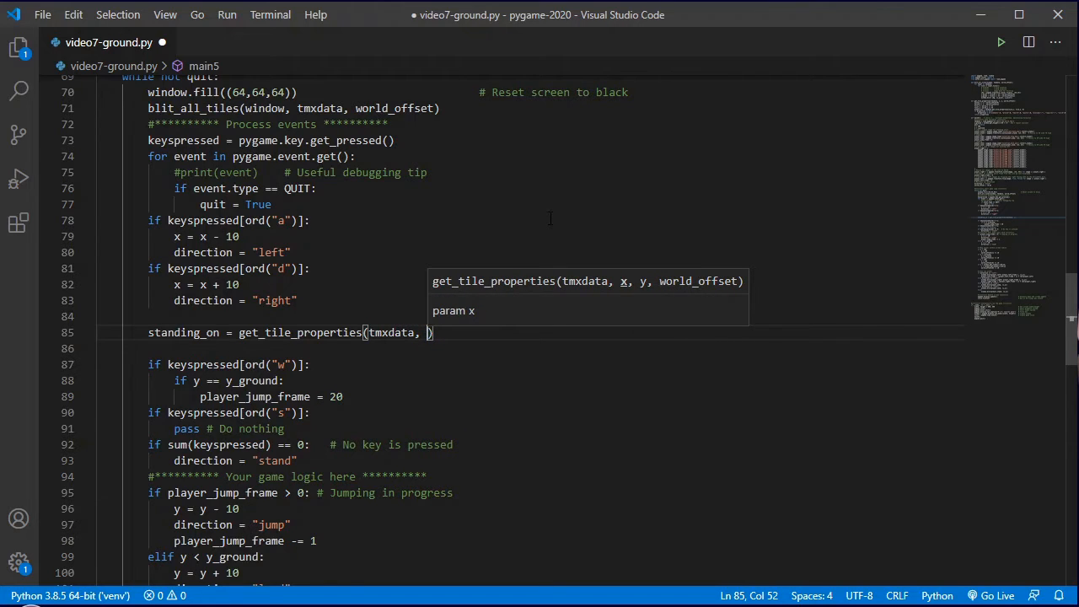
{"action": "type", "text": "x"}
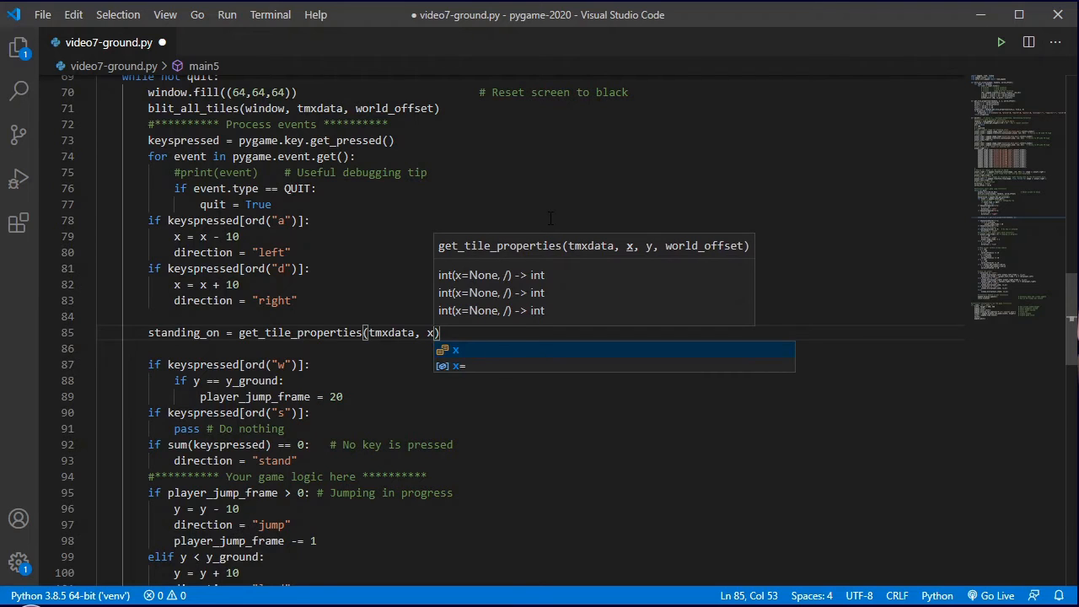
{"action": "type", "text": "+12"}
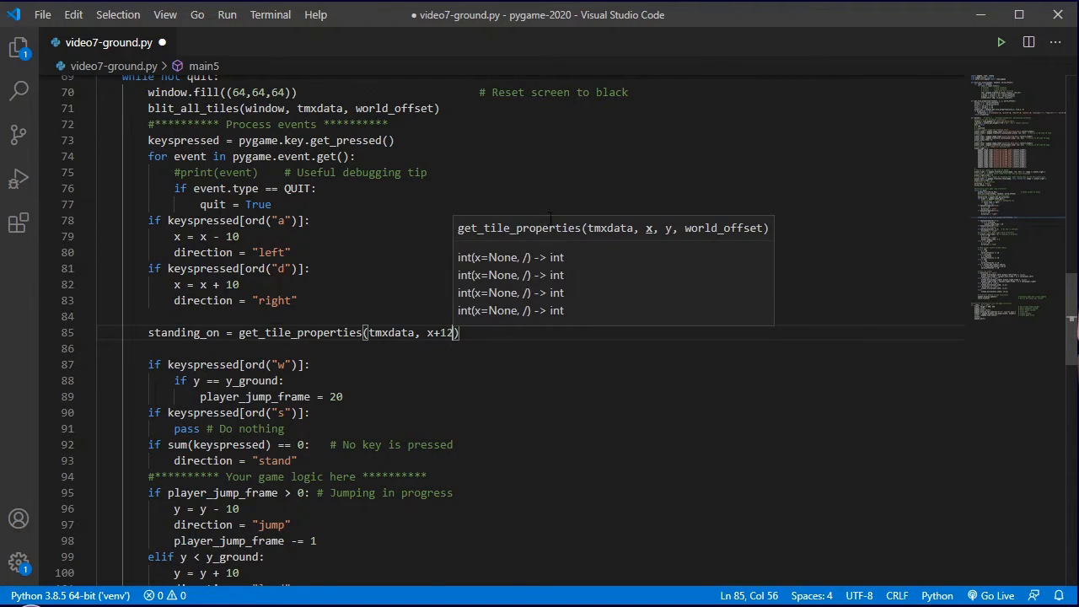
{"action": "mouse_move", "coordinate": [549, 222]}
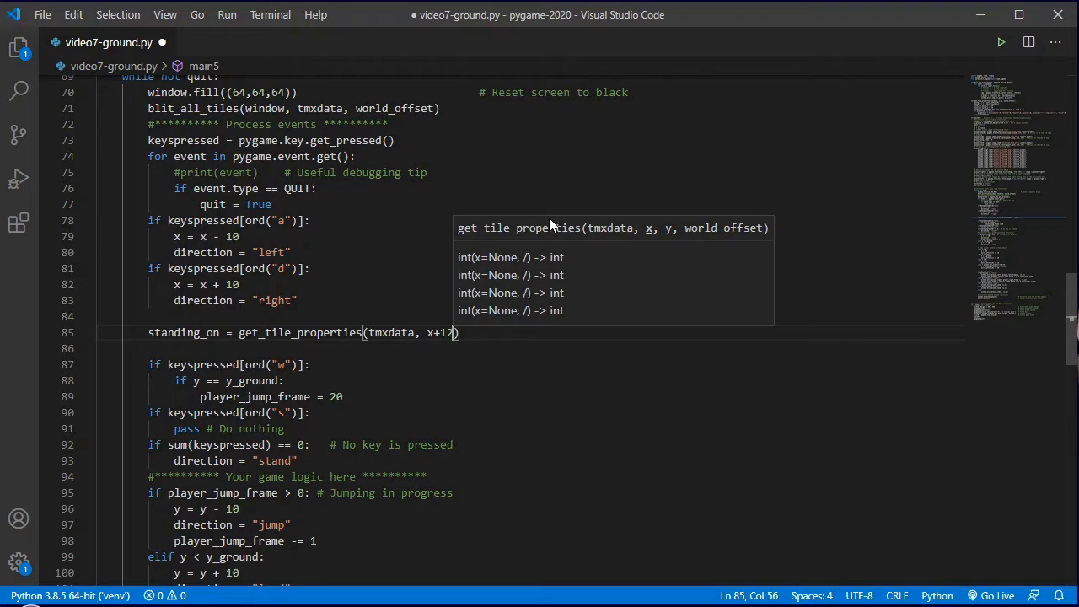
{"action": "type", "text": ", y"}
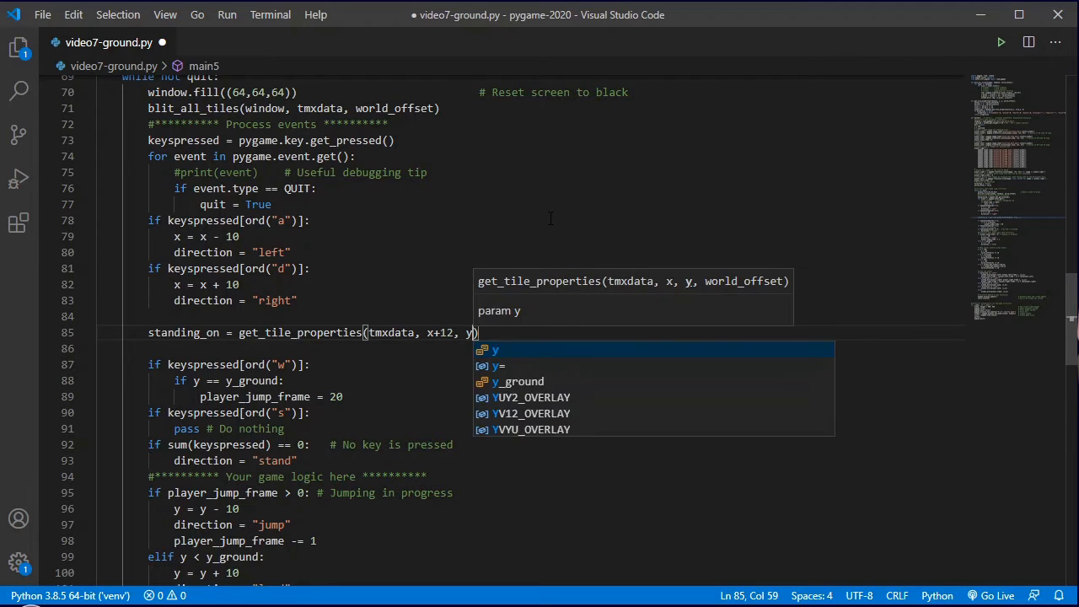
{"action": "type", "text": "+35"}
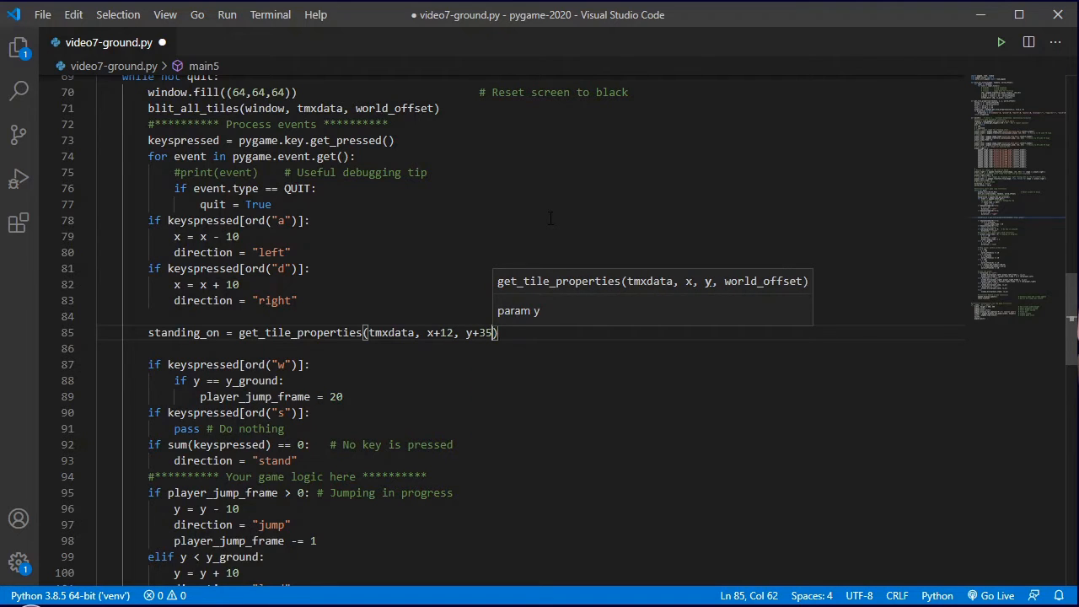
{"action": "type", "text": ","}
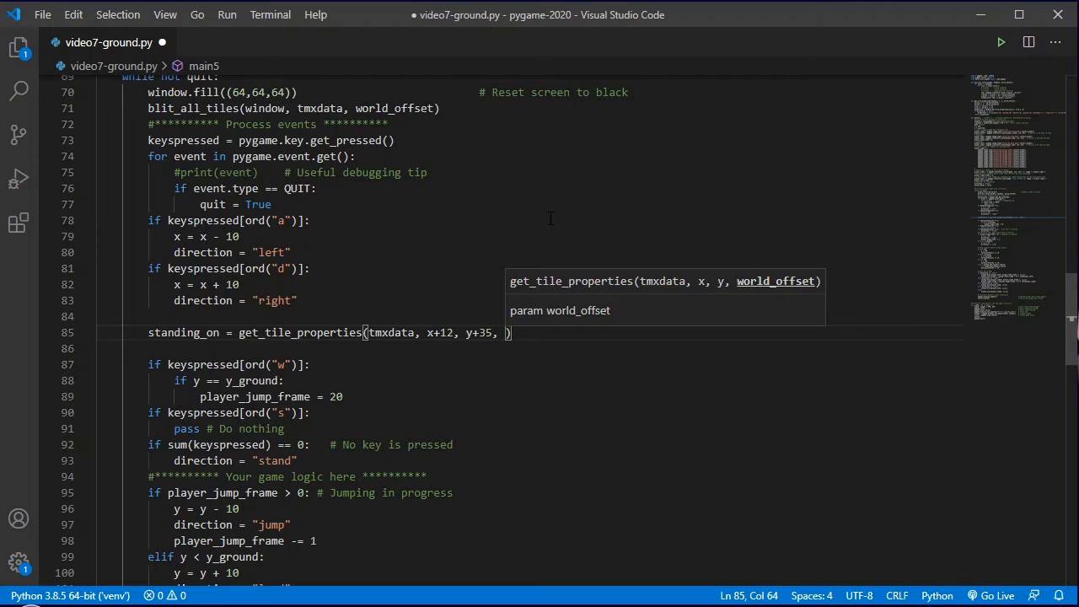
{"action": "type", "text": "world_offset"}
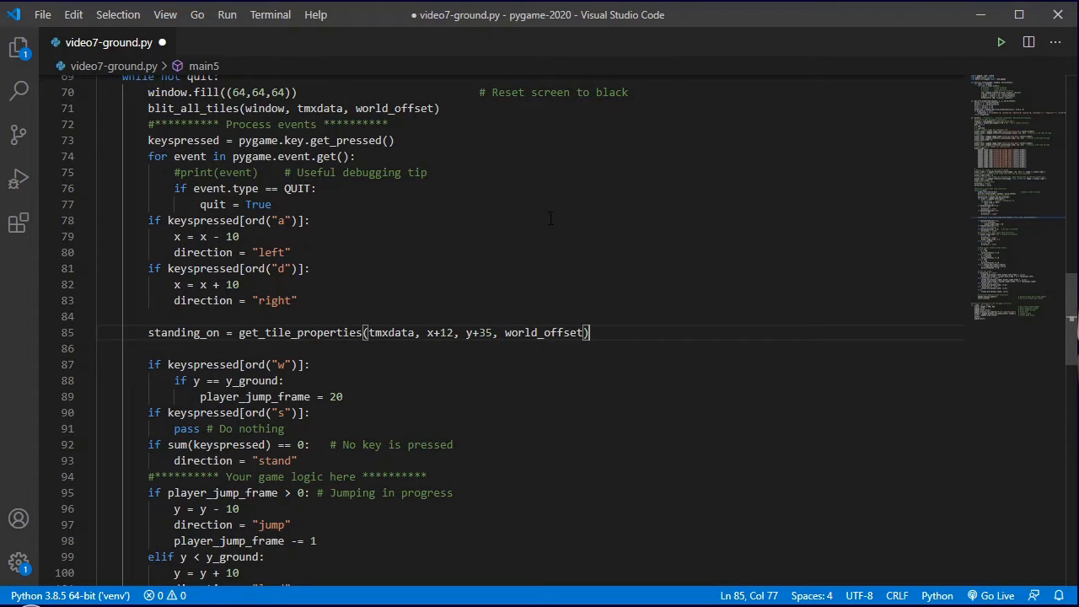
{"action": "type", "text": "print("}
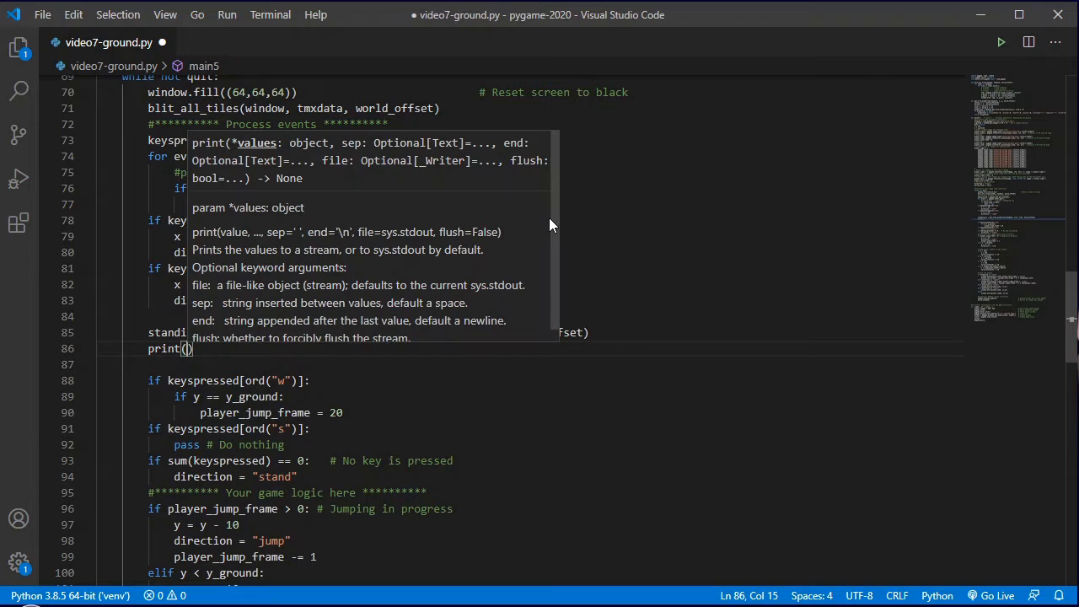
{"action": "type", "text": "standing_on"}
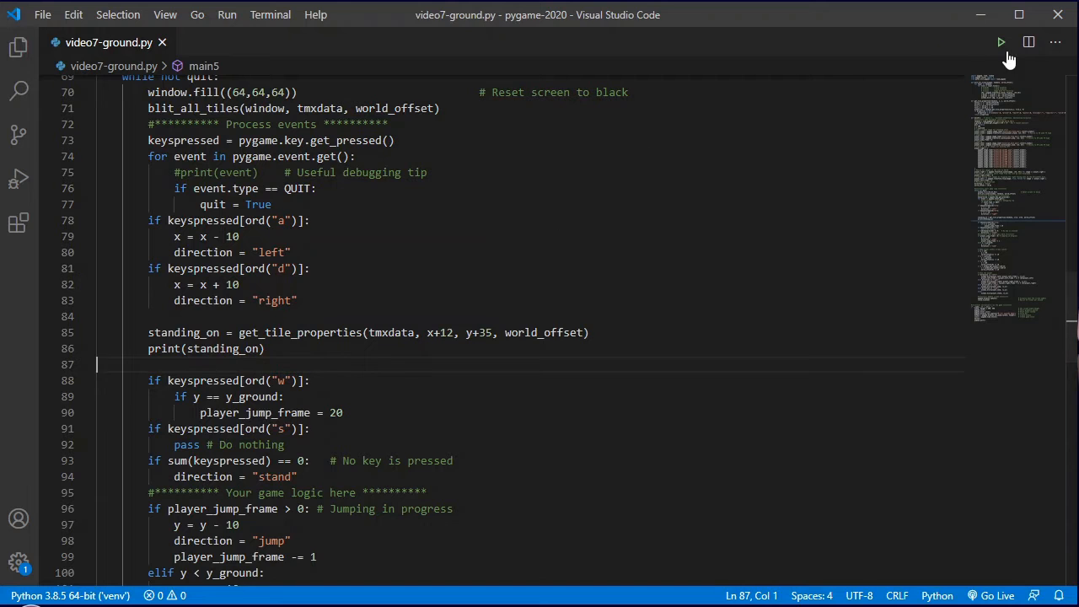
{"action": "left_click", "coordinate": [1000, 42]}
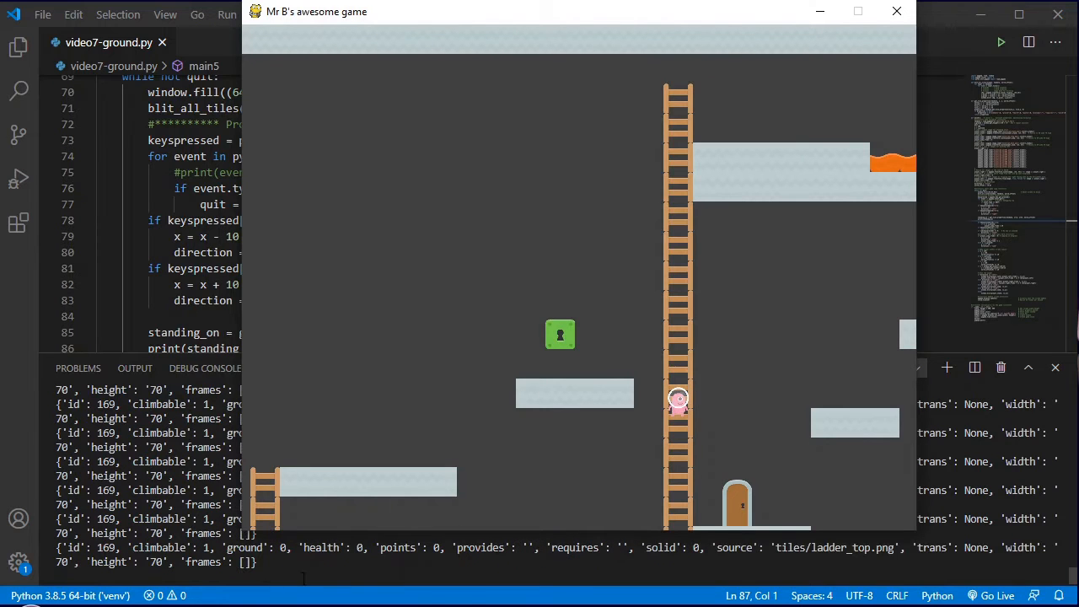
{"action": "key", "text": "Right"}
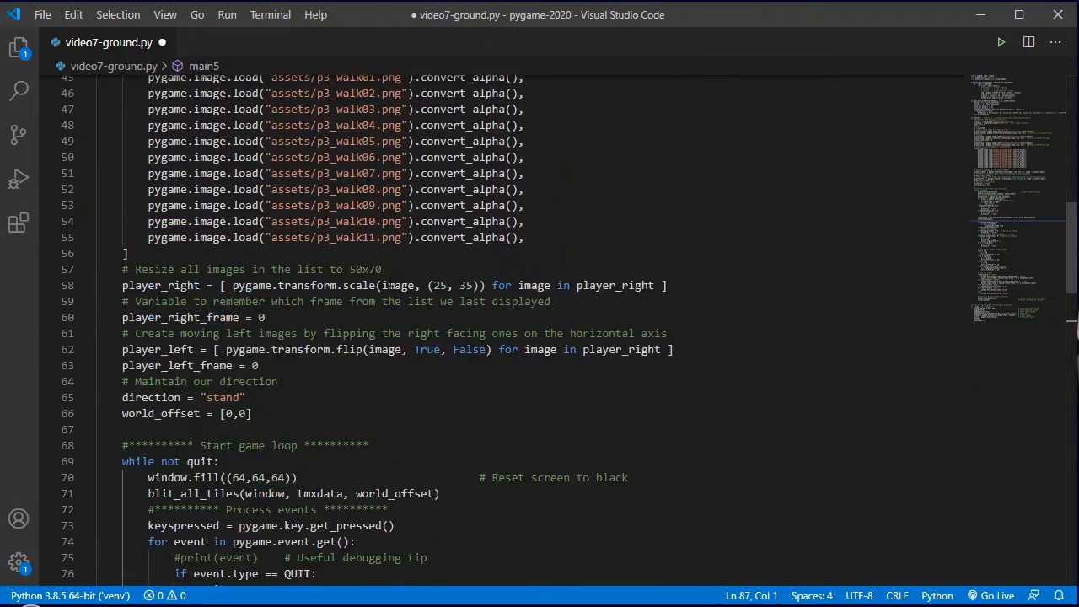
Step: Wrap the tmxdata tile lookup in try with an except ValueError fallback dictionary
{"action": "scroll", "scroll_direction": "up", "scroll_amount": 3}
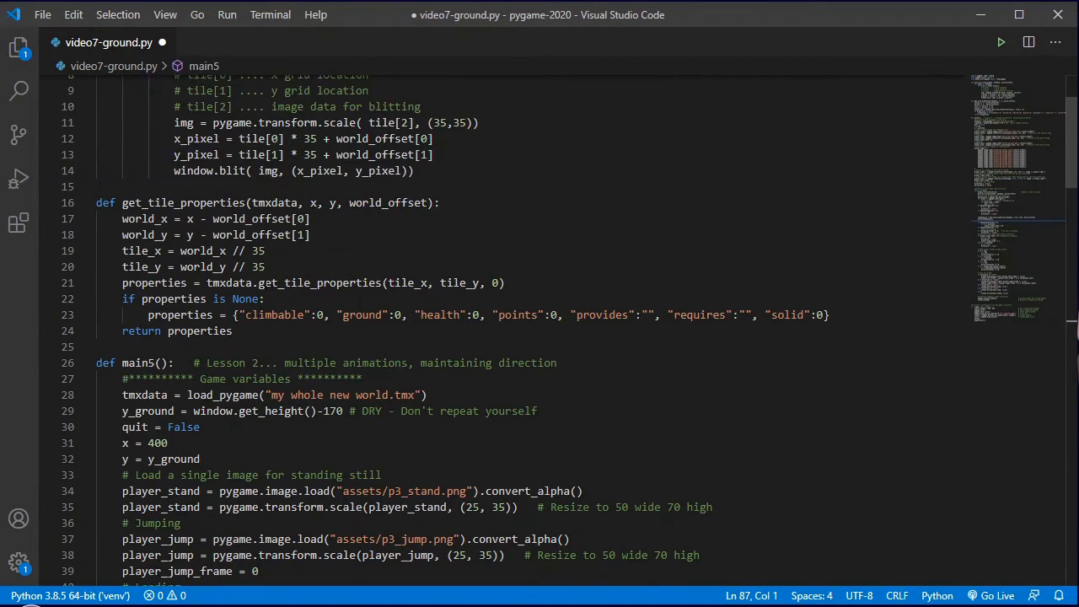
{"action": "left_click", "coordinate": [230, 267]}
{"action": "type", "text": "try:"}
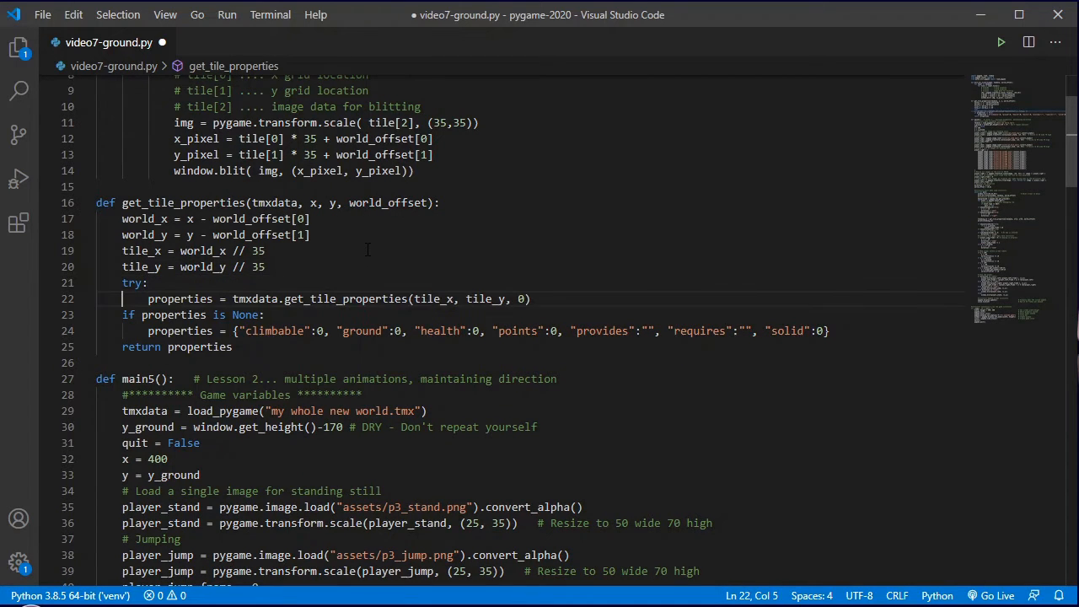
{"action": "type", "text": "e"}
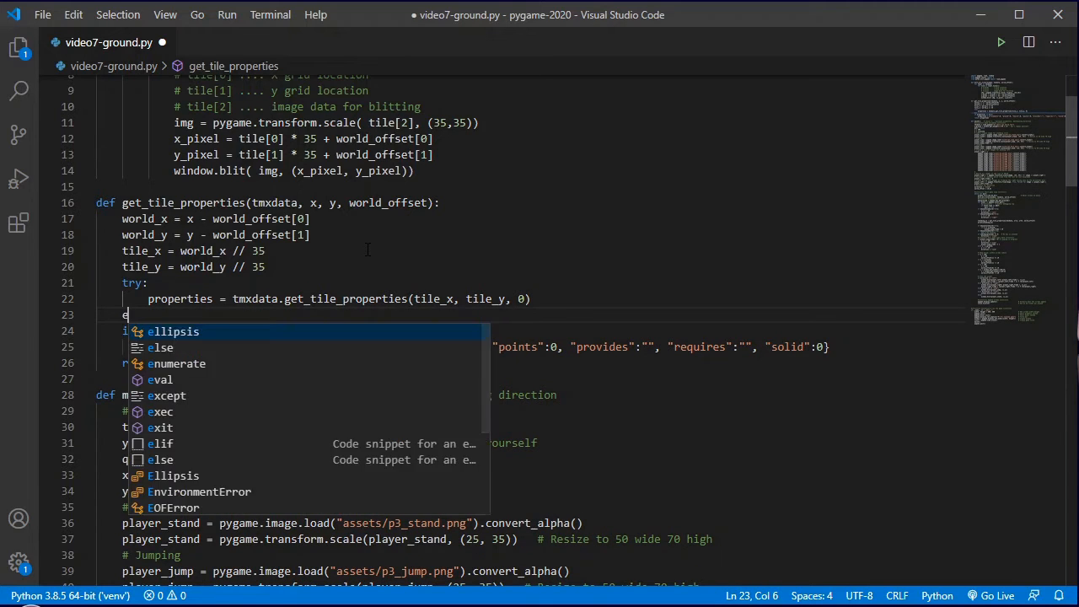
{"action": "type", "text": "xcept ValueError:"}
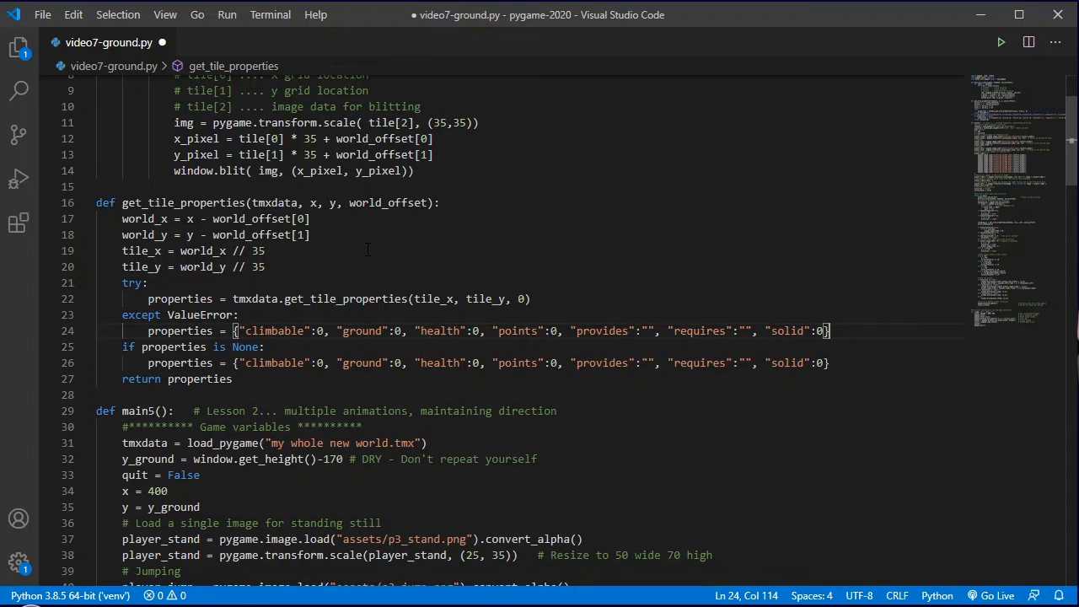
{"action": "left_click", "coordinate": [97, 346]}
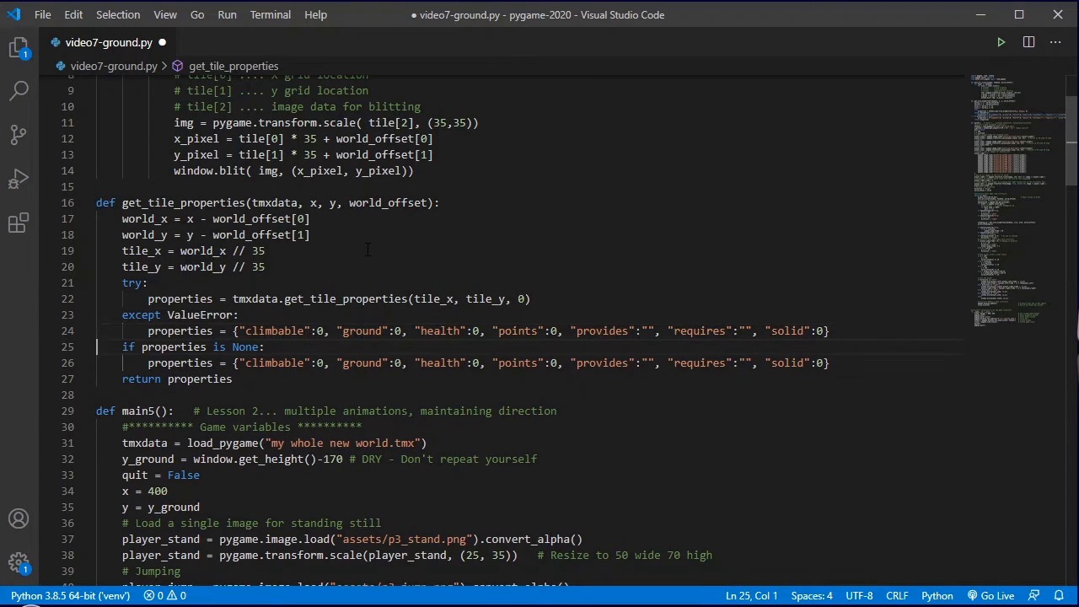
Step: Set the fallback properties' health value to -99999
{"action": "left_click", "coordinate": [382, 330]}
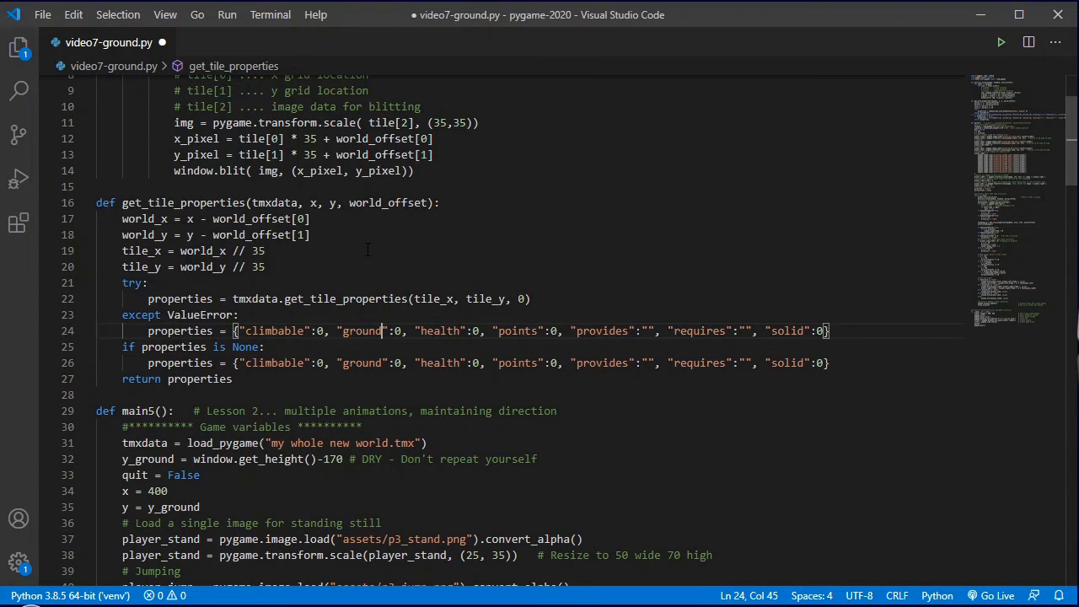
{"action": "left_click", "coordinate": [478, 330]}
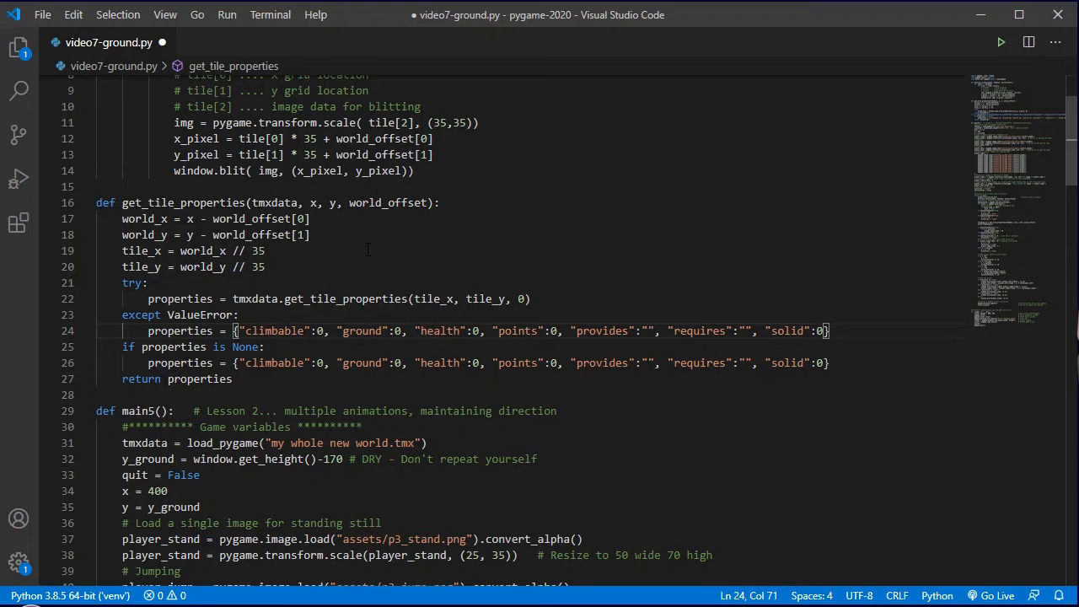
{"action": "left_click", "coordinate": [478, 330]}
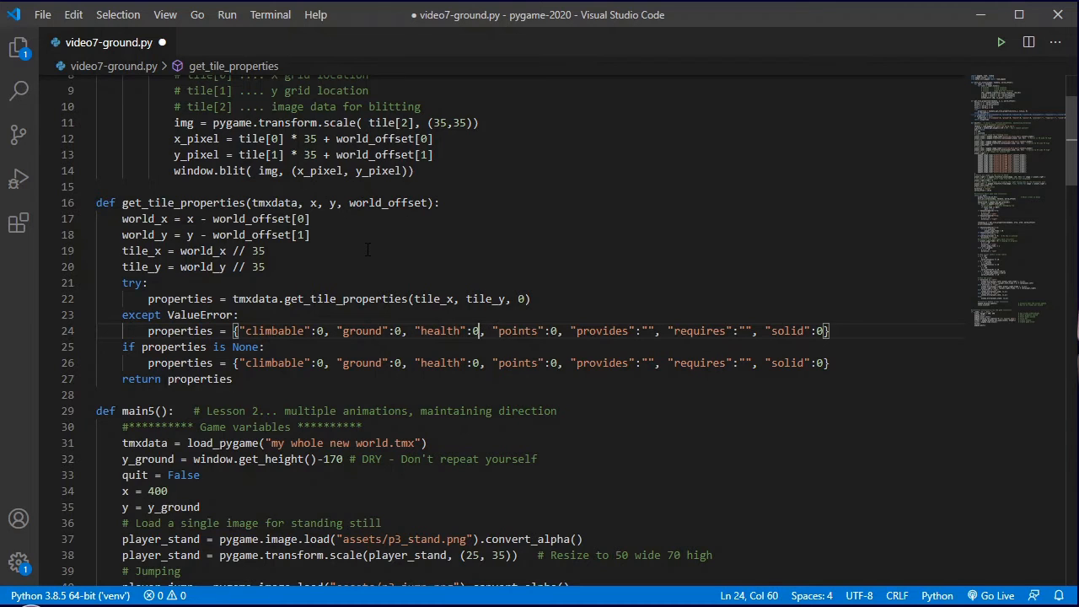
{"action": "type", "text": "-99999"}
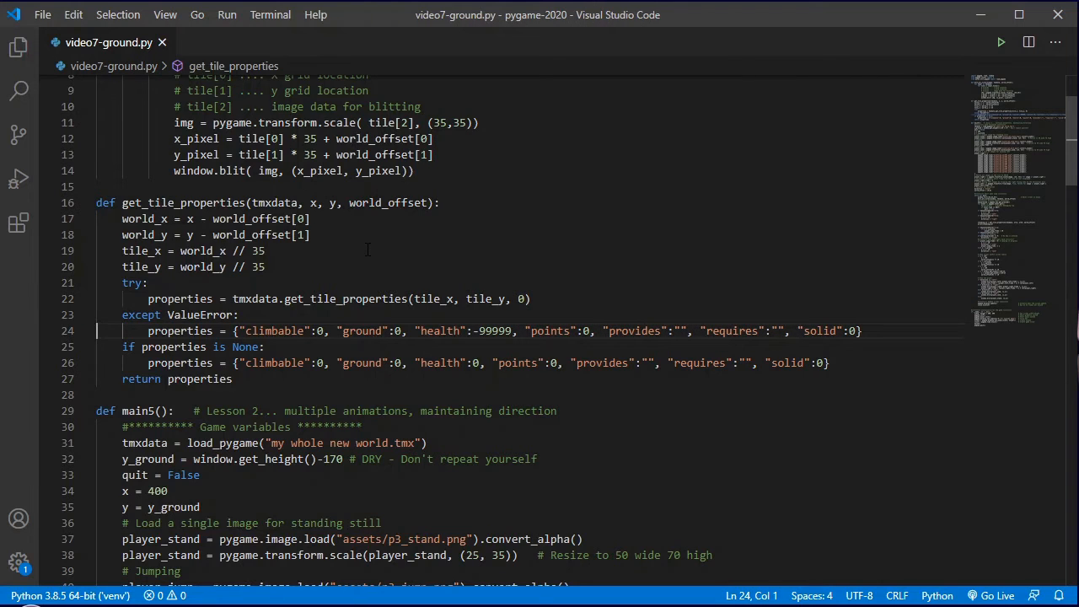
{"action": "left_click", "coordinate": [336, 315]}
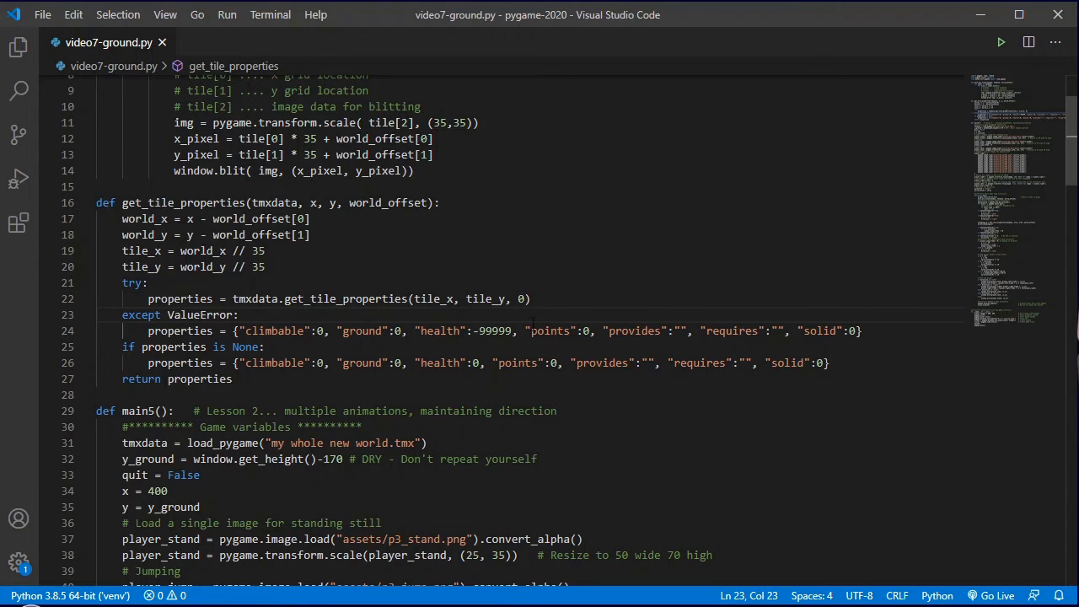
Step: Add a '# Jumping and falling' comment below the game logic banner and begin a 'Landing in' comment
{"action": "scroll", "scroll_direction": "down", "scroll_amount": 3}
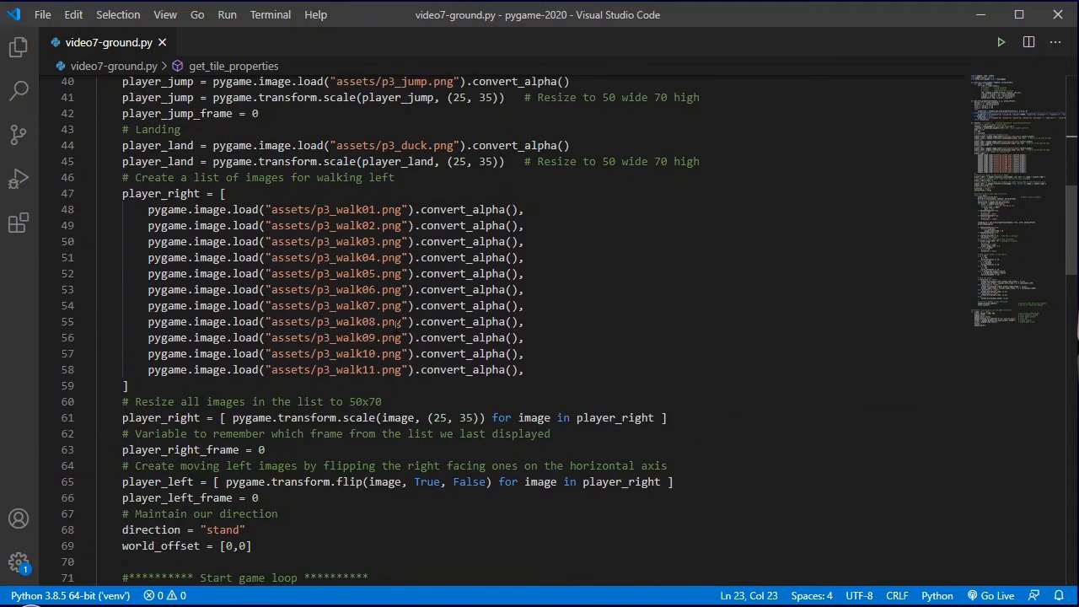
{"action": "scroll", "scroll_direction": "down", "scroll_amount": 3}
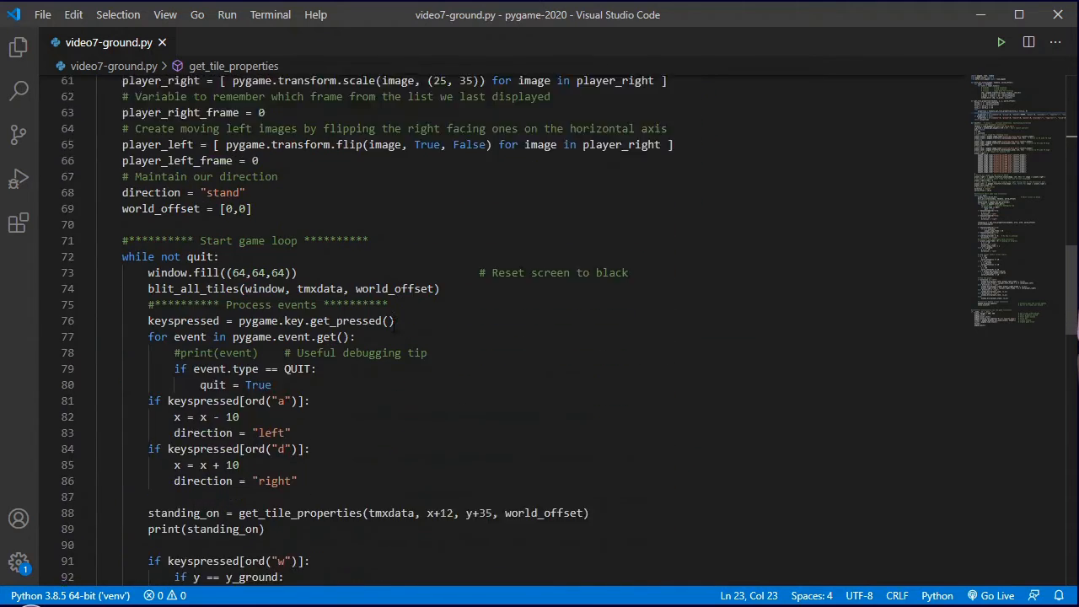
{"action": "scroll", "scroll_direction": "down", "scroll_amount": 3}
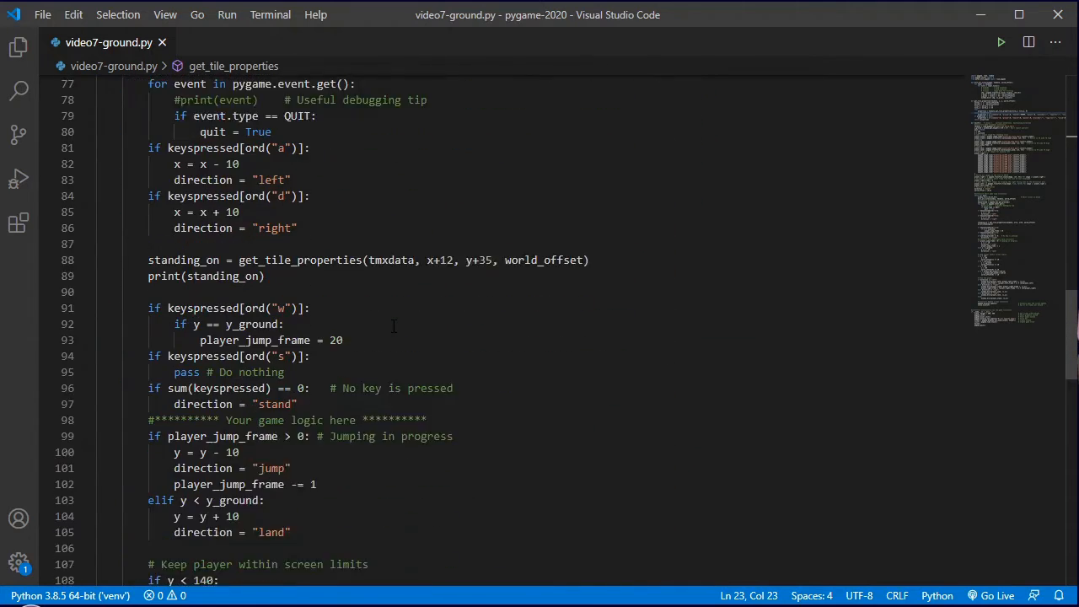
{"action": "scroll", "scroll_direction": "down", "scroll_amount": 3}
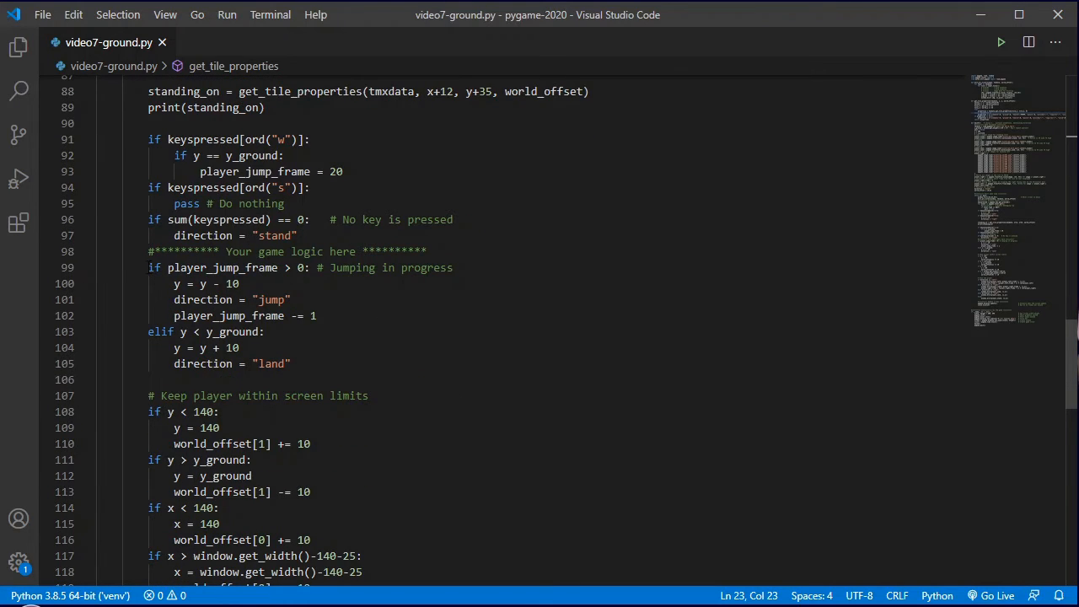
{"action": "left_click", "coordinate": [539, 251]}
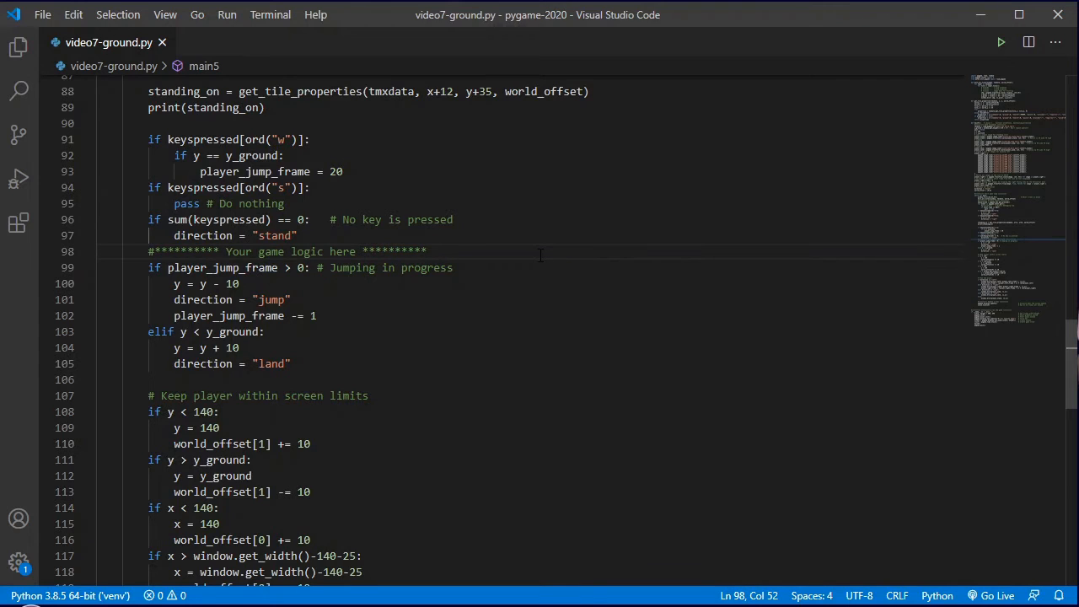
{"action": "key", "text": "Enter"}
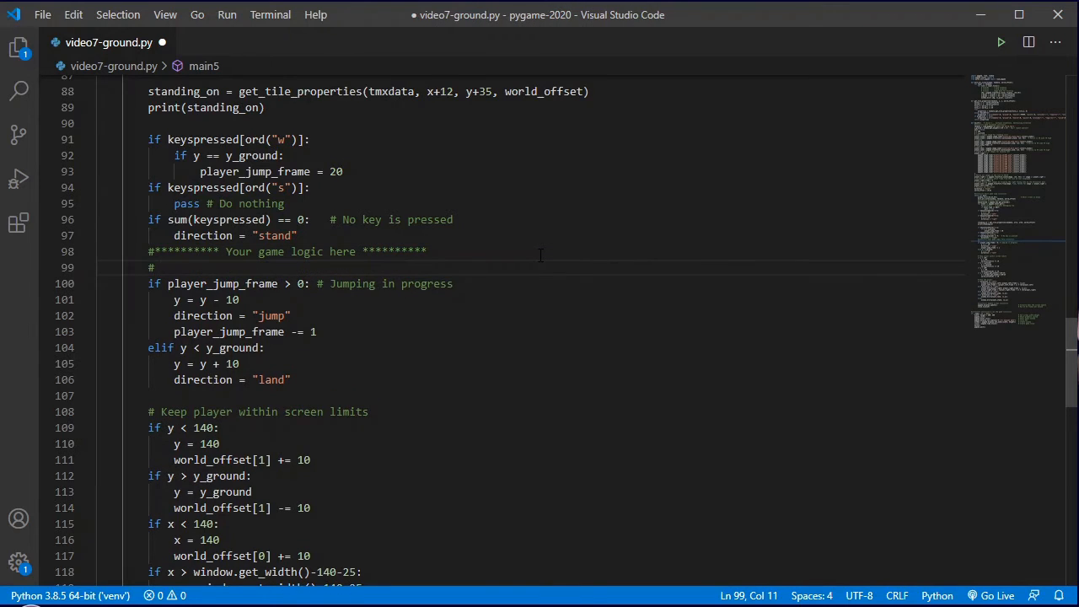
{"action": "type", "text": "Jumping"}
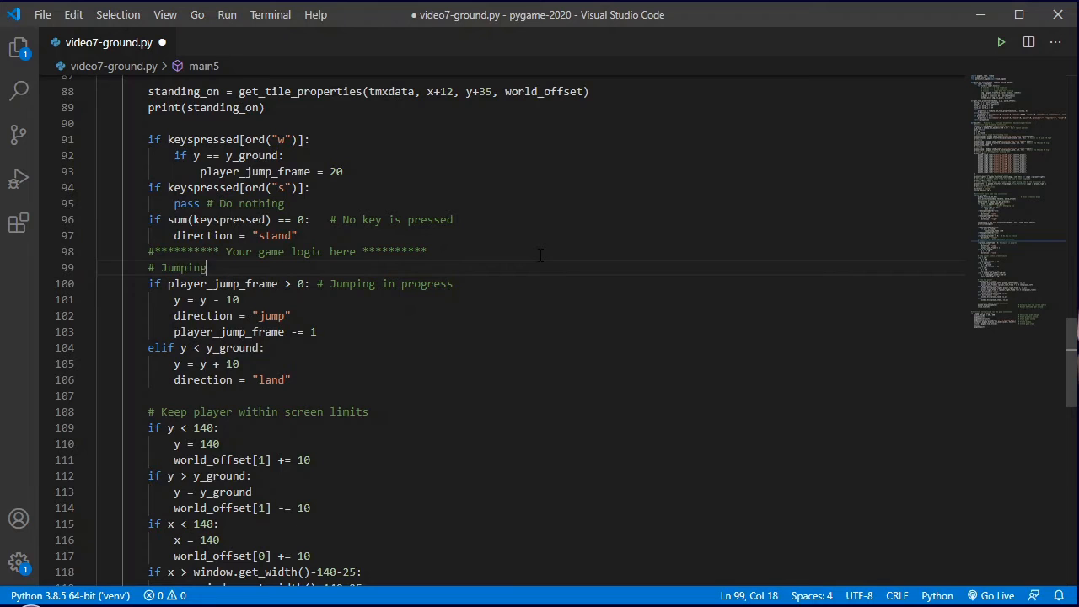
{"action": "type", "text": "and falling"}
{"action": "left_click", "coordinate": [556, 347]}
{"action": "type", "text": " #"}
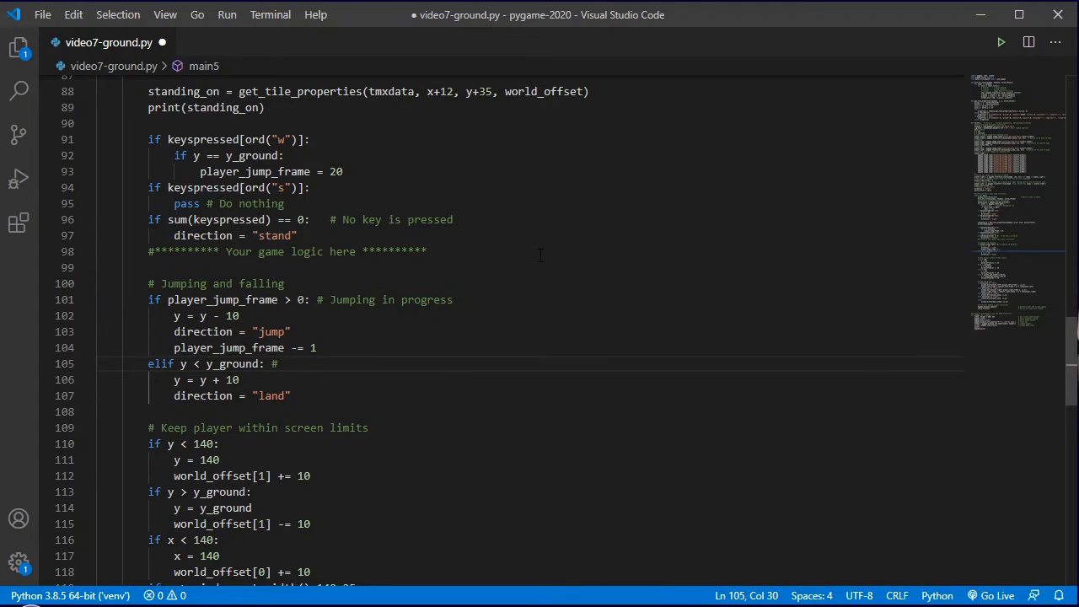
{"action": "type", "text": "Landing in"}
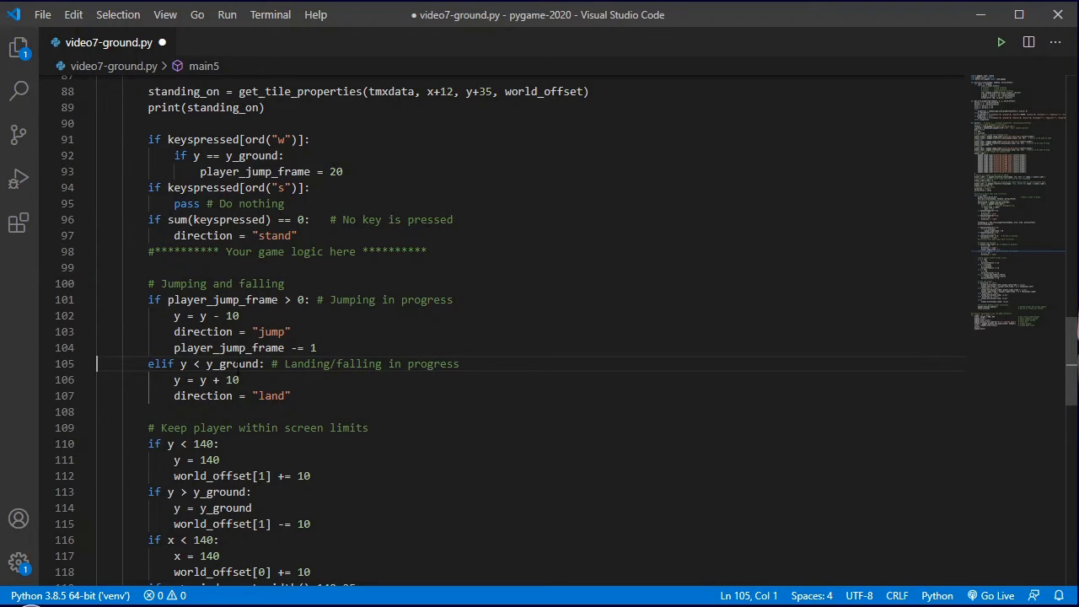
Step: Replace the y < y_ground falling condition with standing_on['ground'] == 0 and save
{"action": "double_click", "coordinate": [182, 363]}
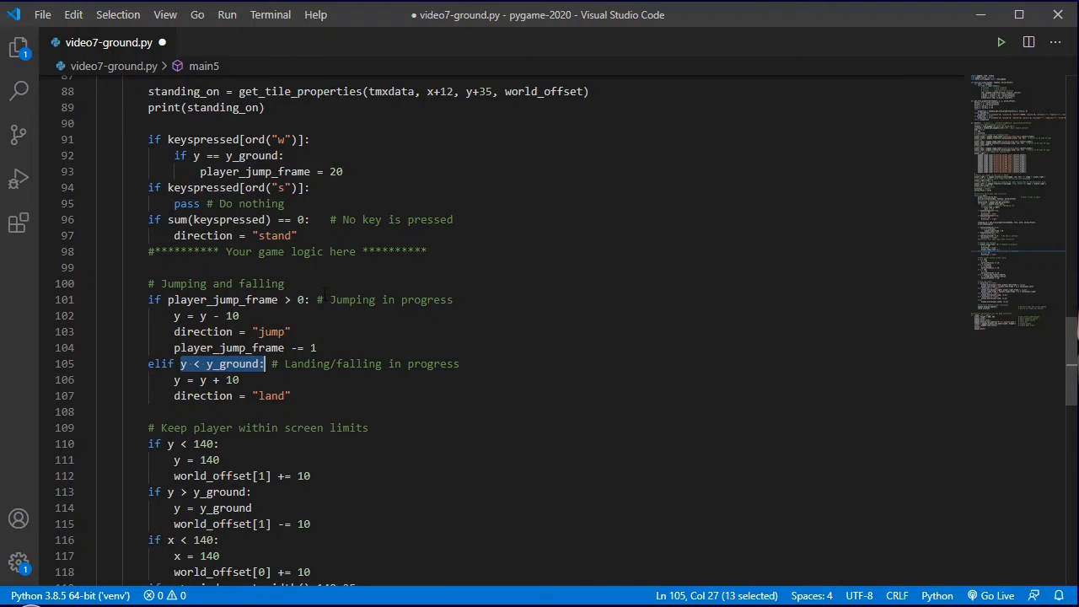
{"action": "left_click", "coordinate": [195, 363]}
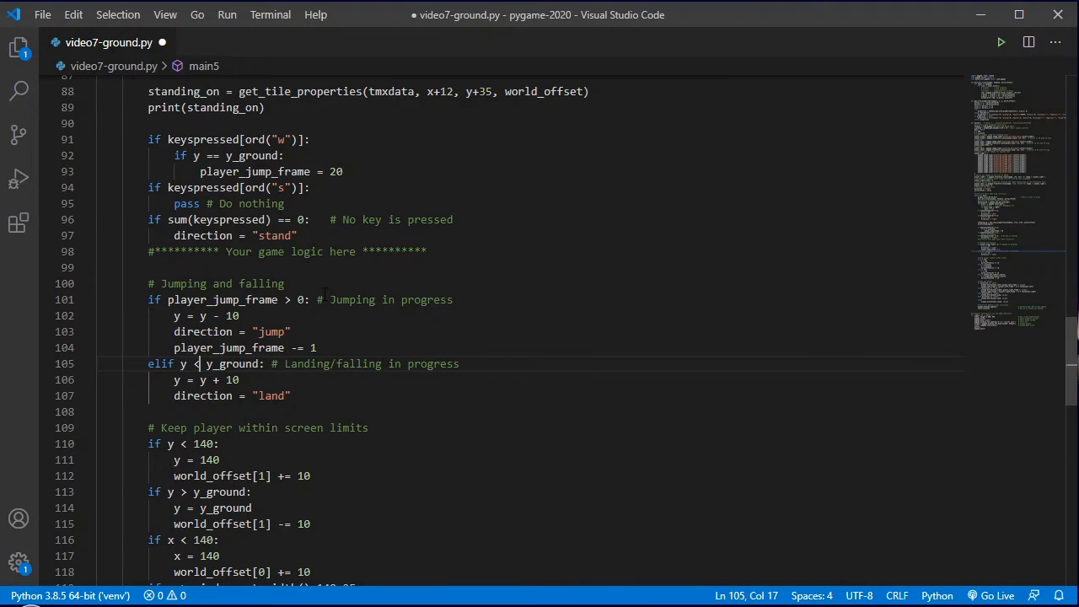
{"action": "double_click", "coordinate": [231, 364]}
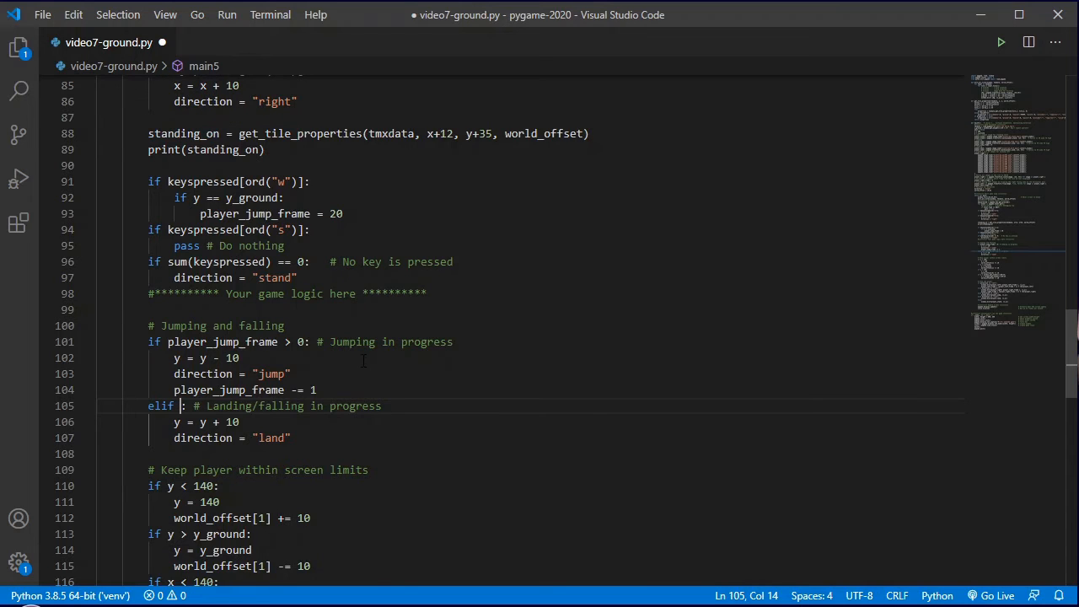
{"action": "type", "text": "standing_on['"}
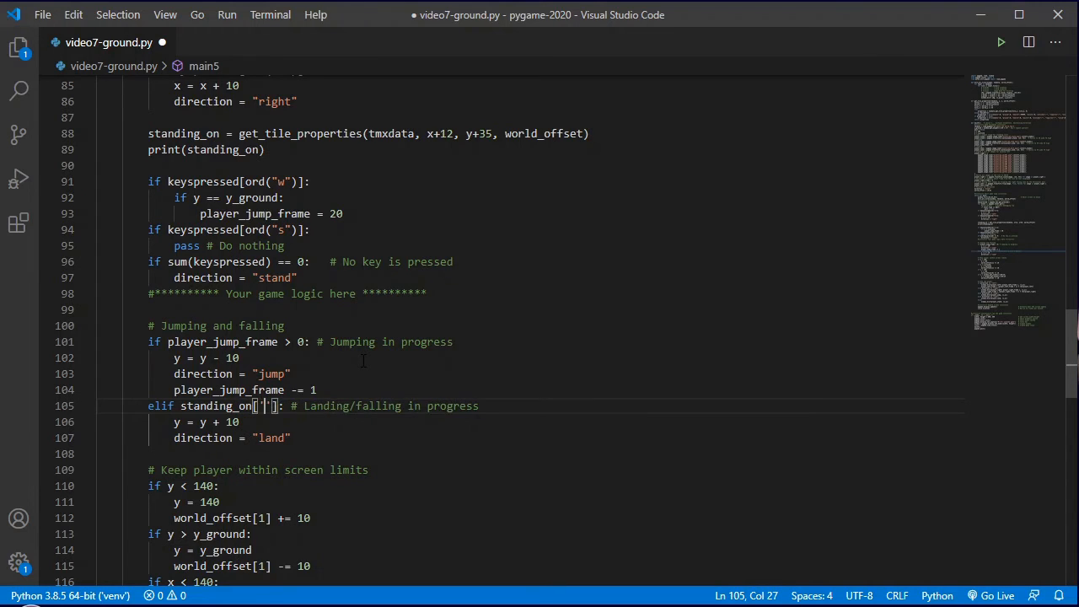
{"action": "type", "text": "ground"}
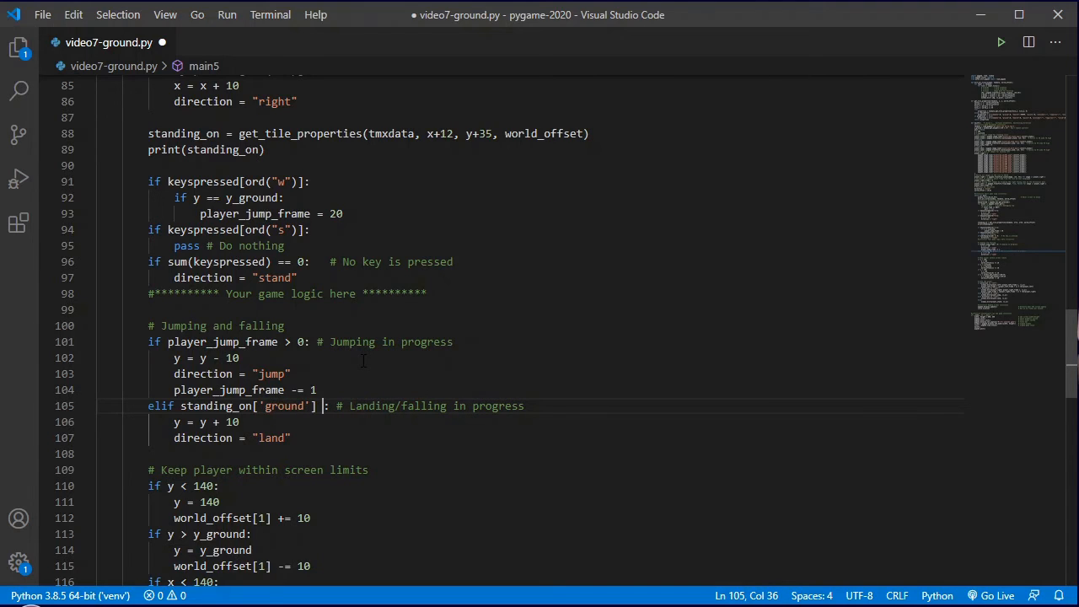
{"action": "type", "text": "=="}
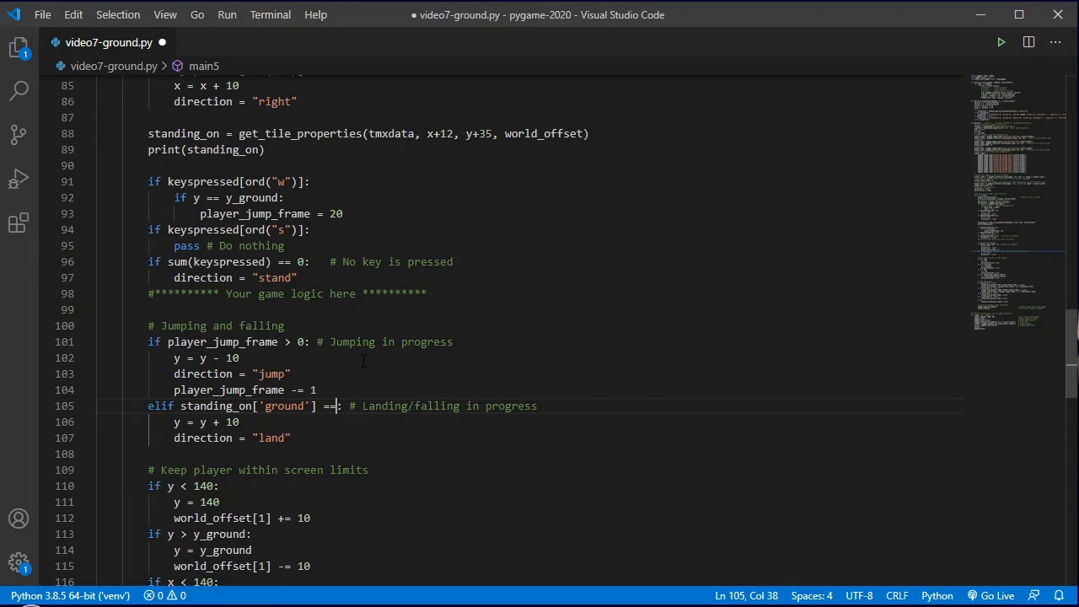
{"action": "type", "text": "0"}
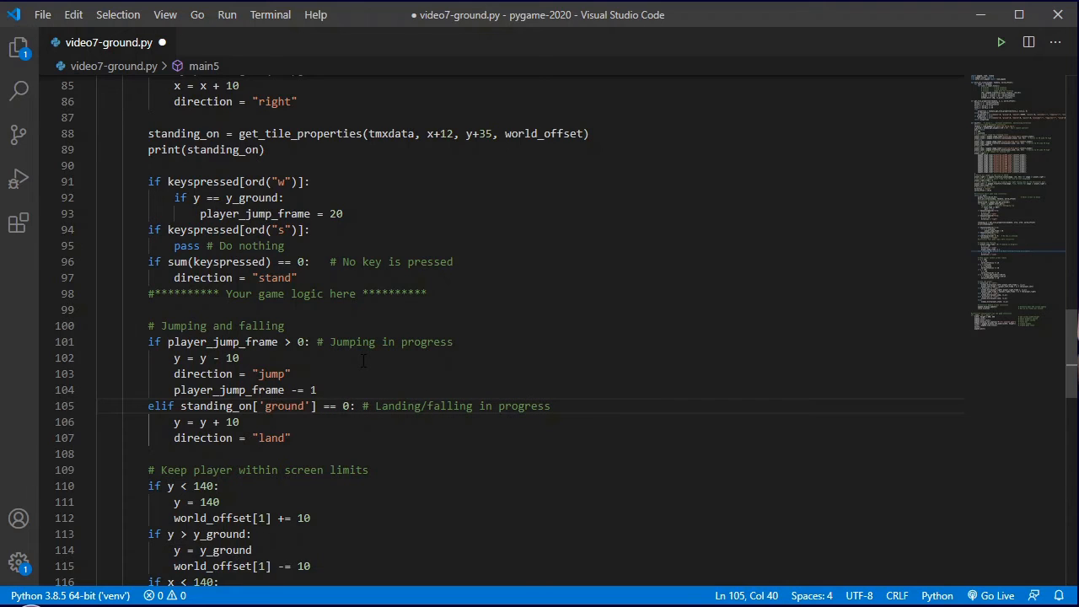
{"action": "double_click", "coordinate": [345, 406]}
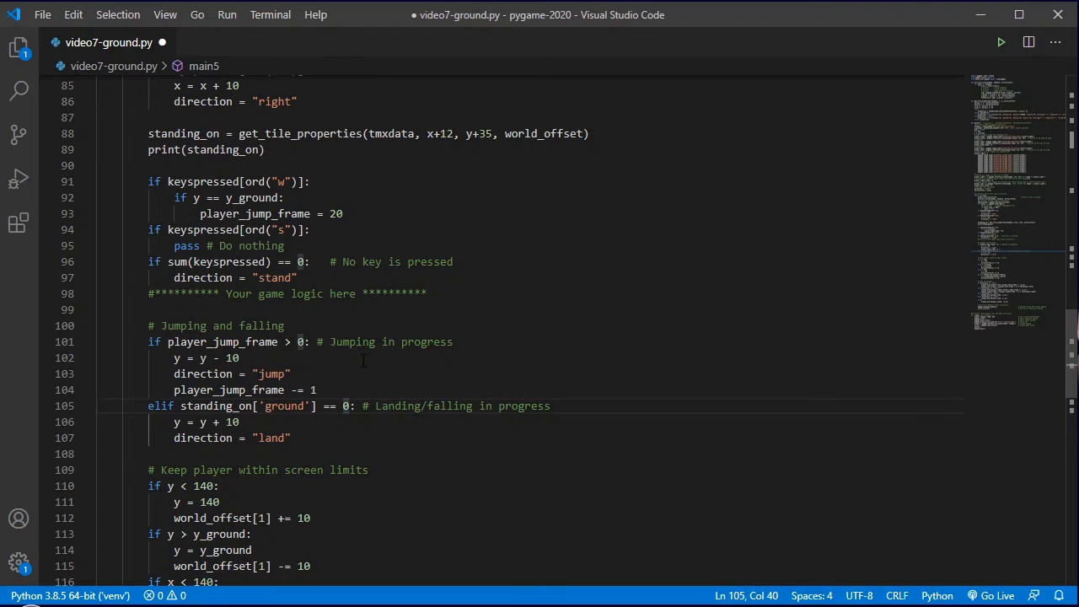
{"action": "left_click", "coordinate": [126, 437]}
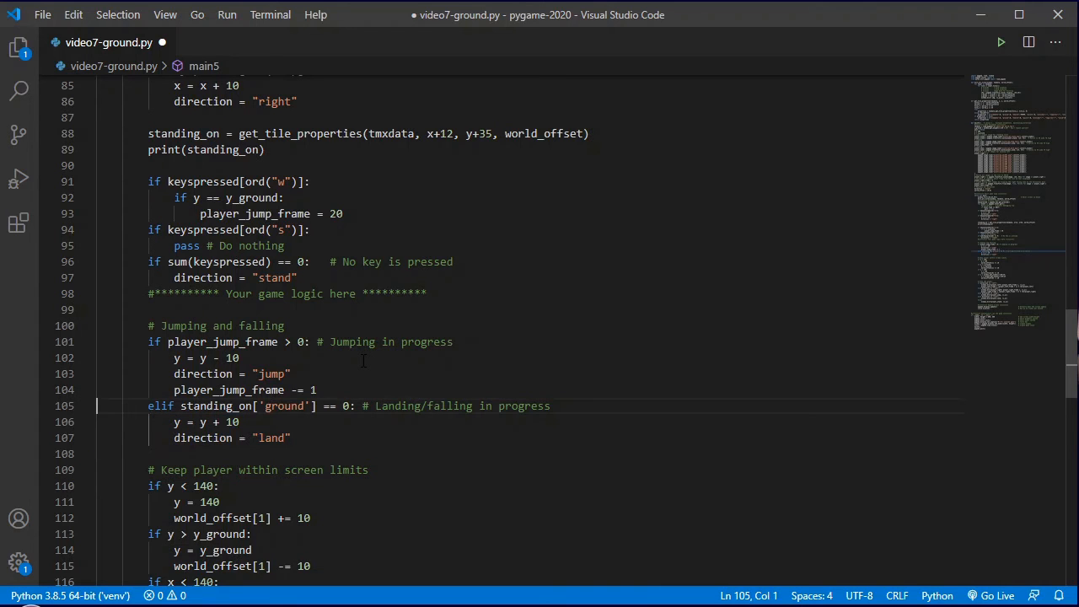
{"action": "key", "text": "ctrl+s"}
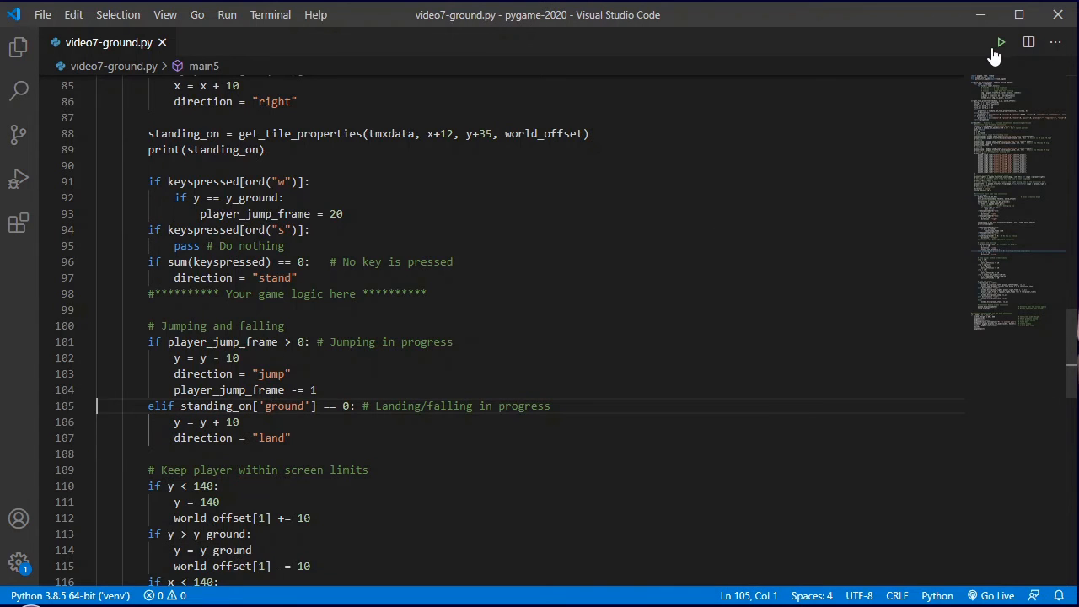
{"action": "left_click", "coordinate": [1001, 42]}
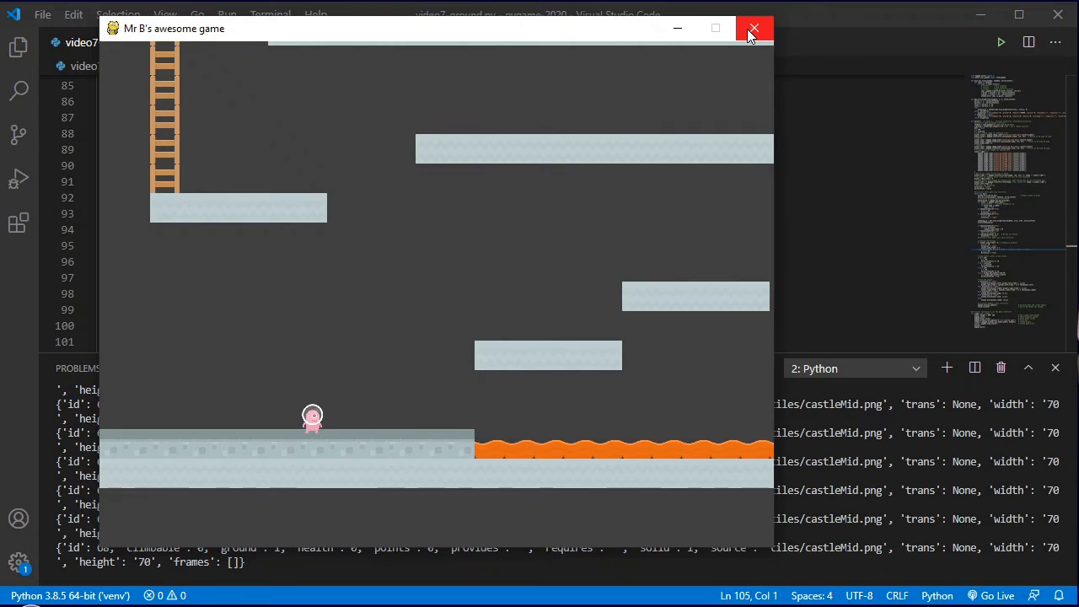
{"action": "left_click", "coordinate": [754, 28]}
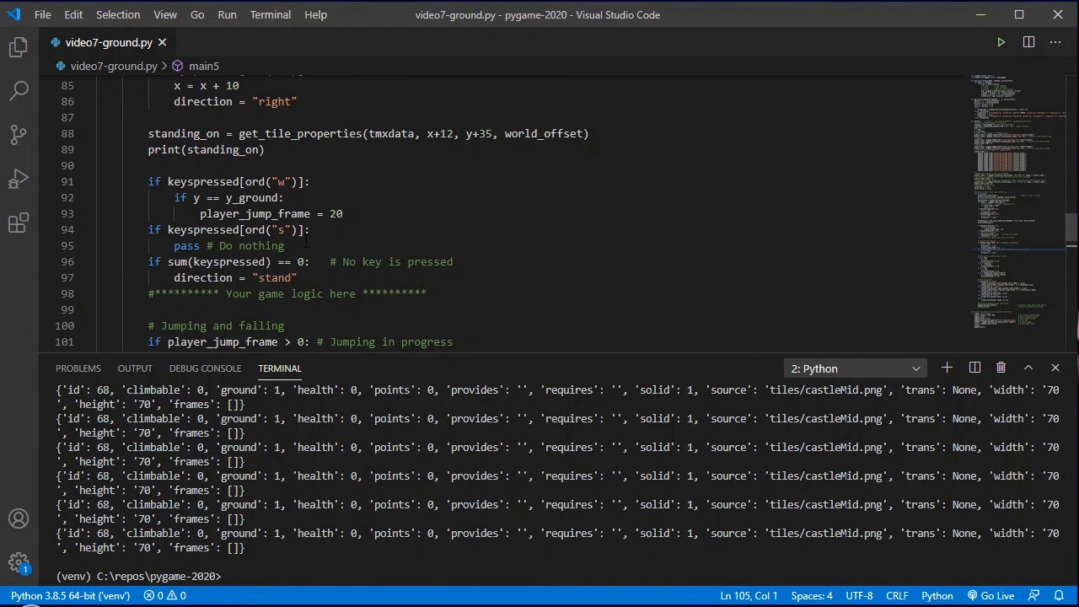
{"action": "scroll", "scroll_direction": "up", "scroll_amount": 3}
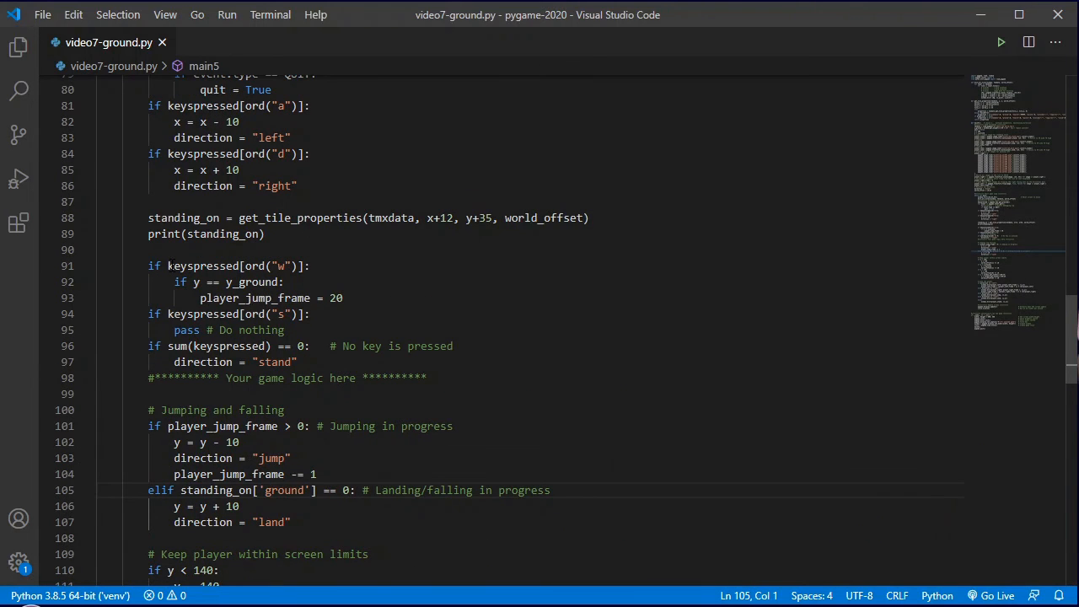
Step: Change the jump condition from y == y_ground to standing_on['ground'] == 1
{"action": "double_click", "coordinate": [236, 265]}
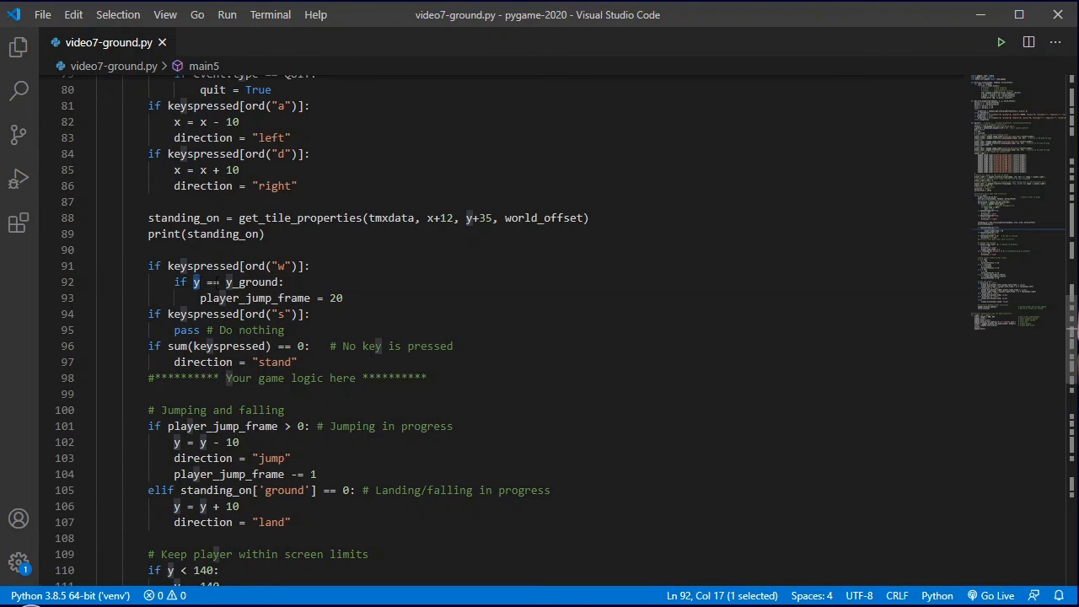
{"action": "double_click", "coordinate": [252, 282]}
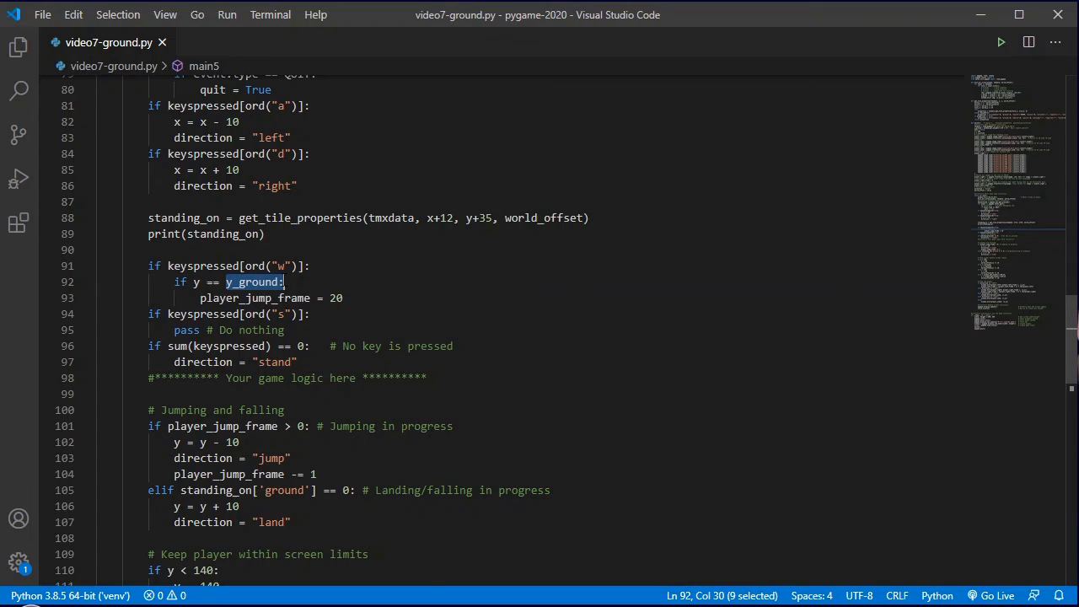
{"action": "left_click", "coordinate": [325, 281]}
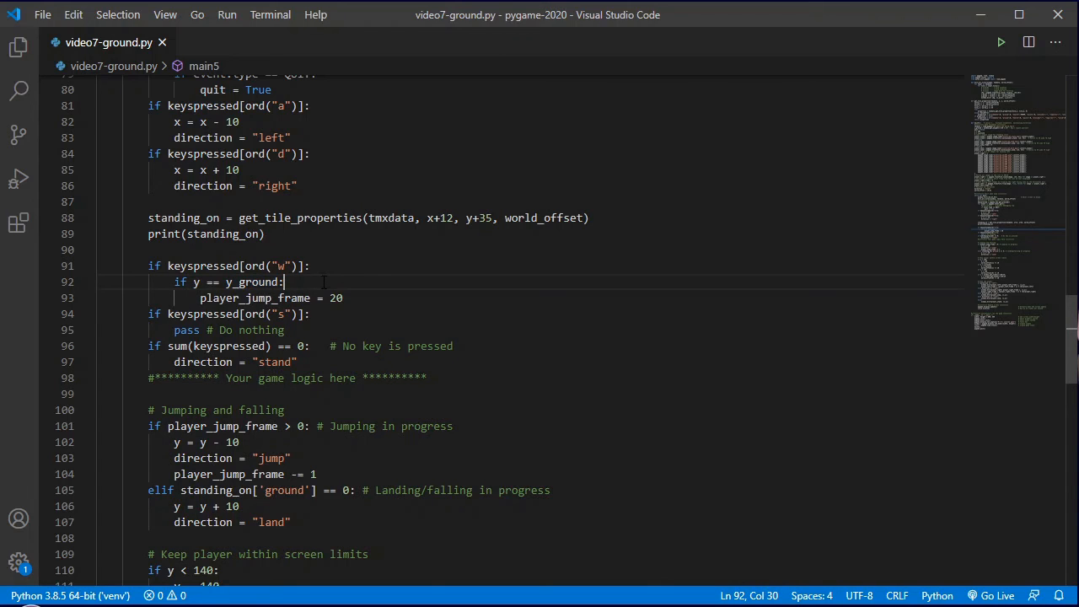
{"action": "mouse_move", "coordinate": [369, 282]}
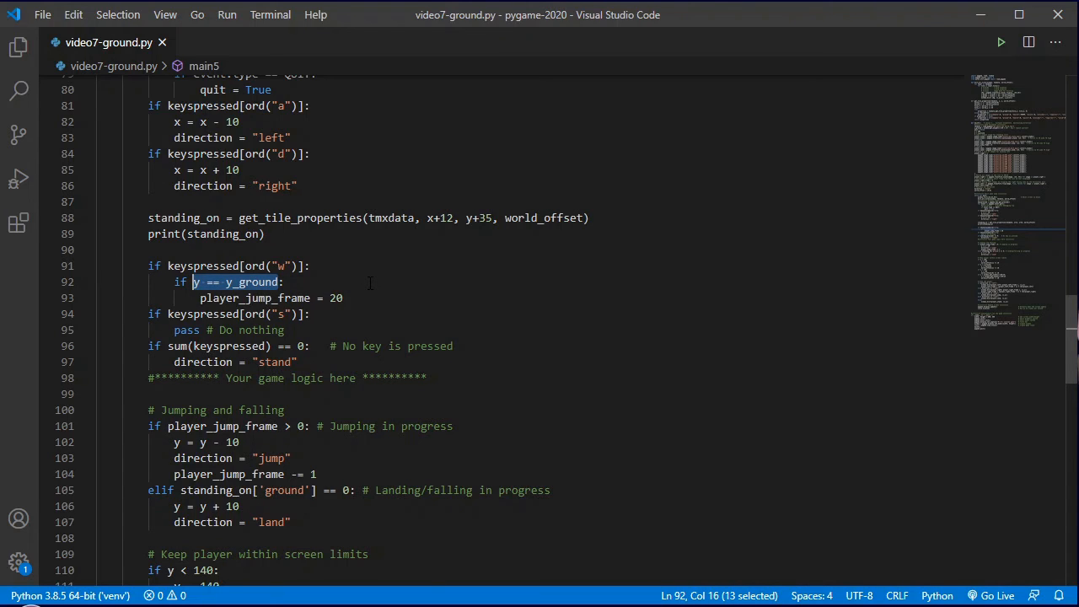
{"action": "type", "text": "standing"}
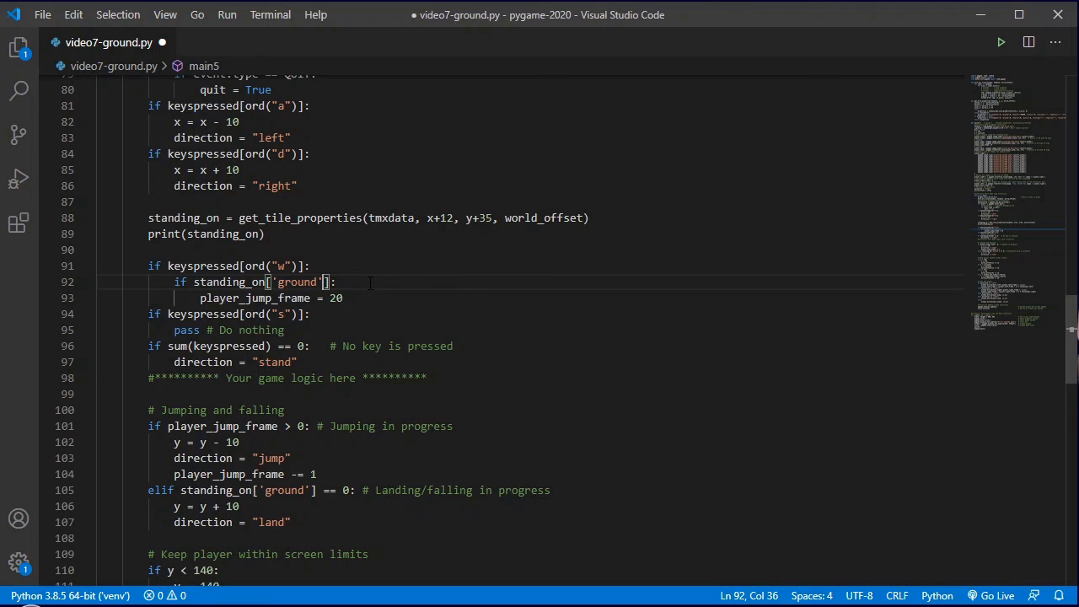
{"action": "type", "text": "== 1"}
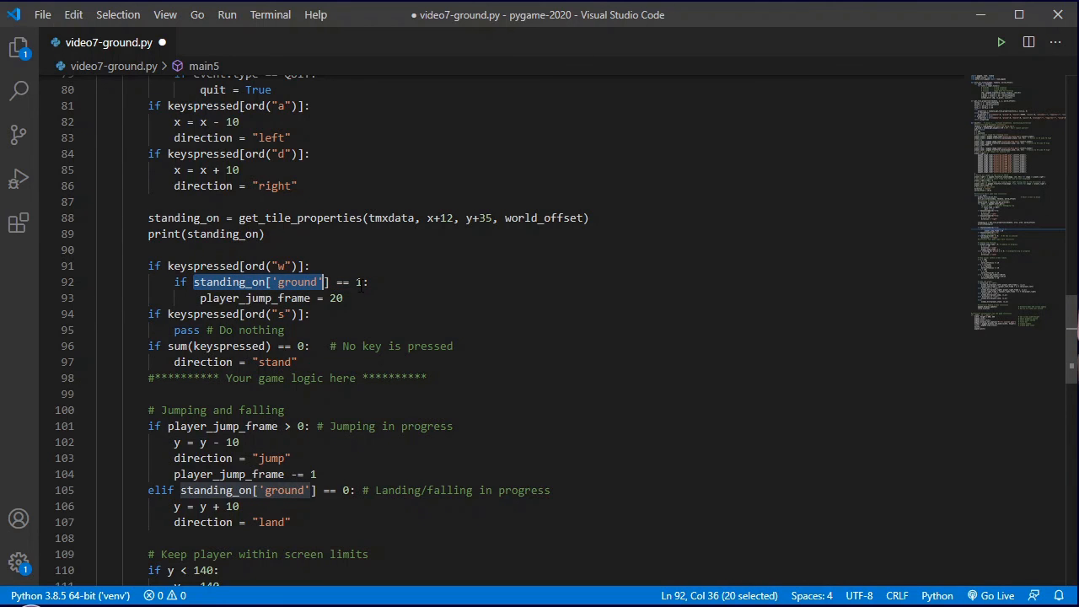
{"action": "left_click", "coordinate": [344, 298]}
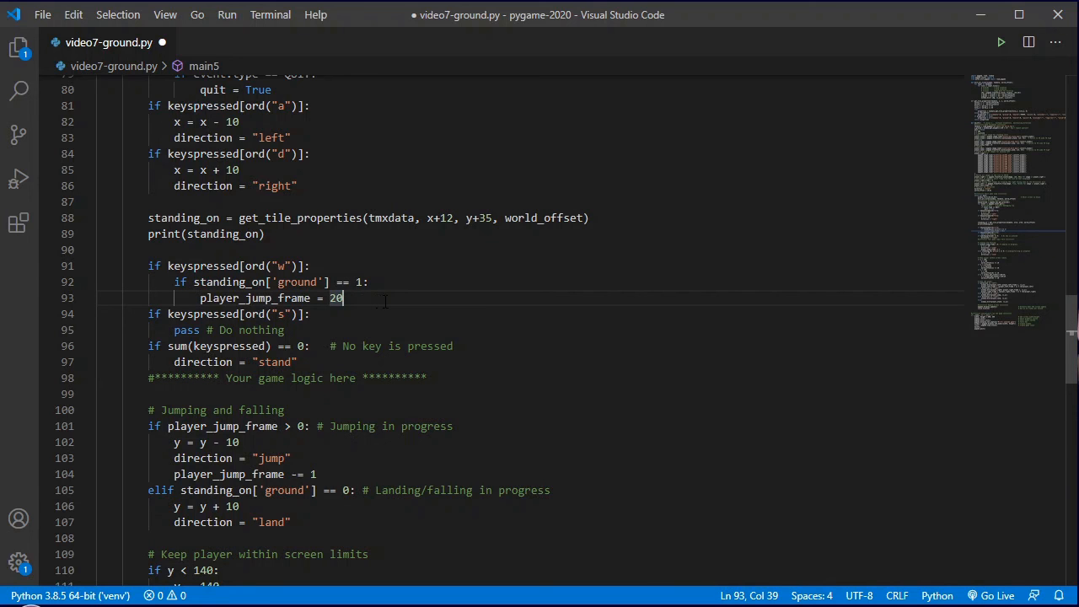
{"action": "left_click", "coordinate": [1001, 41]}
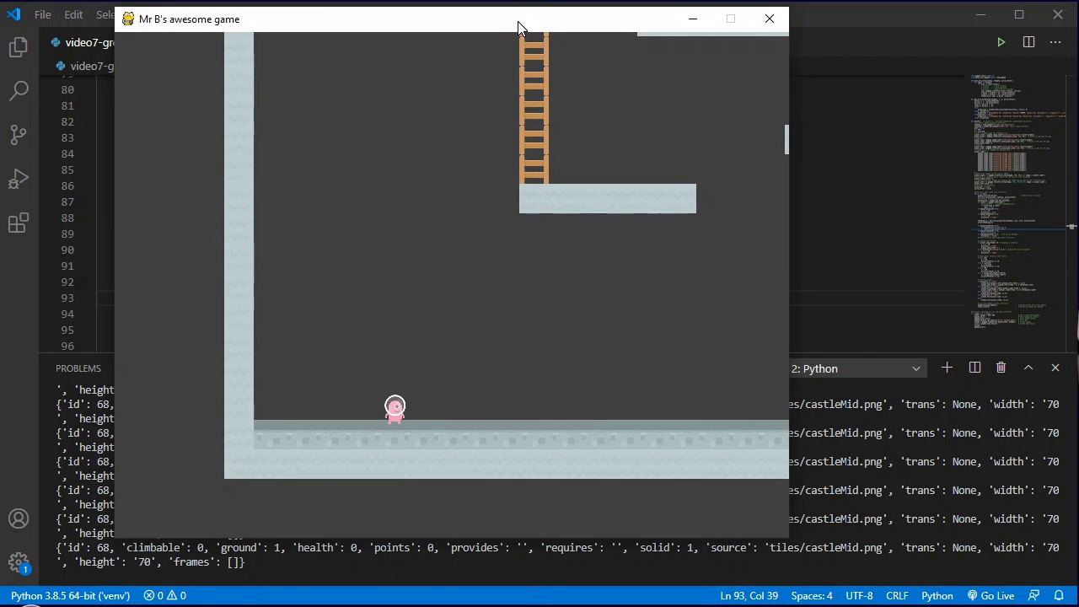
Step: Drag the running game window lower on screen by its title bar
{"action": "left_click_drag", "start_coordinate": [518, 18], "coordinate": [518, 43]}
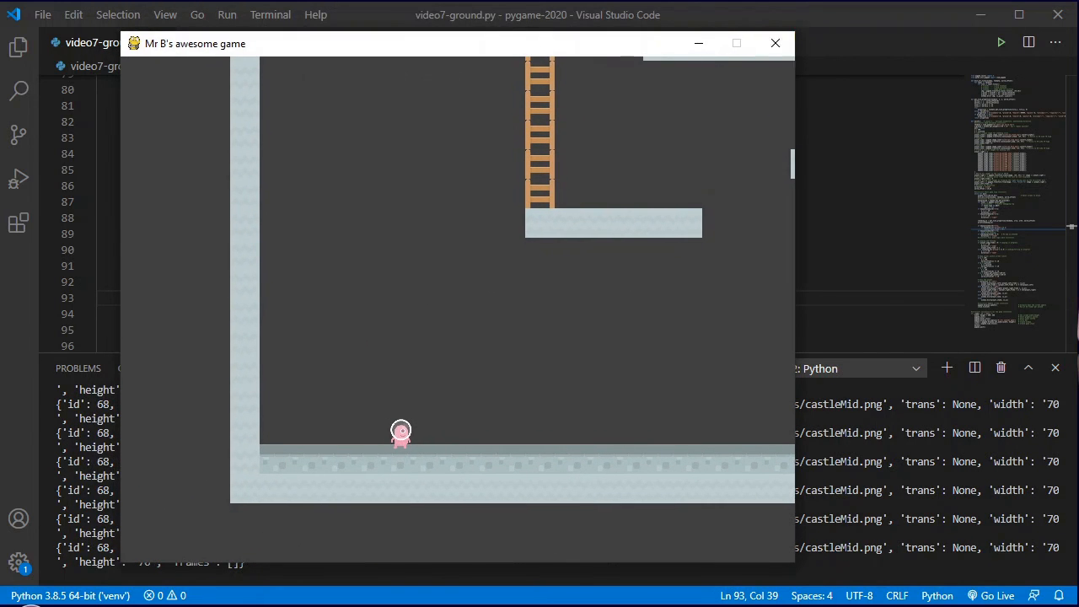